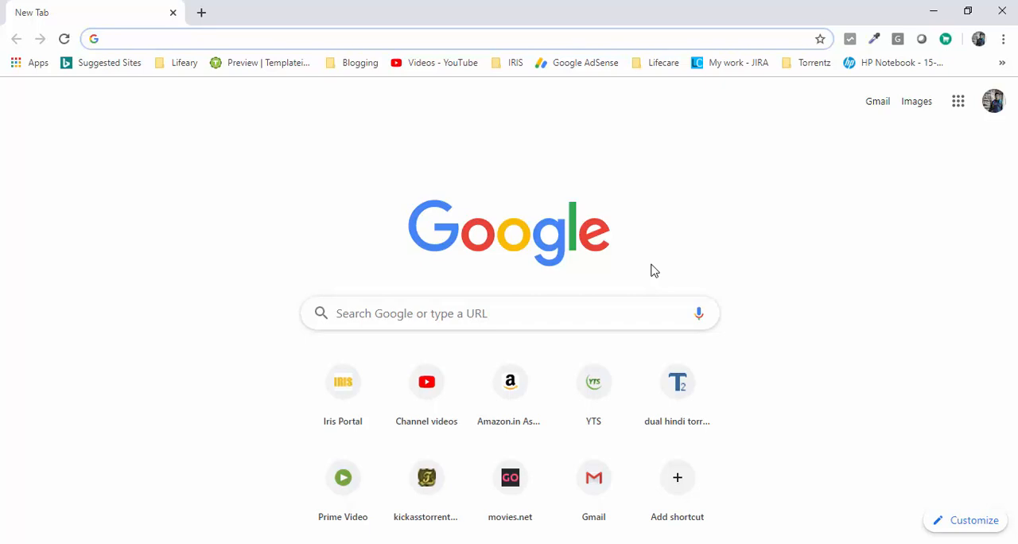
Step: Go to liferay.com, reach the 30 Day Trial page and choose the local machine trial
click(318, 38)
text(liferay.com)
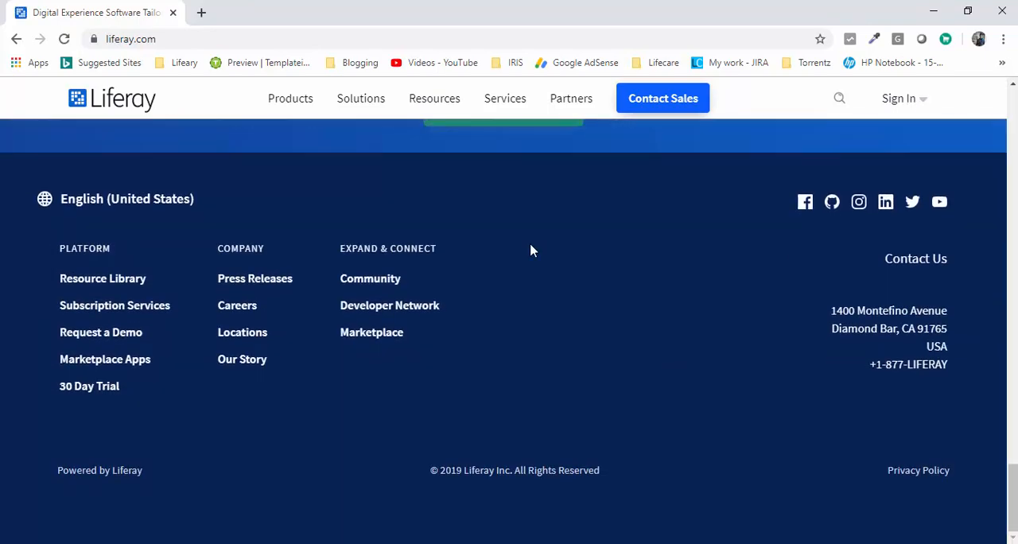
mouse_move(89, 385)
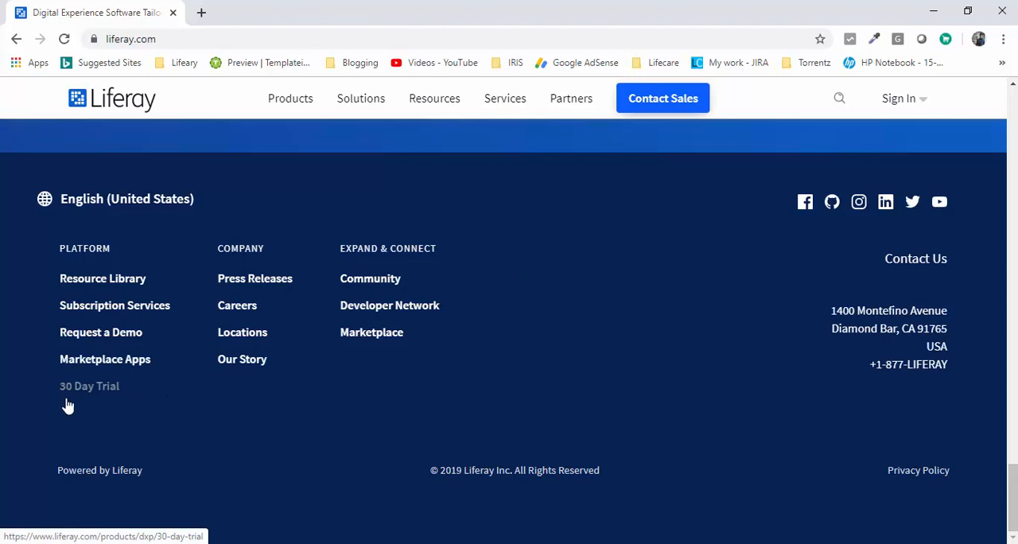
mouse_move(102, 394)
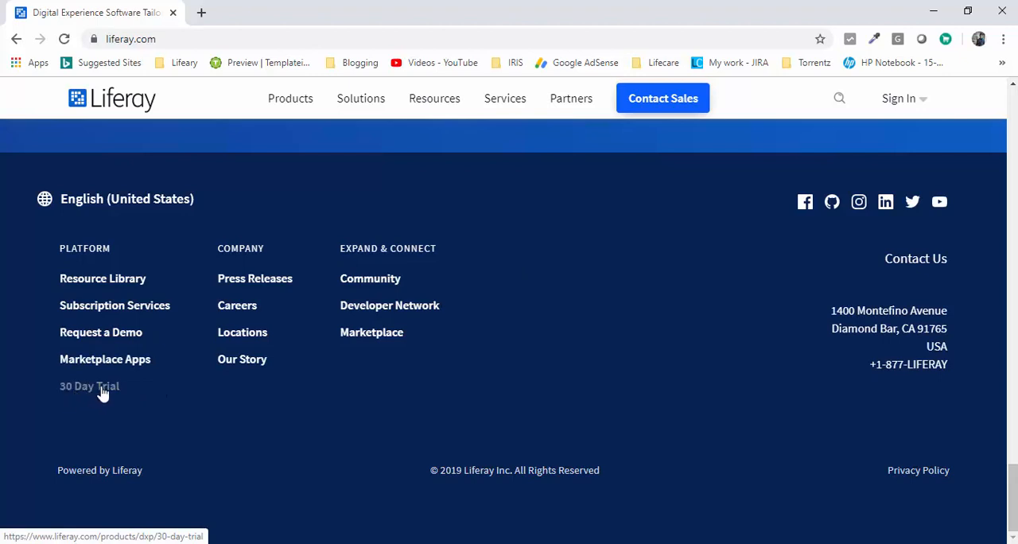
click(89, 384)
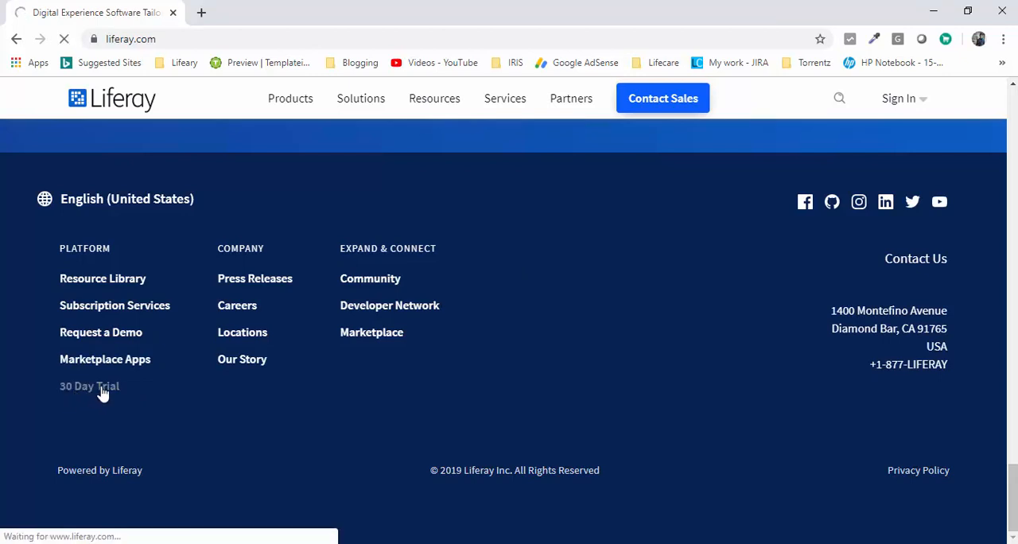
click(89, 385)
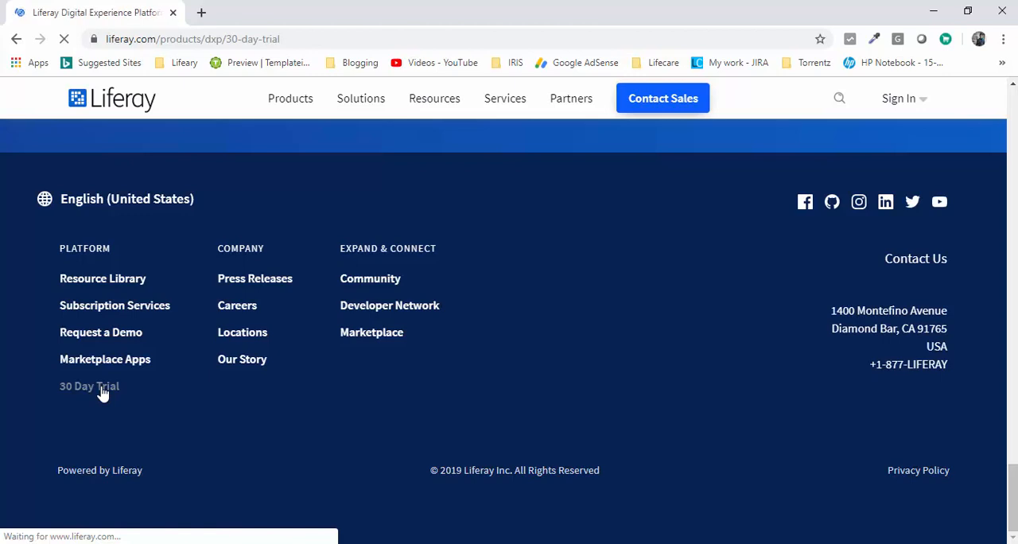
click(89, 385)
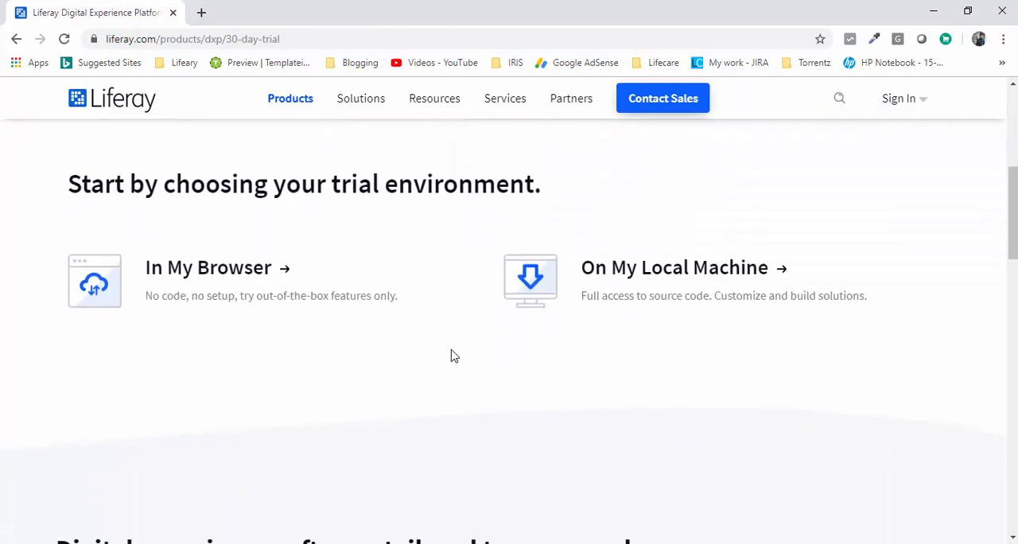
mouse_move(674, 267)
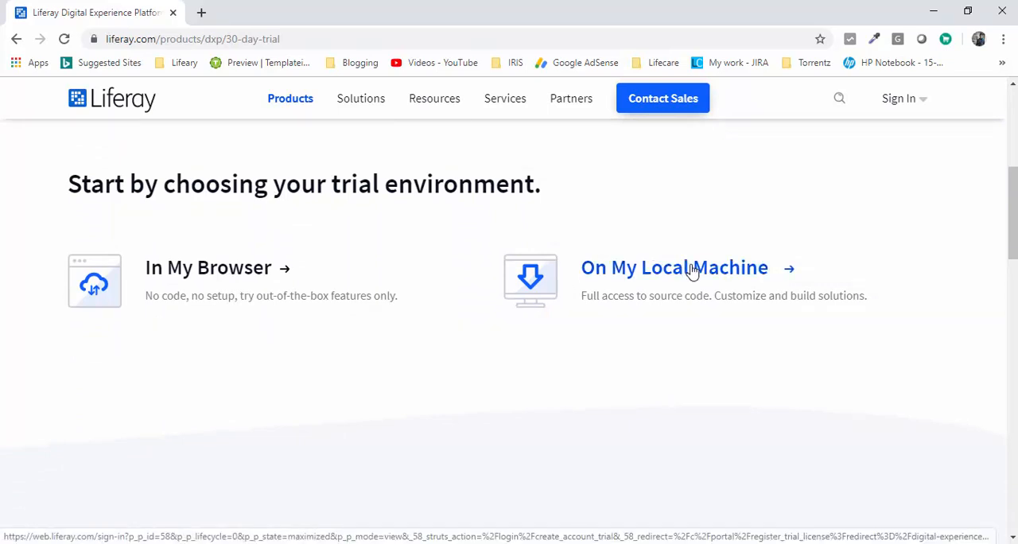
click(674, 267)
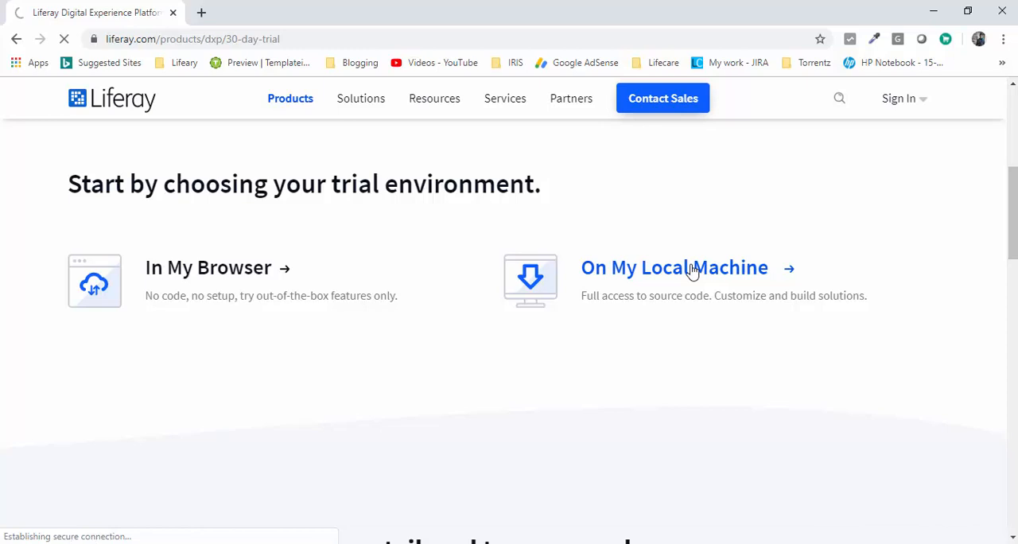
Step: Sign in to Liferay.com to reach the DXP 7.2 SP1 trial download page
click(674, 267)
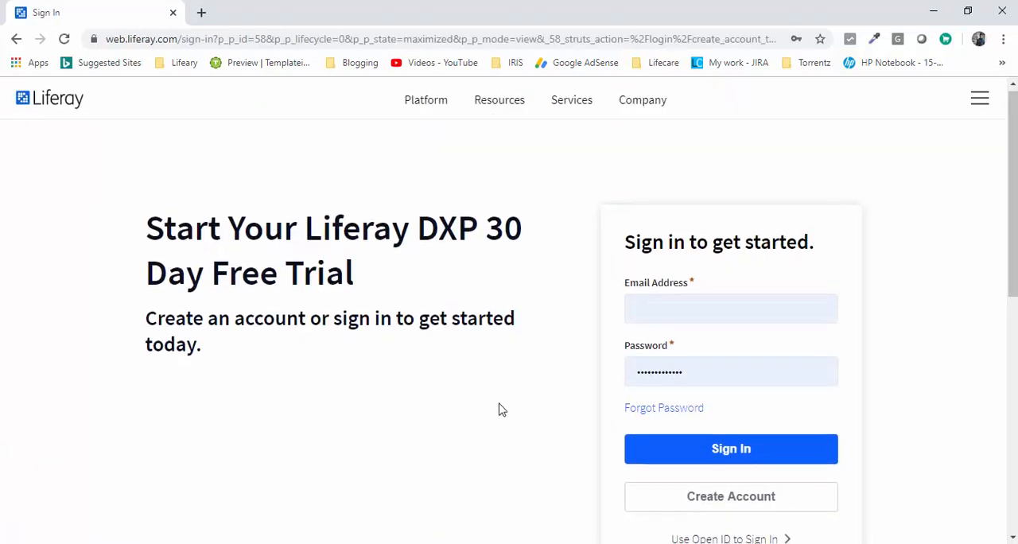
scroll(down, 3)
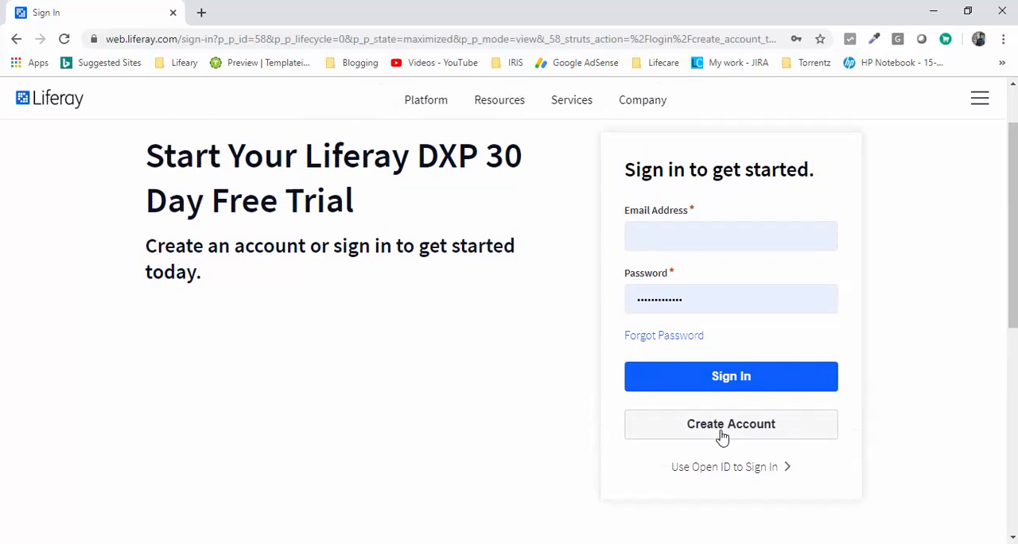
click(730, 235)
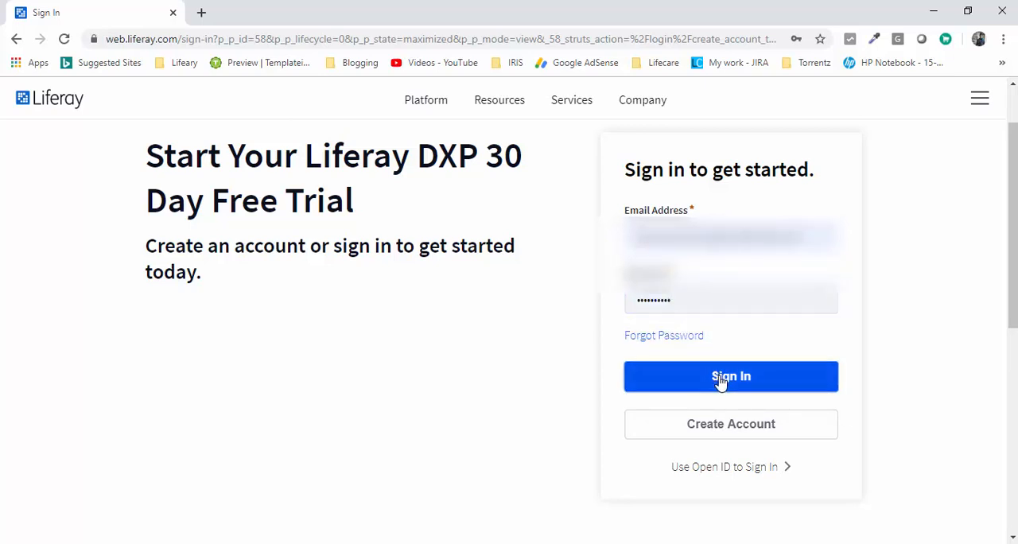
click(730, 375)
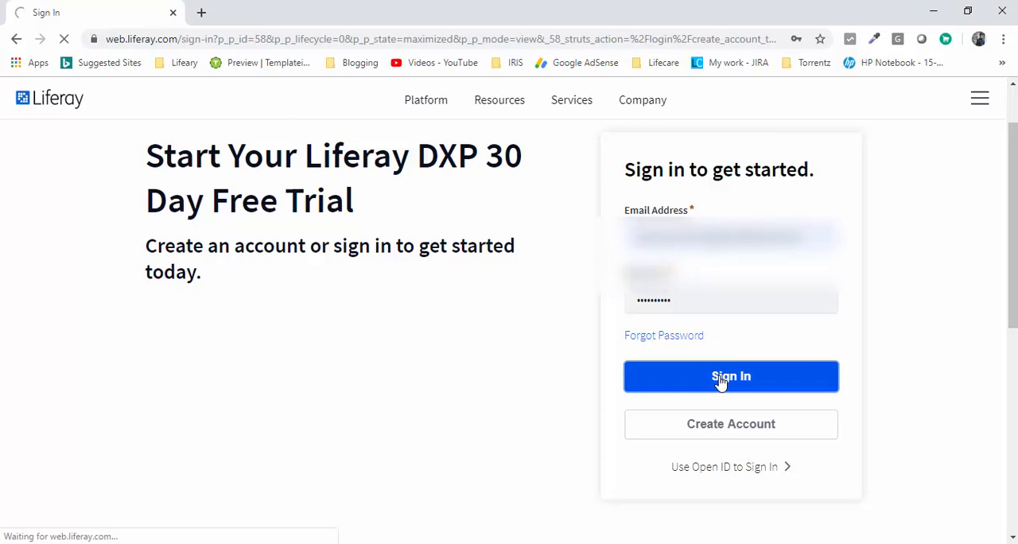
click(730, 376)
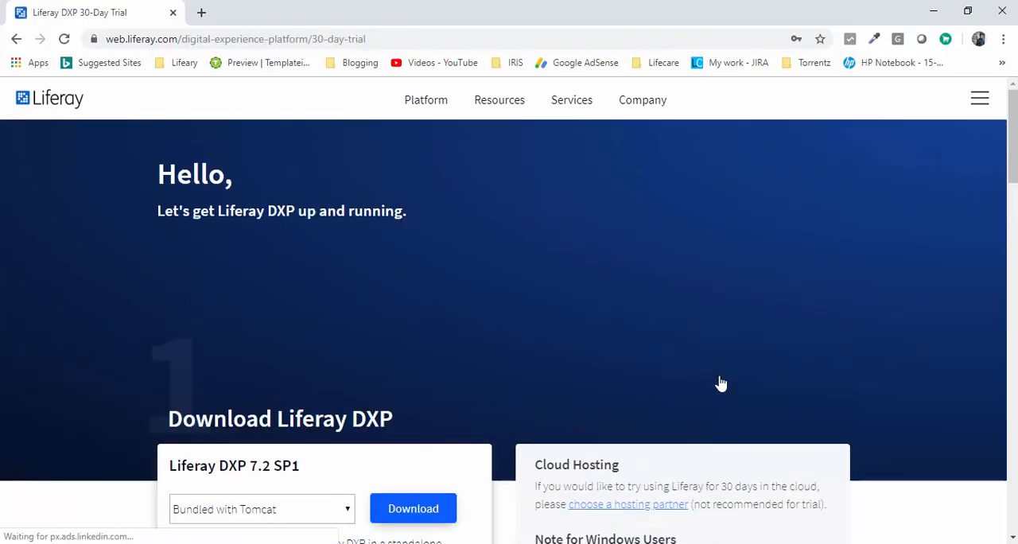
Step: Choose the Bundled with Tomcat download type for Liferay DXP 7.2 SP1
scroll(down, 3)
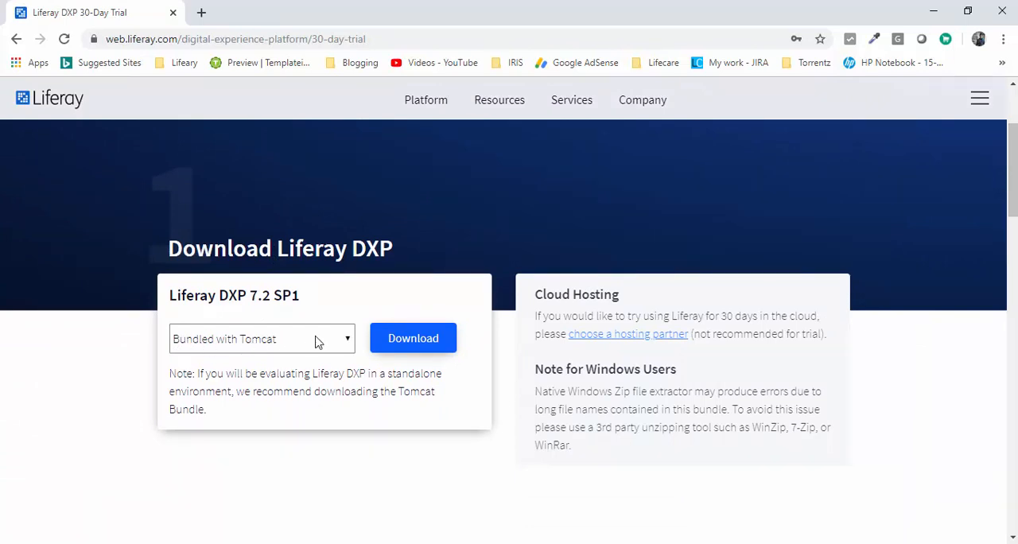
click(260, 338)
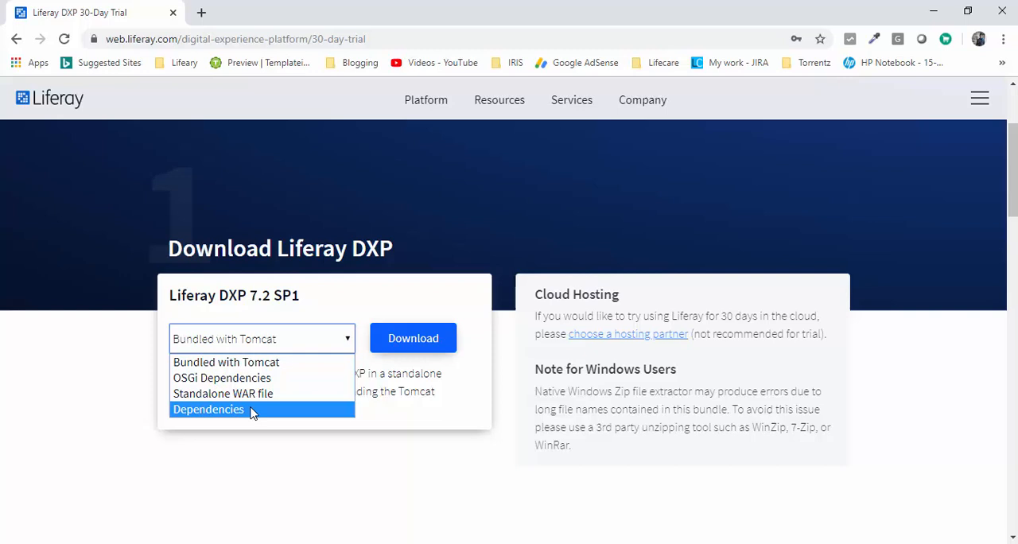
mouse_move(271, 372)
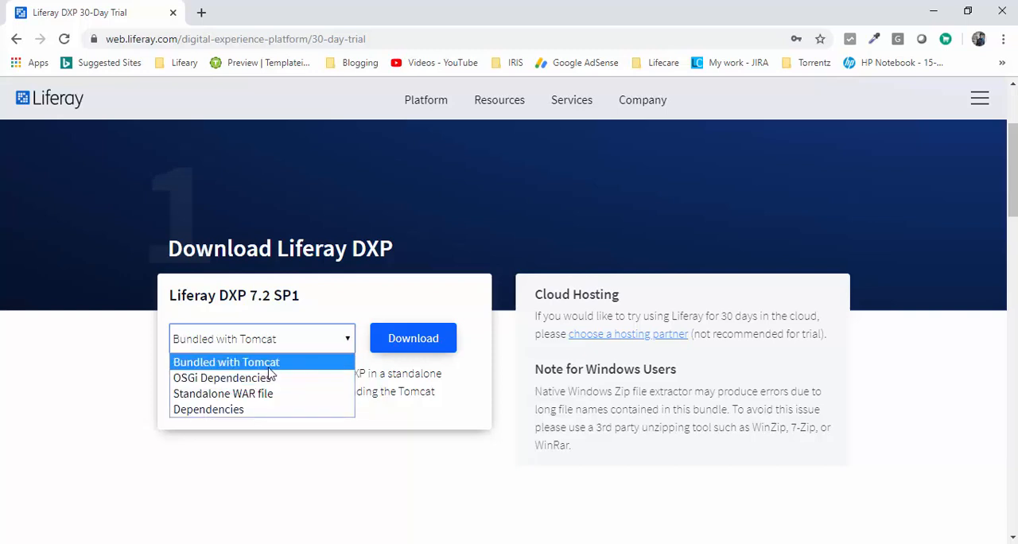
click(225, 363)
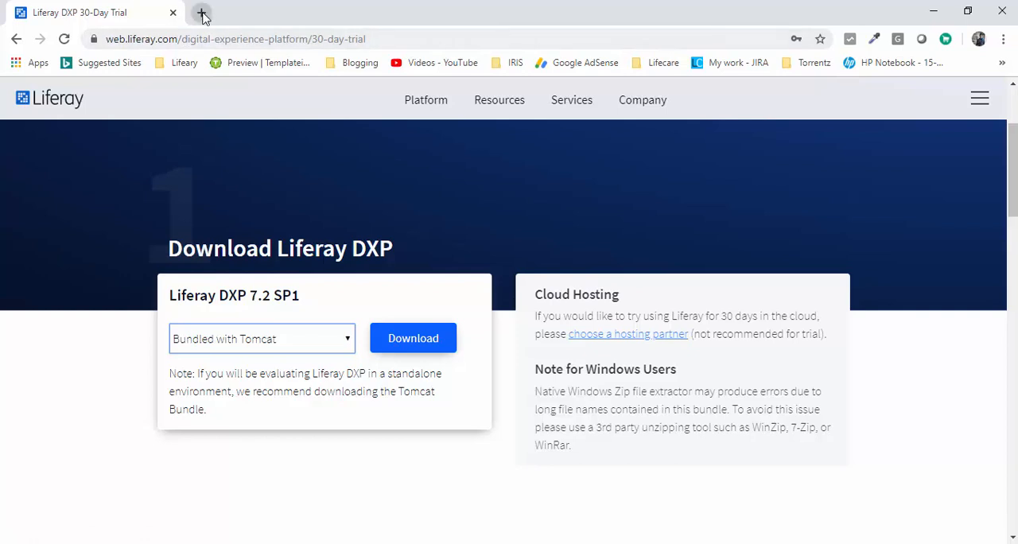
Step: Download the activation-key XML attachment from the Activate Your Trial Now email in Gmail
click(204, 14)
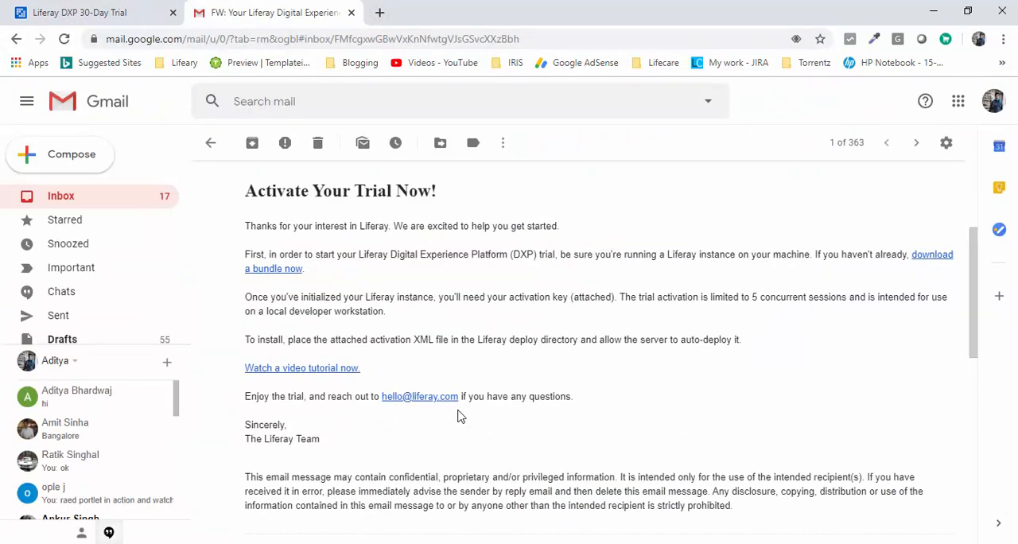
mouse_move(502, 223)
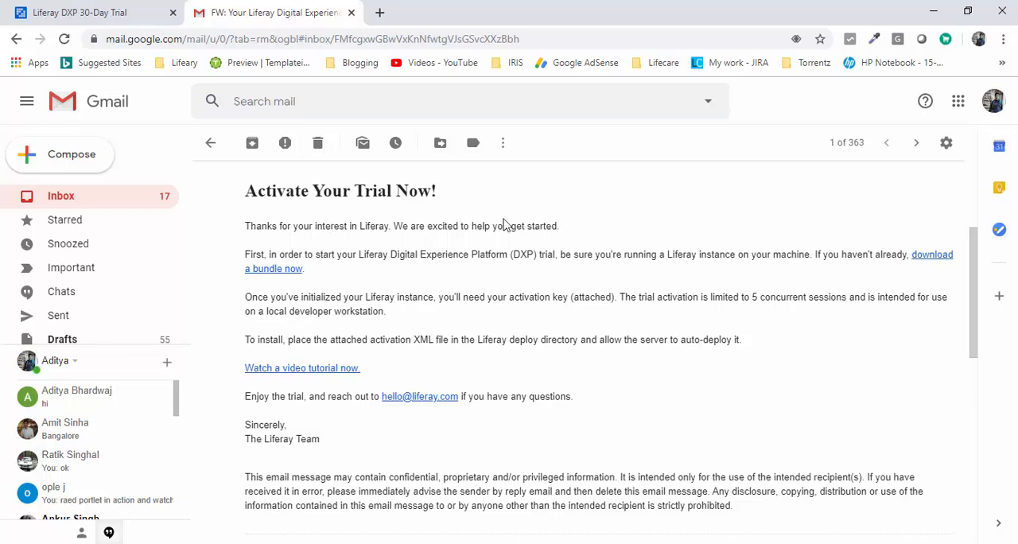
mouse_move(932, 254)
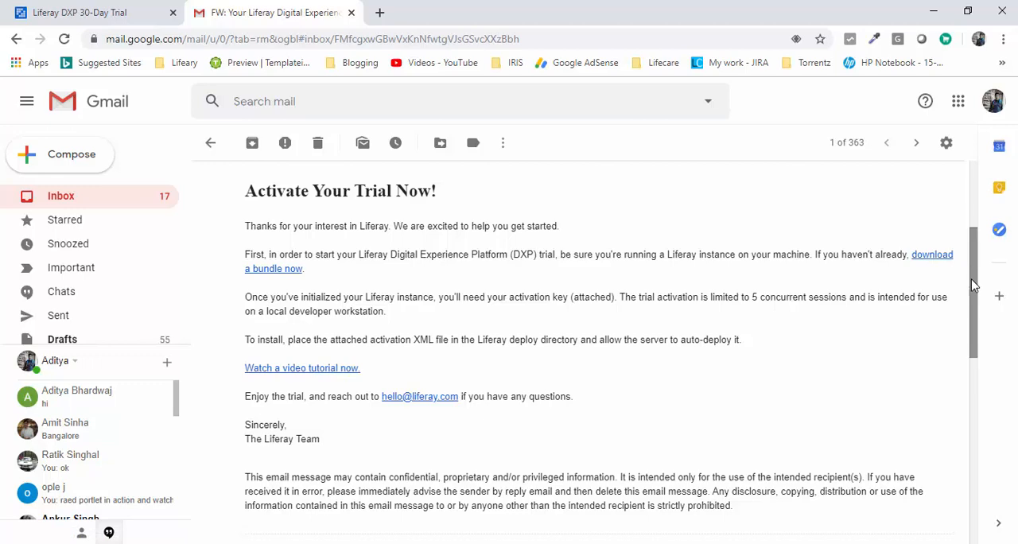
scroll(down, 3)
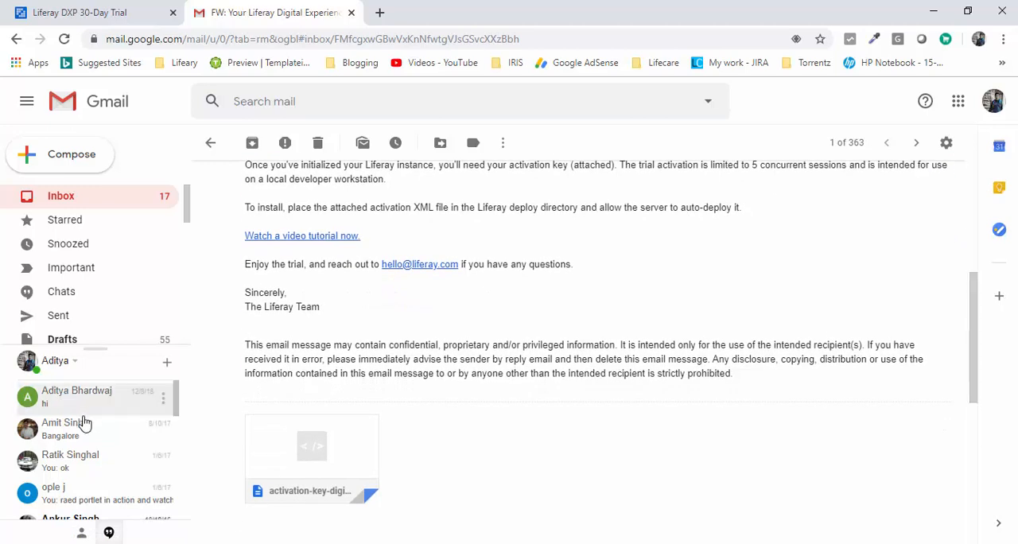
mouse_move(311, 458)
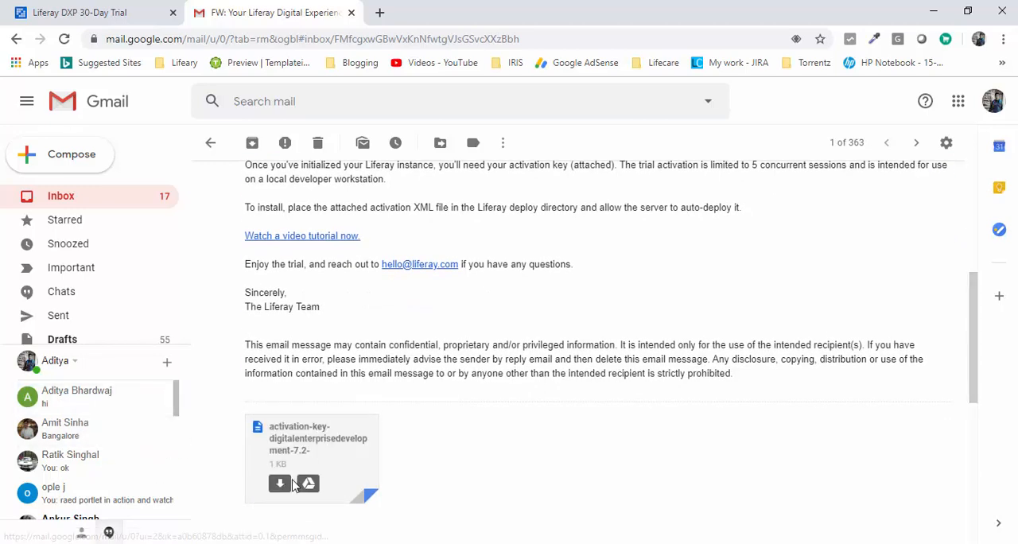
click(280, 483)
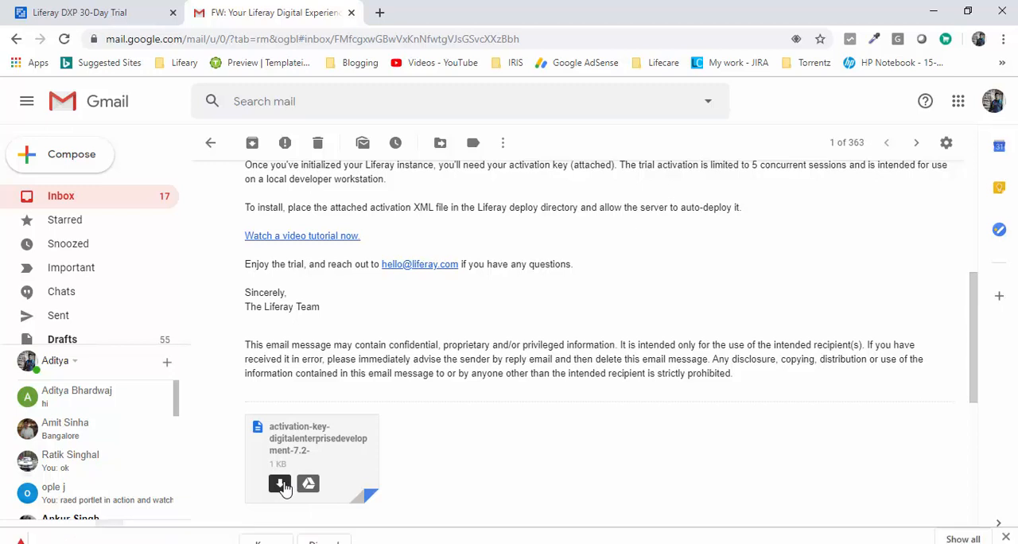
click(280, 485)
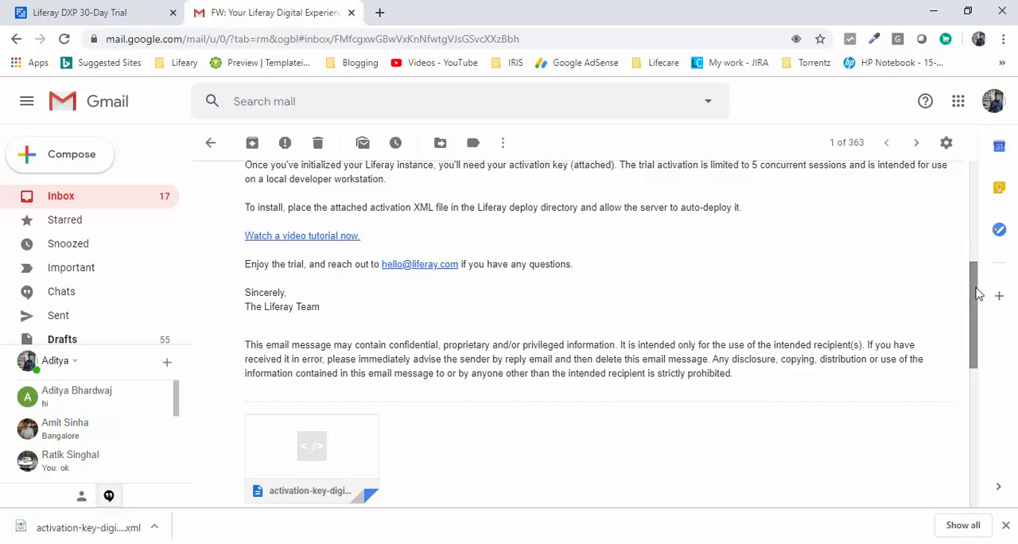
scroll(up, 3)
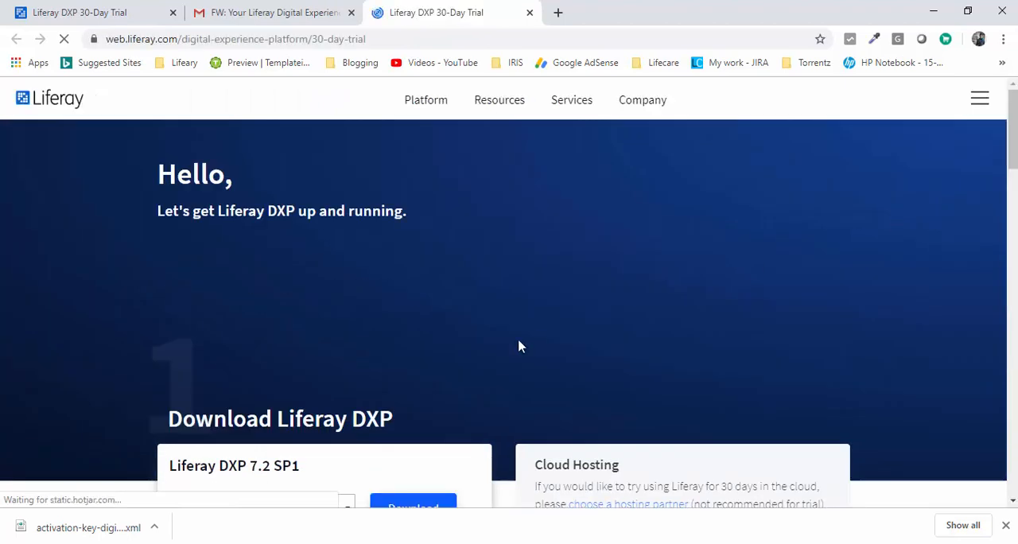
Step: Start the Liferay DXP 7.2 SP1 Tomcat download and remove the cancelled and duplicate entries from Chrome downloads
scroll(down, 3)
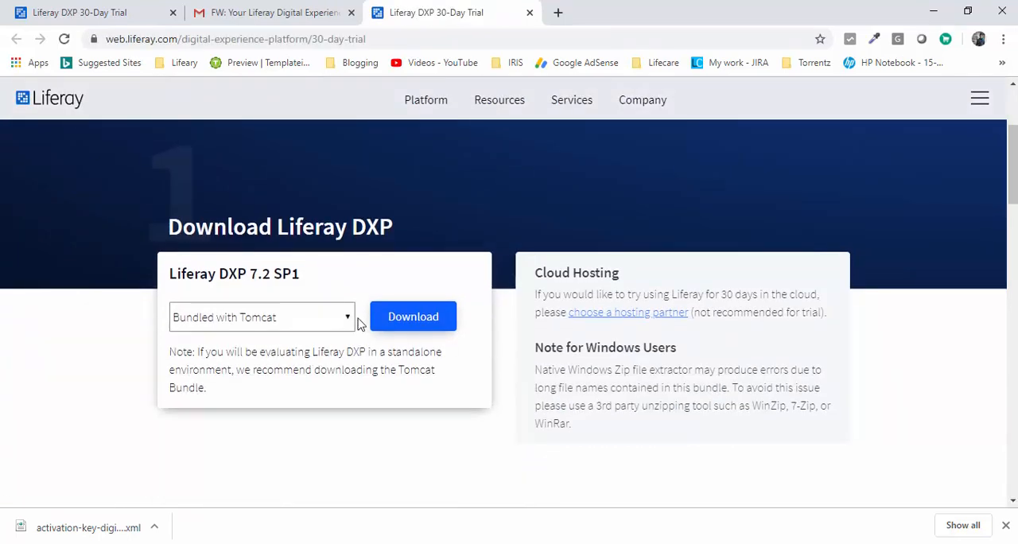
click(413, 315)
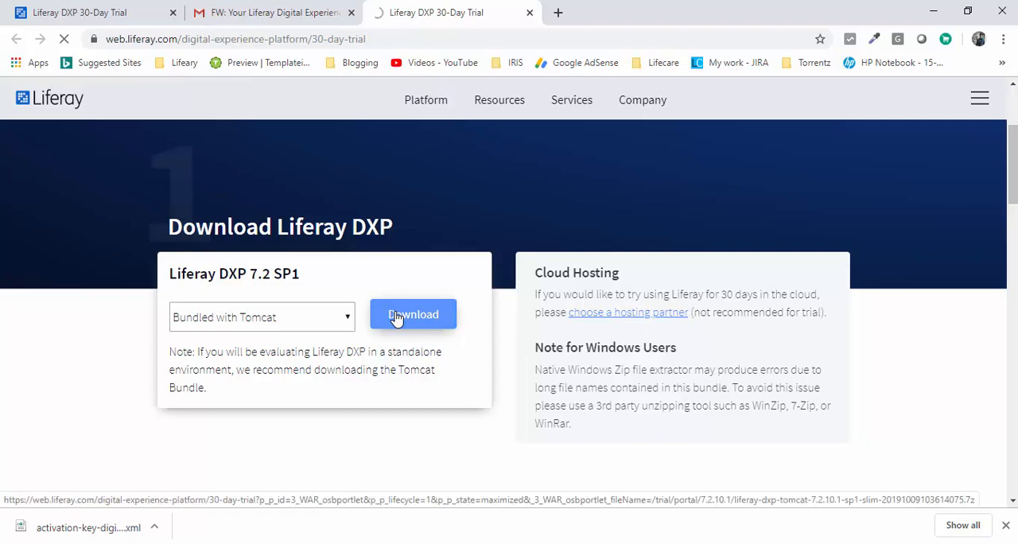
click(414, 315)
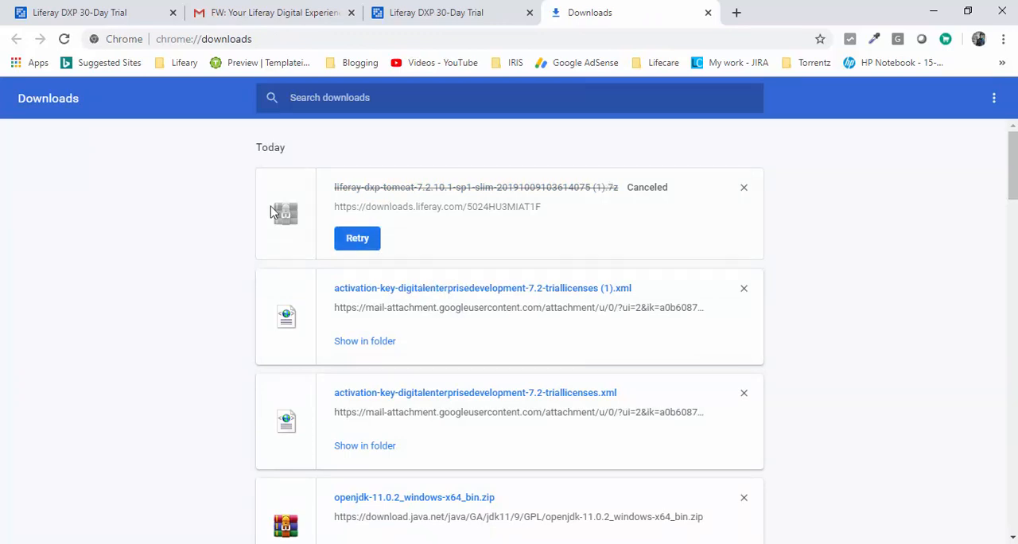
mouse_move(744, 190)
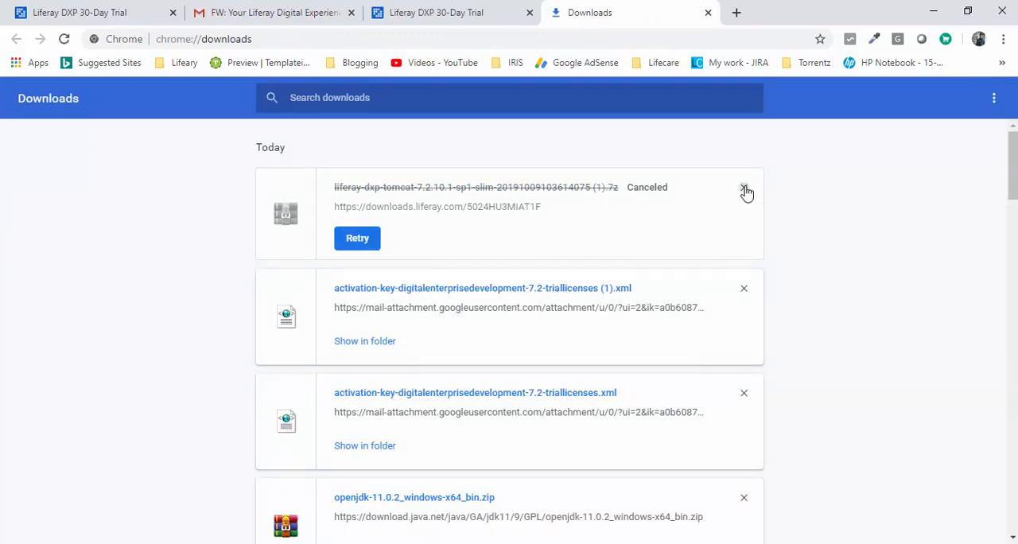
click(744, 192)
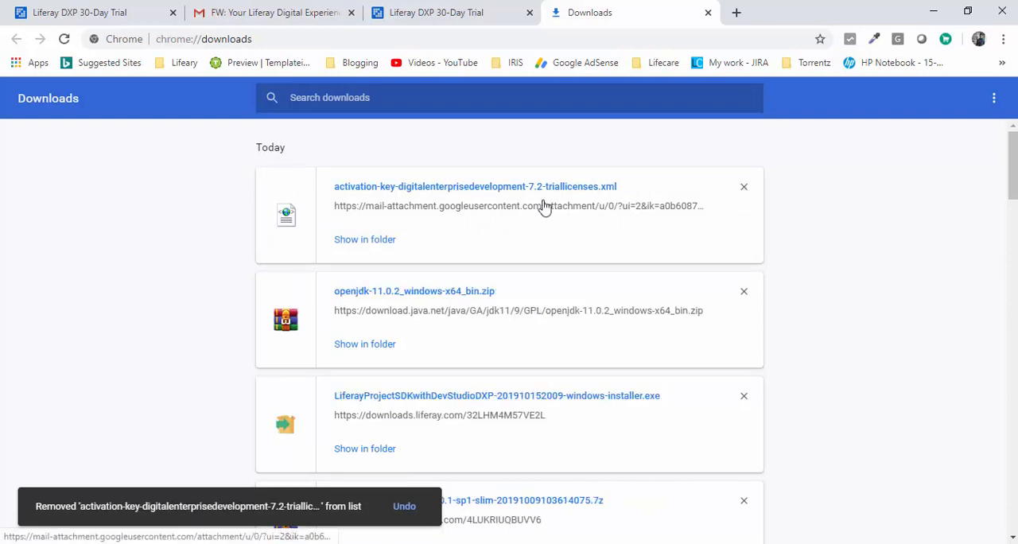
mouse_move(735, 13)
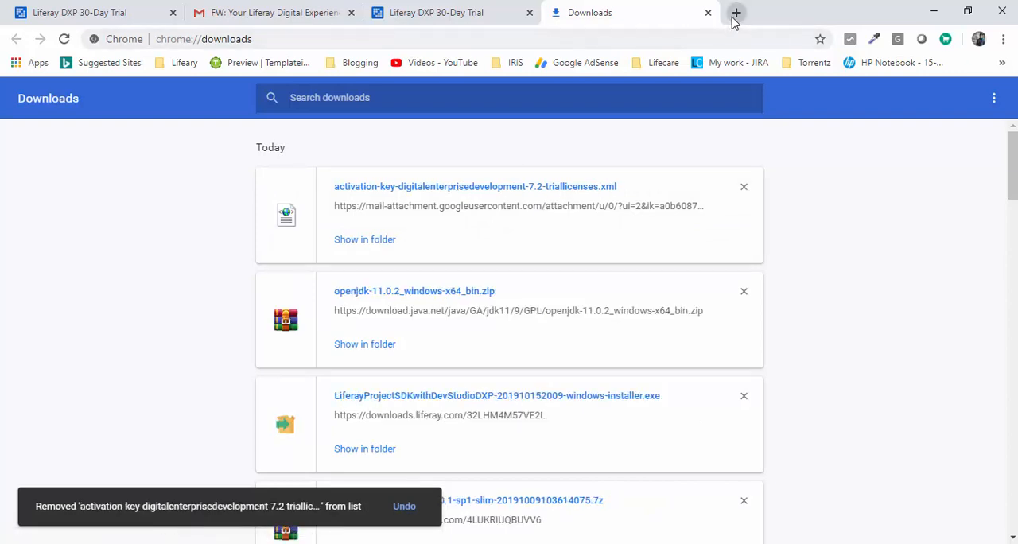
Step: Download the OpenJDK 11.0.2 Windows 64-bit zip from jdk.java.net/archive
click(734, 13)
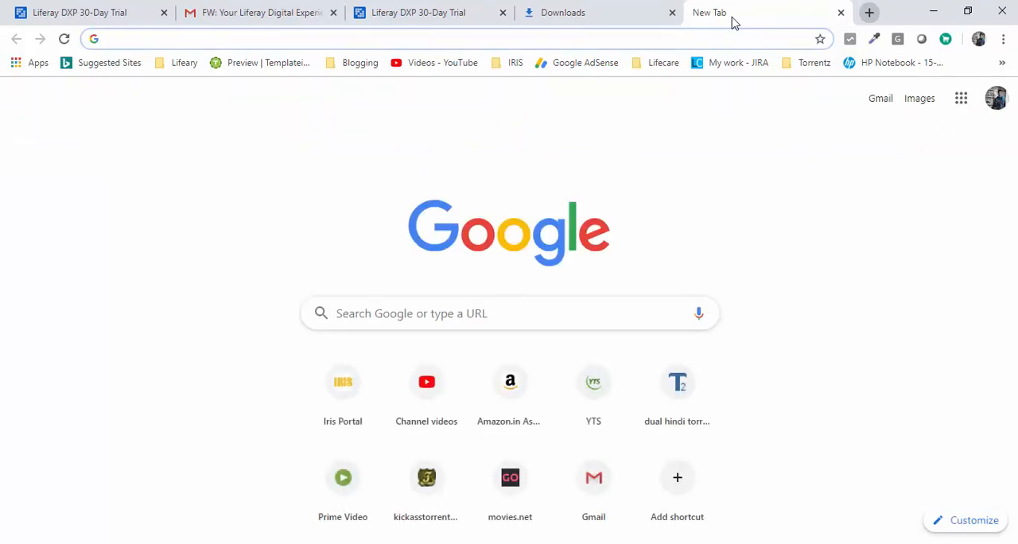
text(https://jdk.java.net/archive/)
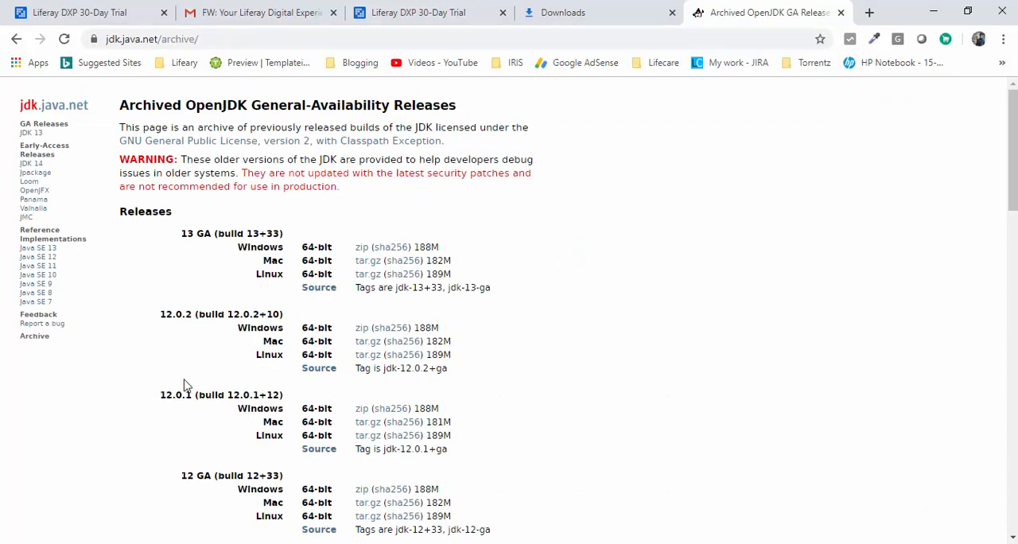
scroll(down, 3)
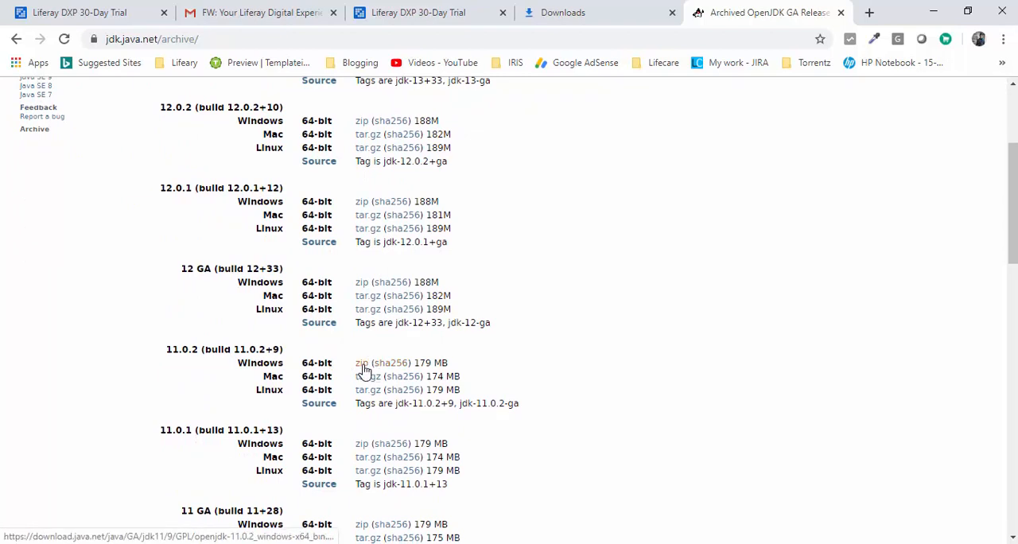
click(362, 363)
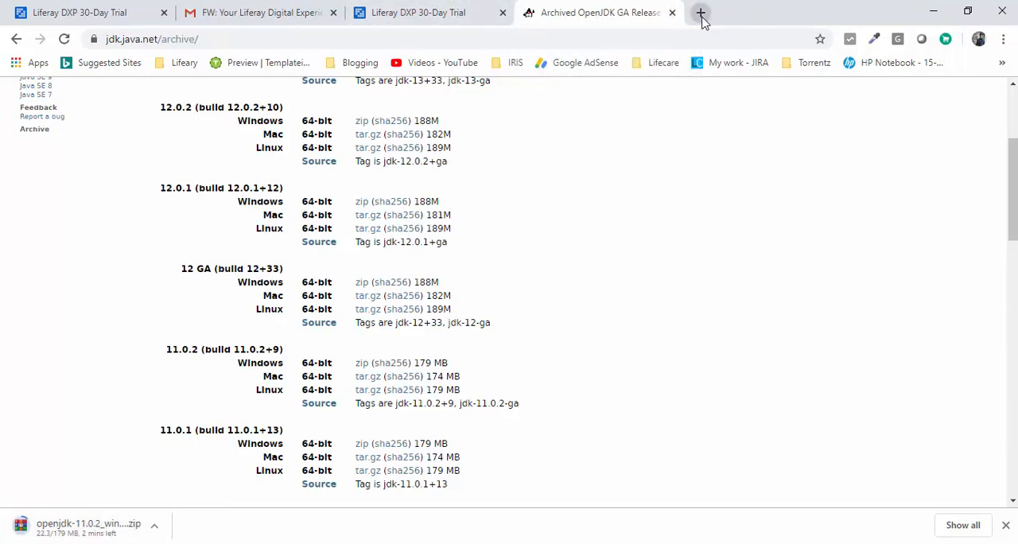
Step: Download the Liferay Project SDK with Developer Studio installer from the Trial Downloads page
click(700, 13)
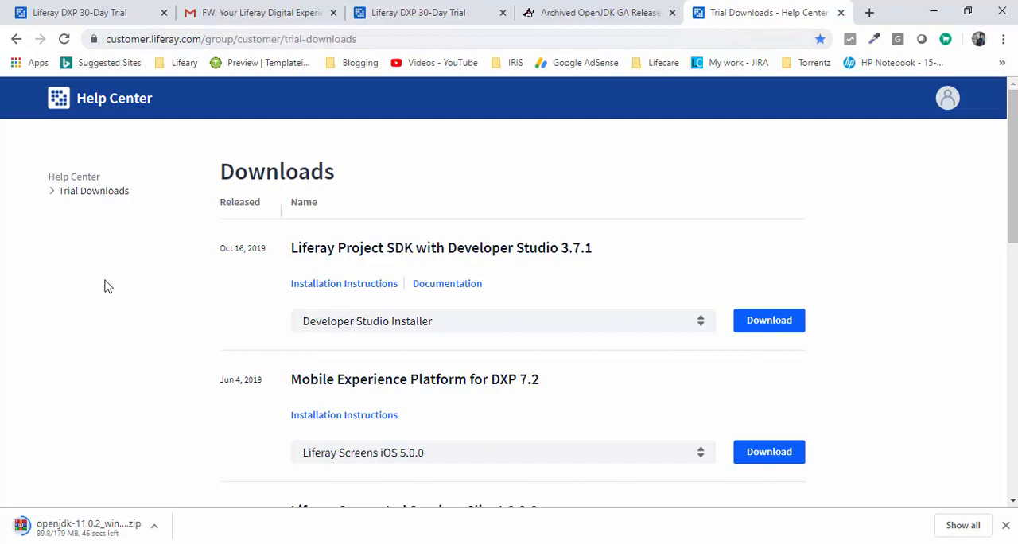
scroll(down, 3)
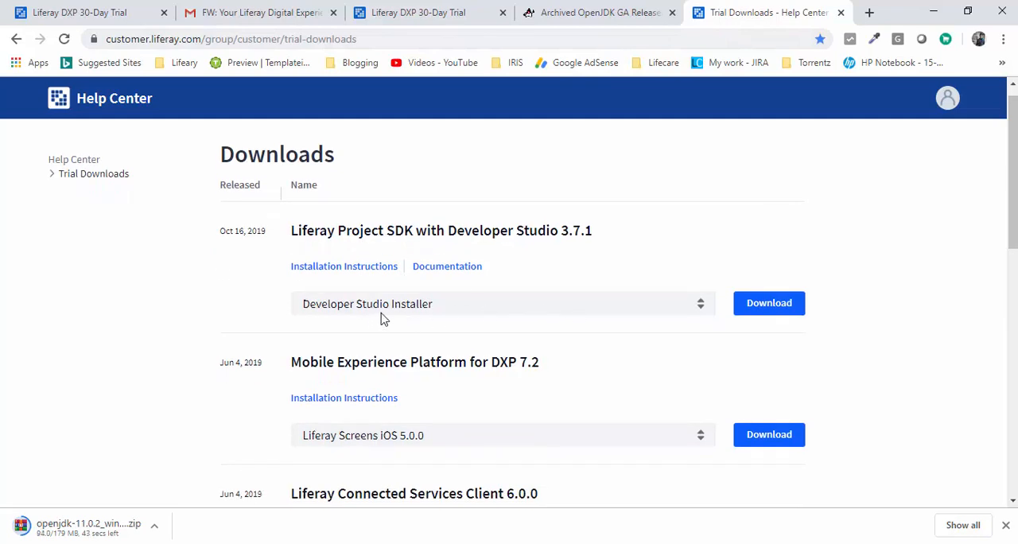
mouse_move(668, 236)
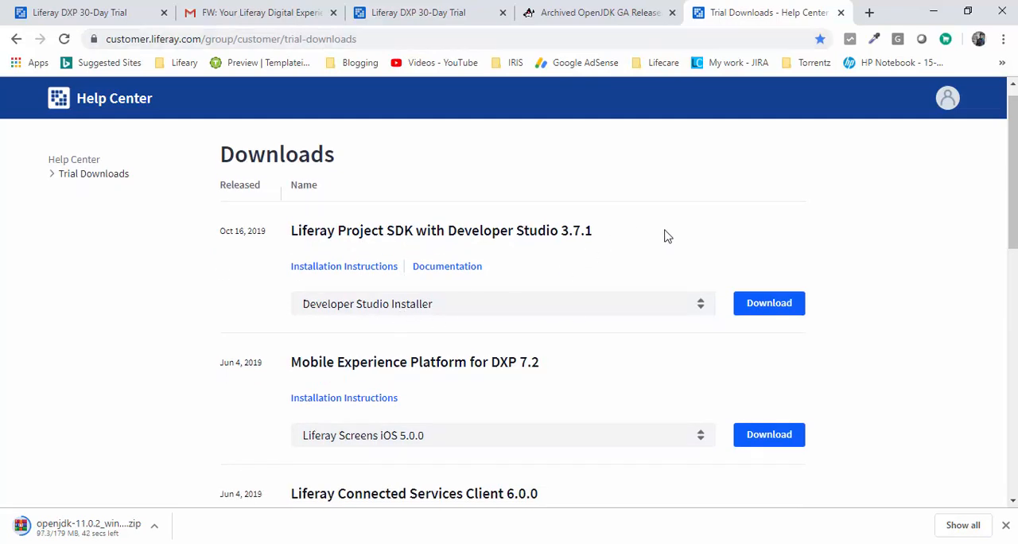
click(768, 302)
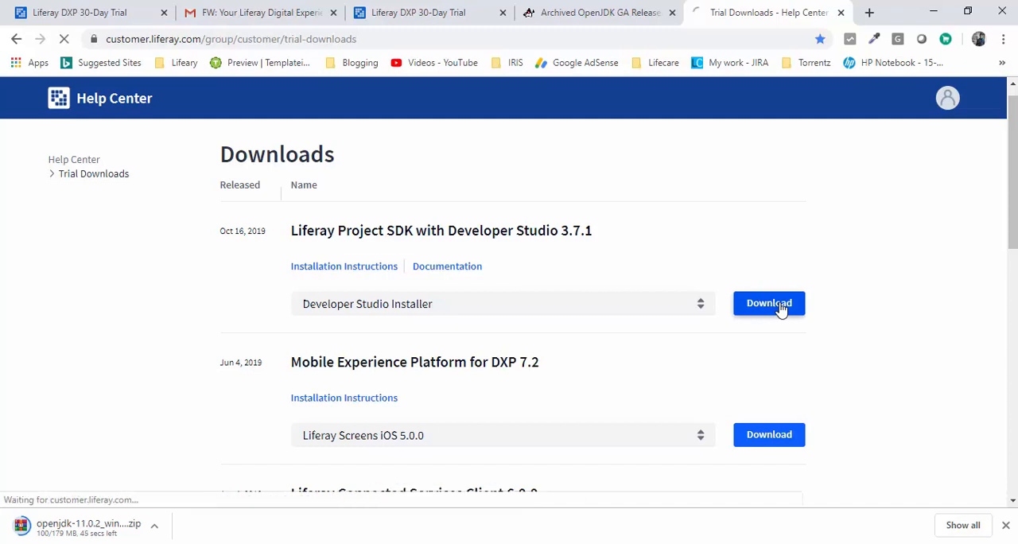
click(768, 302)
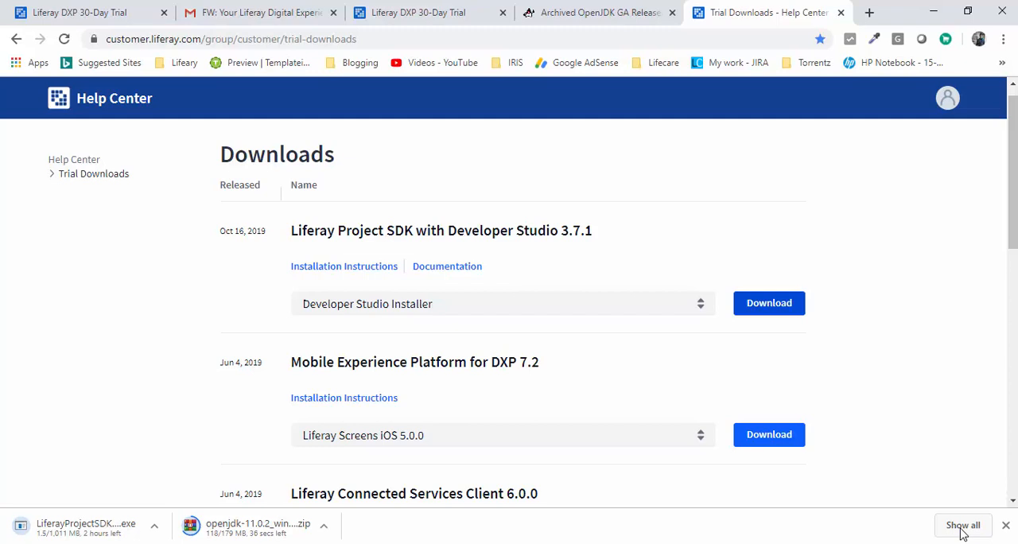
Step: Review the four downloaded setup files in the Downloads folder
click(963, 525)
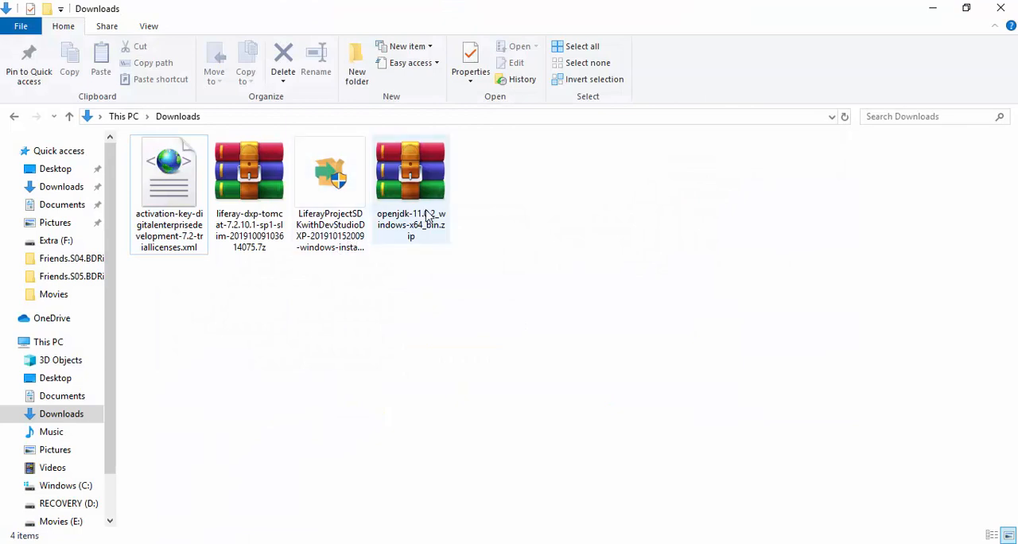
mouse_move(410, 172)
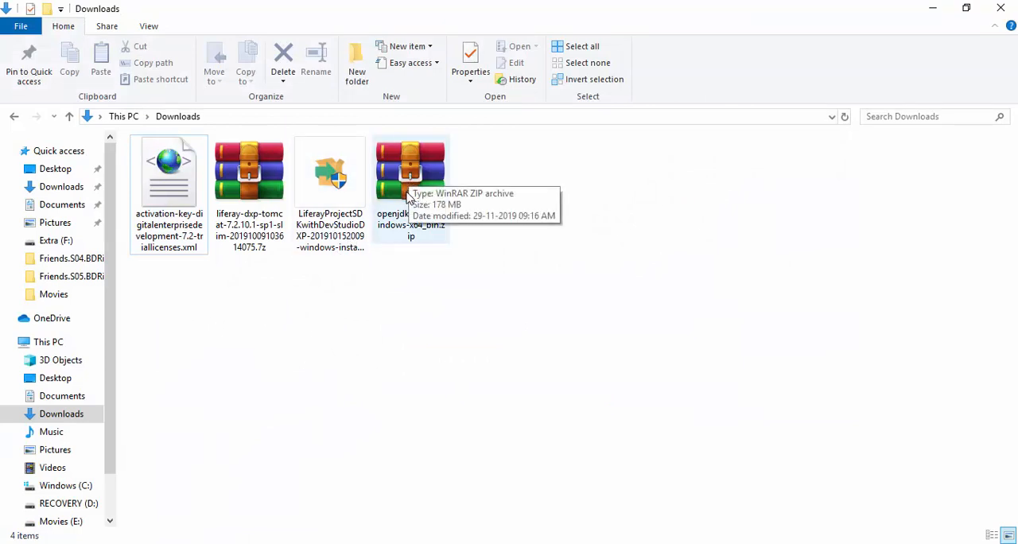
click(330, 172)
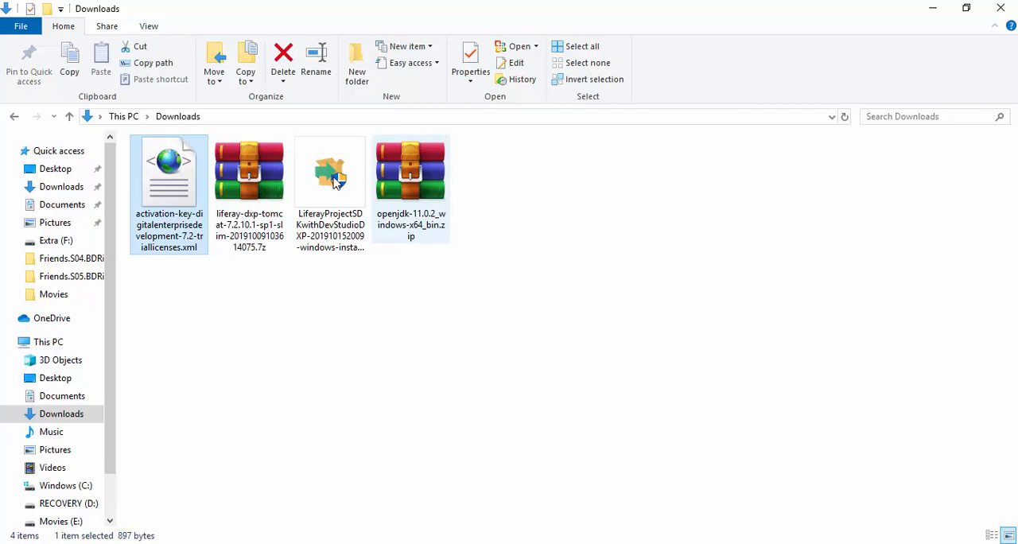
click(293, 347)
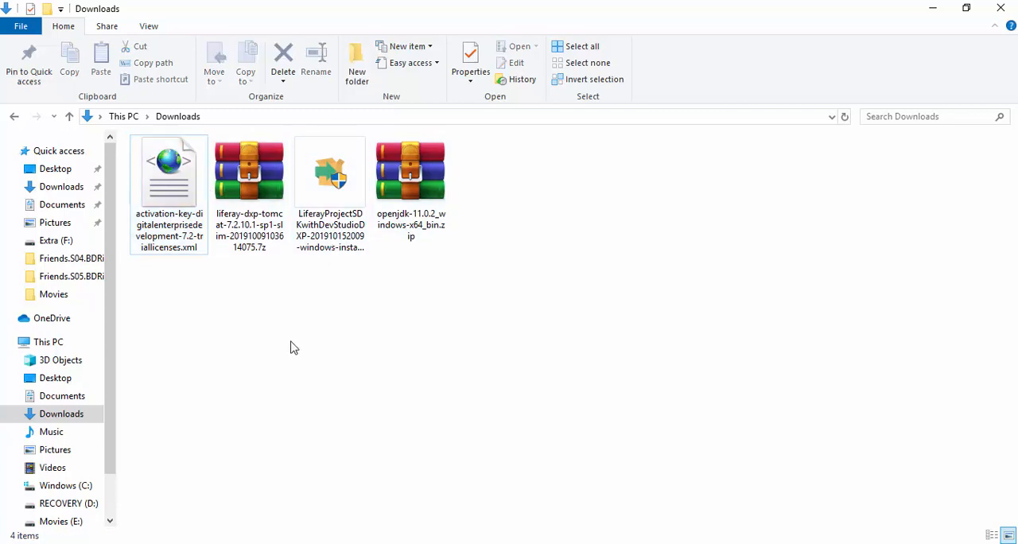
mouse_move(258, 267)
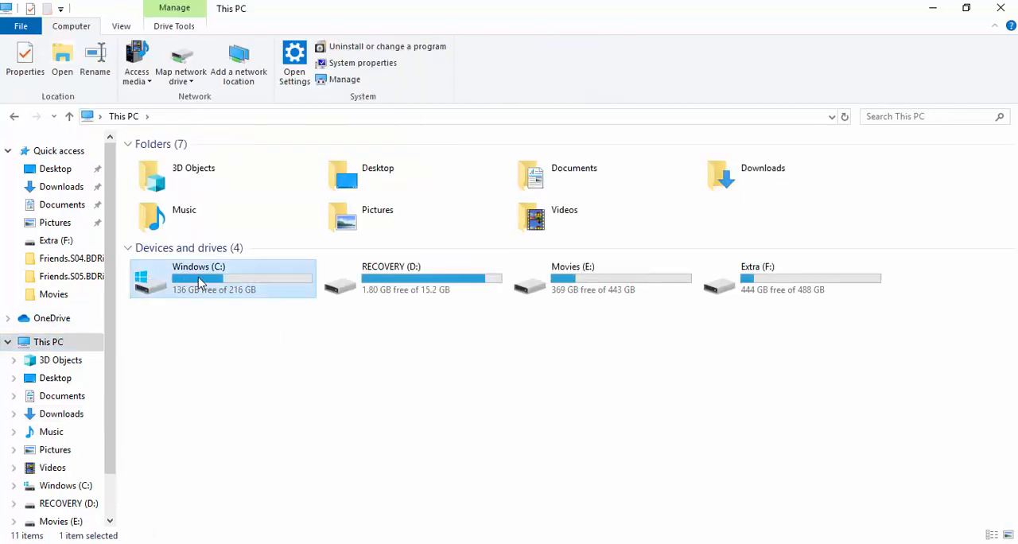
Step: Create a 'DXP Set Up' folder on Windows (C:) holding the four setup files and enter it
double_click(197, 278)
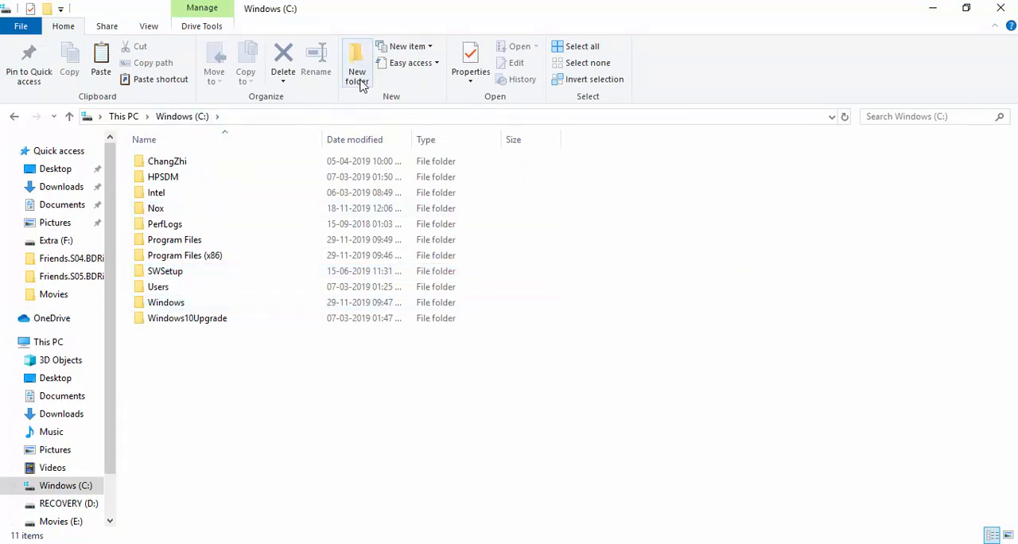
click(356, 62)
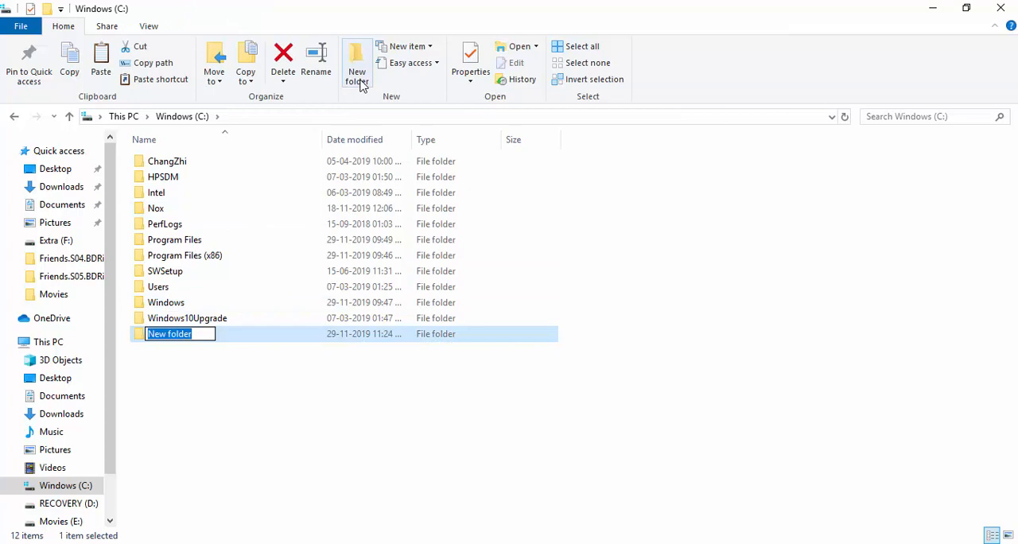
text(DXP Set)
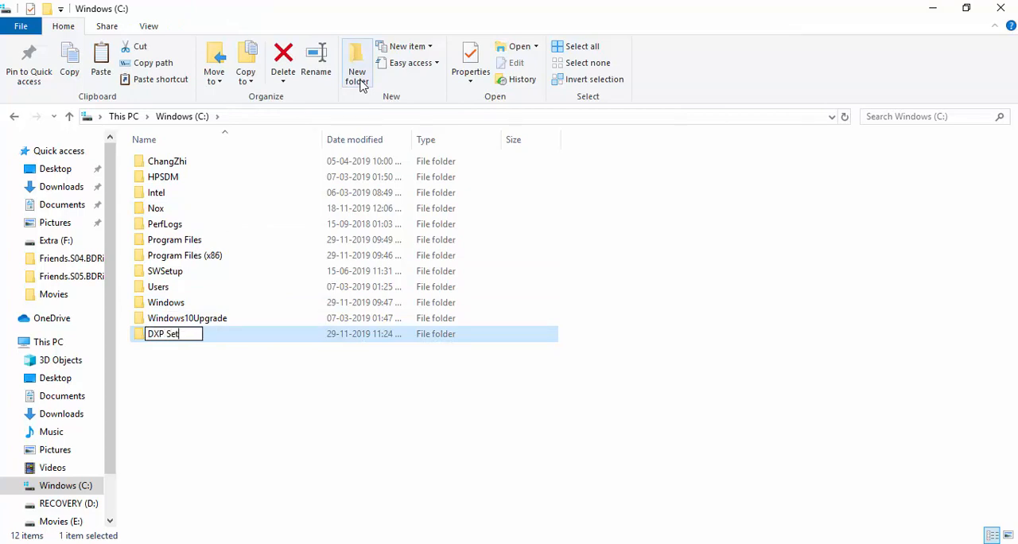
text(Up)
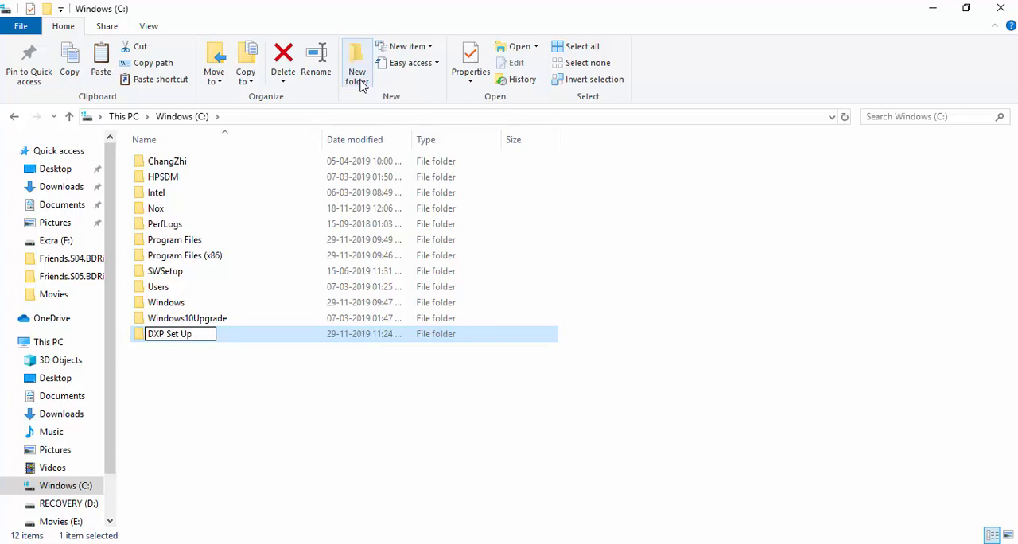
double_click(169, 334)
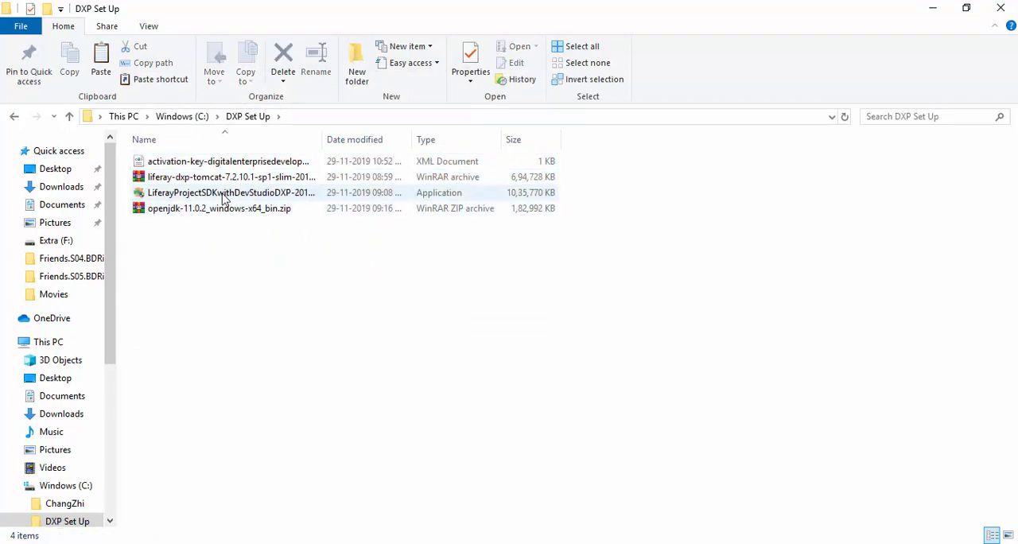
Step: Extract the Liferay DXP and OpenJDK 11.0.2 archives into the DXP Set Up folder
right_click(231, 176)
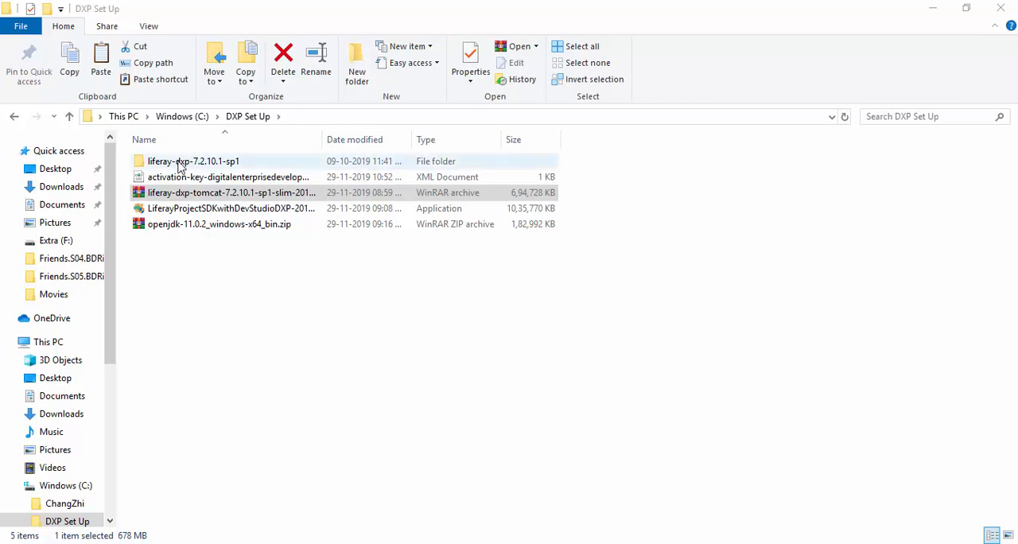
click(219, 222)
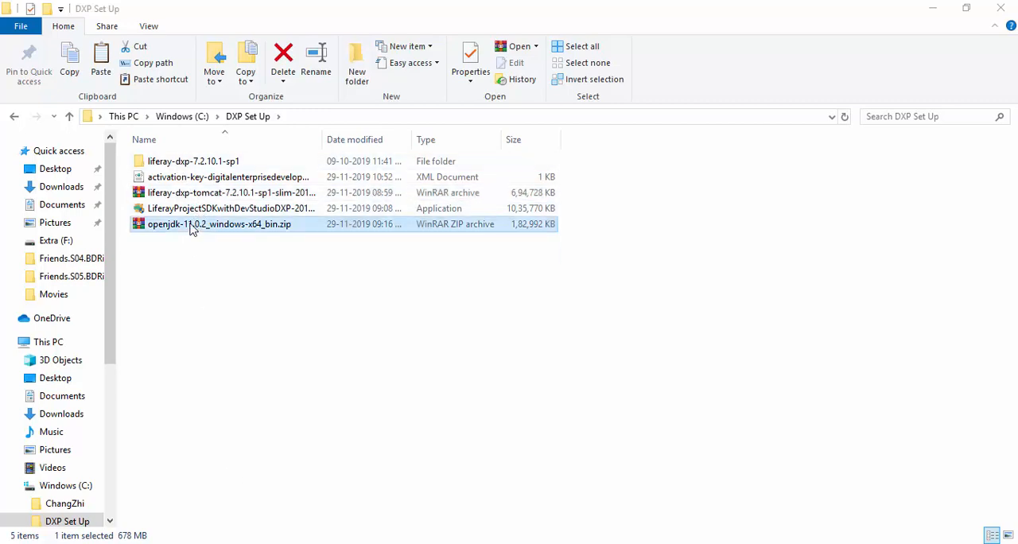
right_click(219, 223)
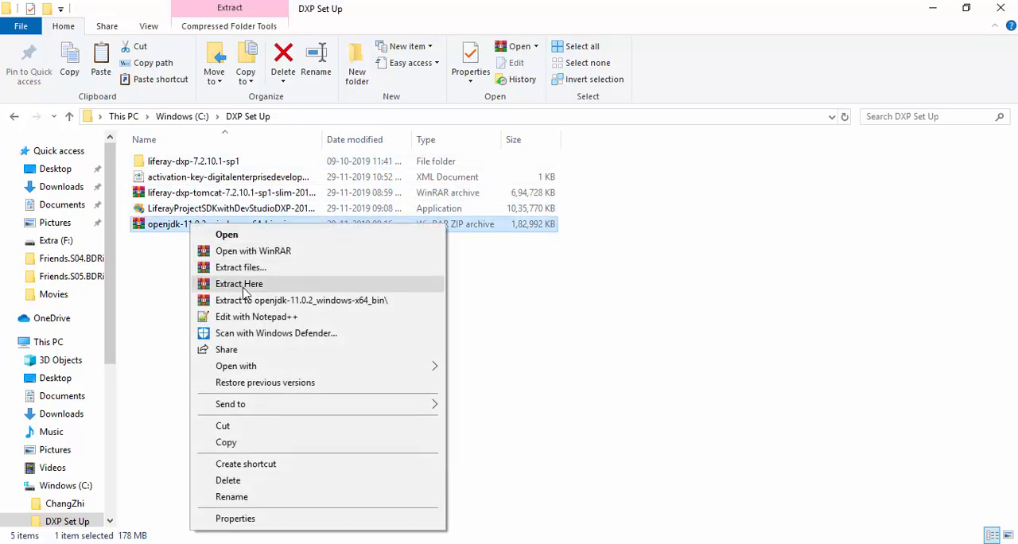
click(238, 283)
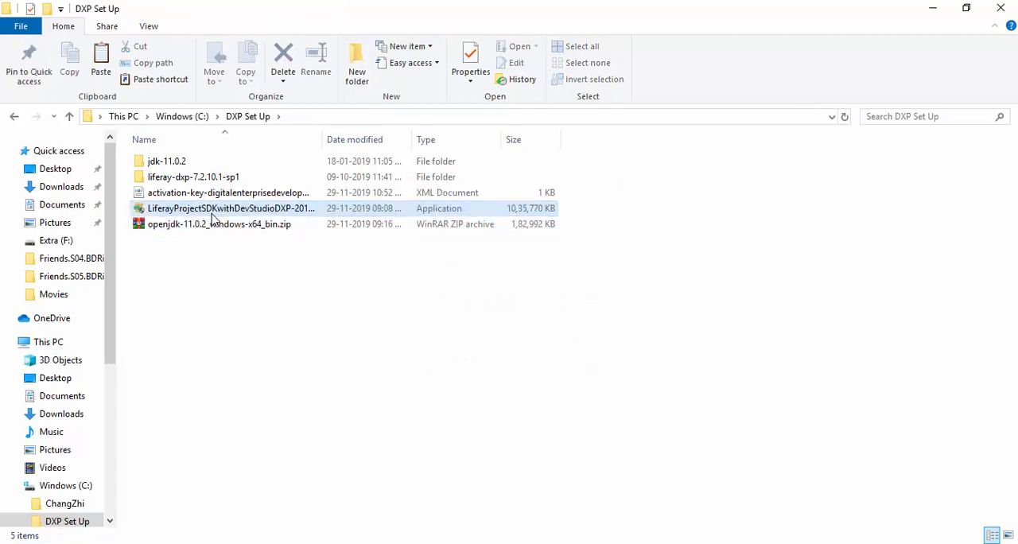
click(219, 222)
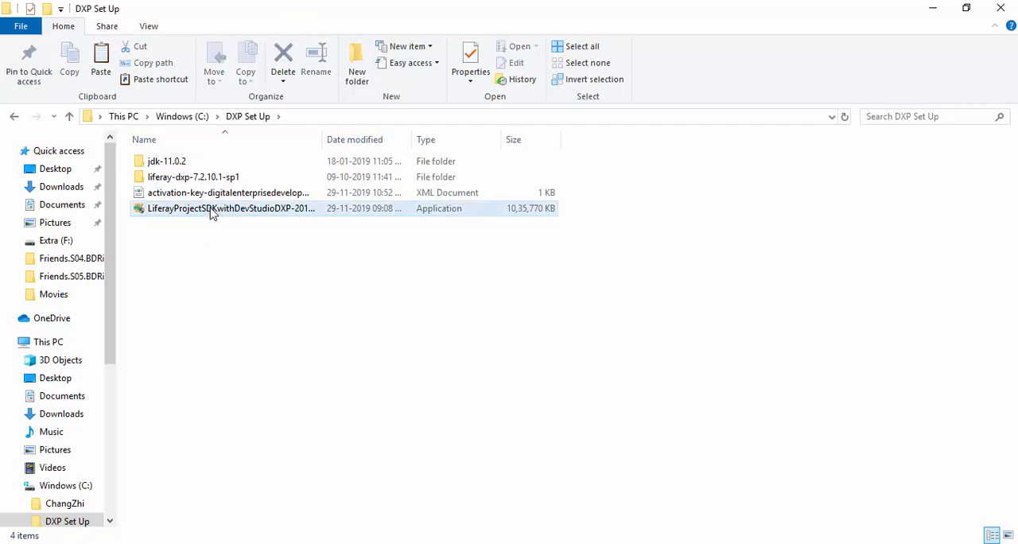
mouse_move(214, 208)
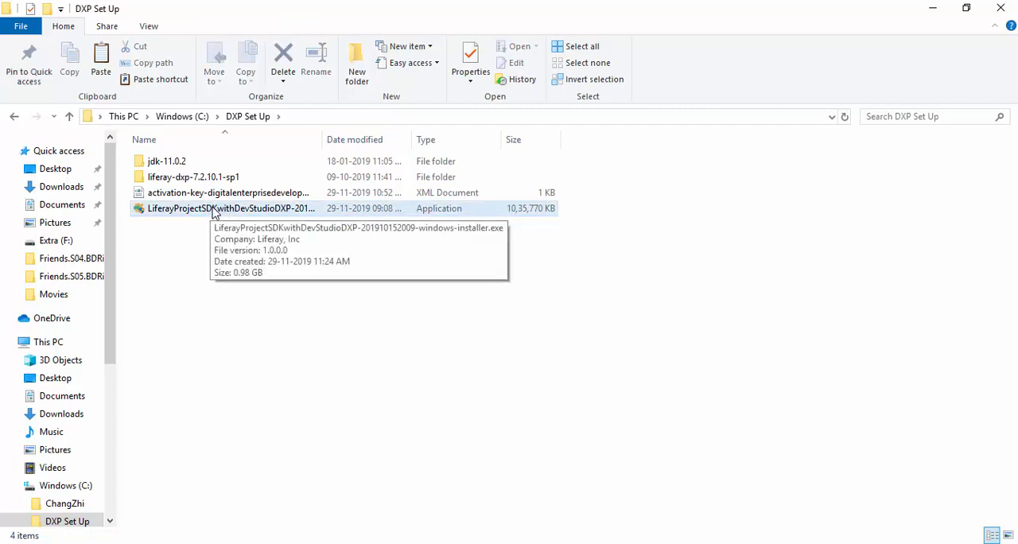
Step: Launch the Developer Studio installer past the SmartScreen warning via Run anyway
click(231, 208)
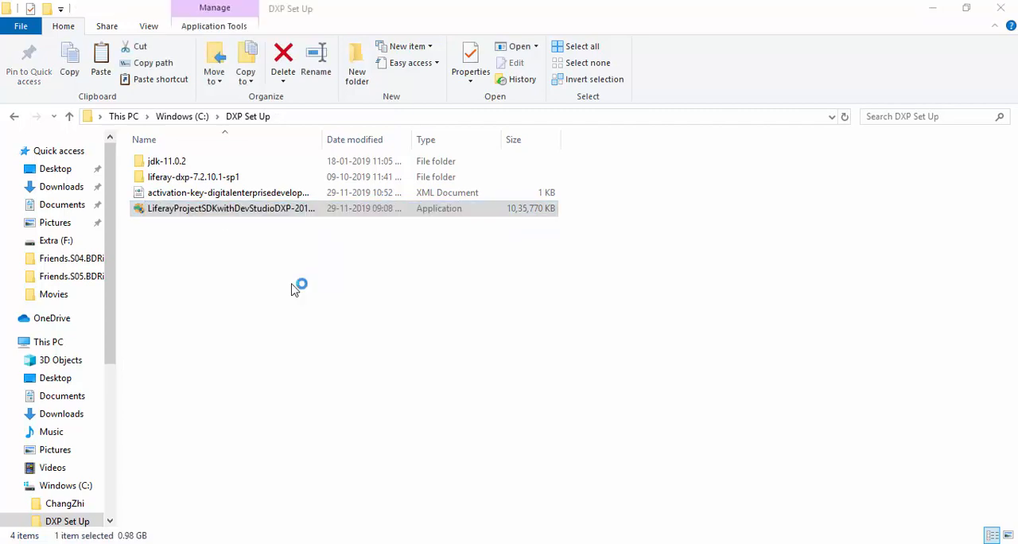
double_click(231, 207)
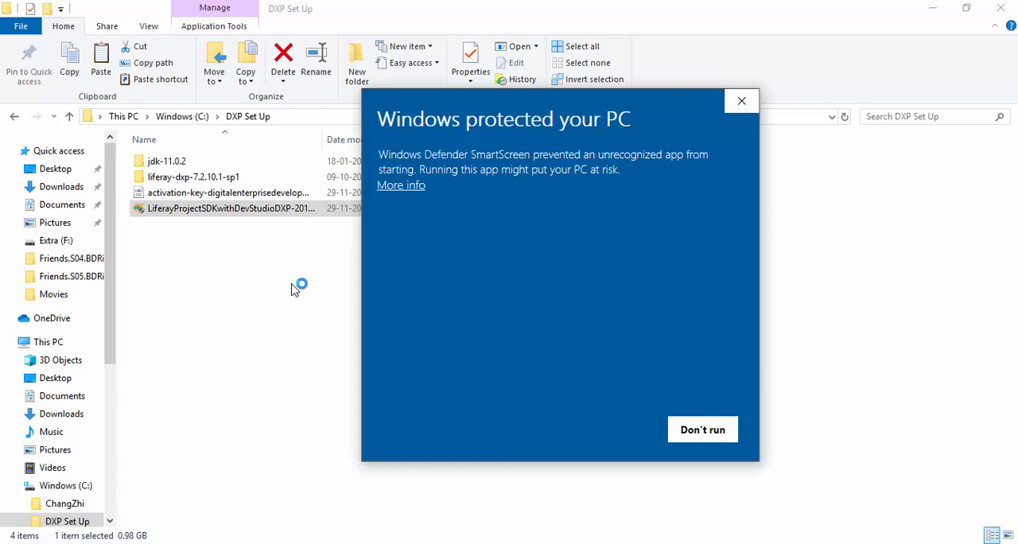
mouse_move(399, 199)
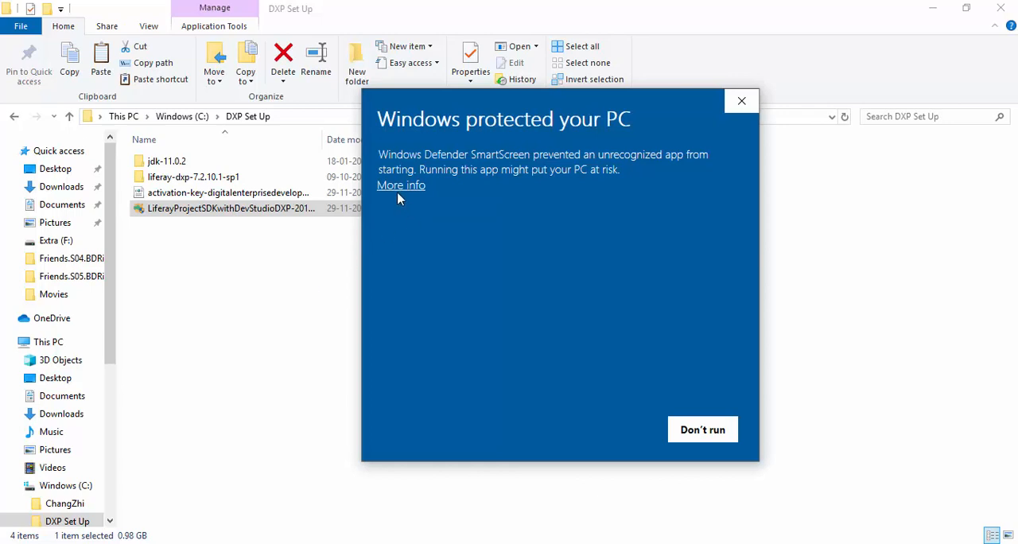
click(400, 184)
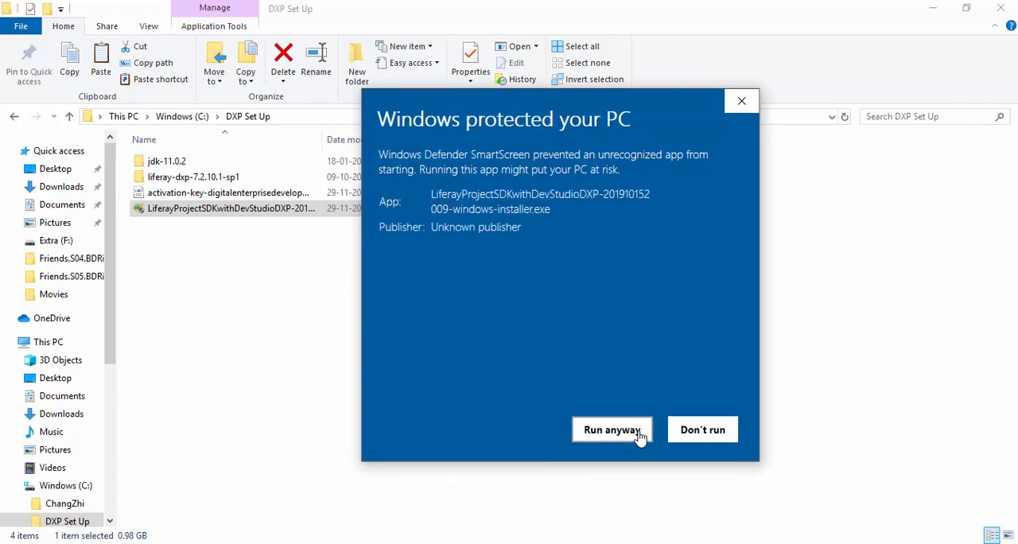
click(610, 429)
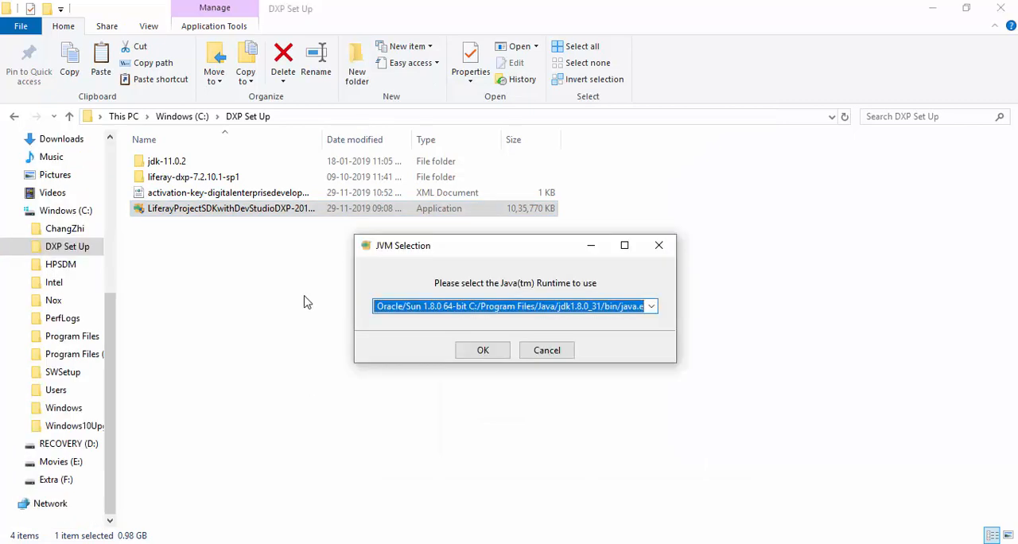
mouse_move(369, 267)
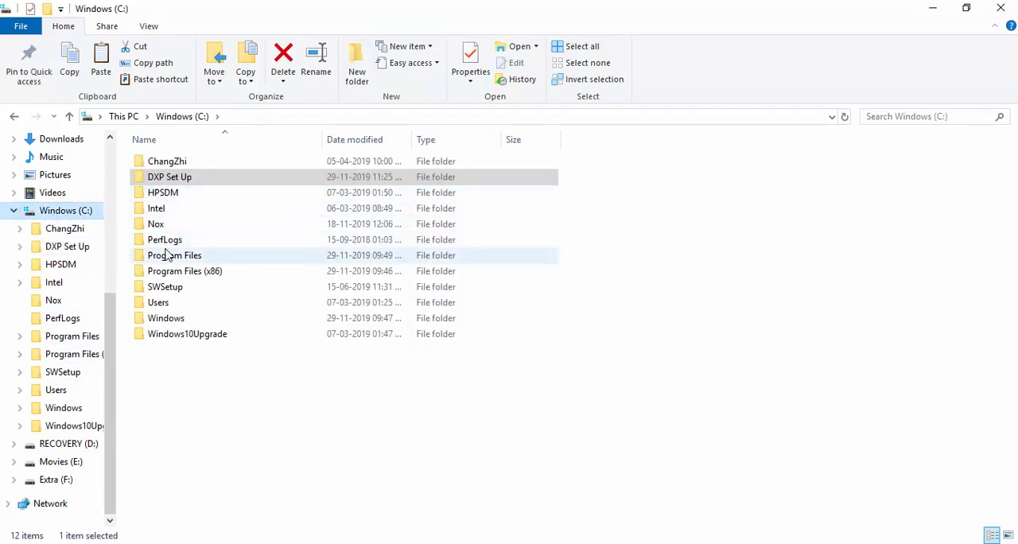
Step: Check the Program Files Java folder while the JVM Selection dialog offers jdk1.8.0_31
double_click(175, 254)
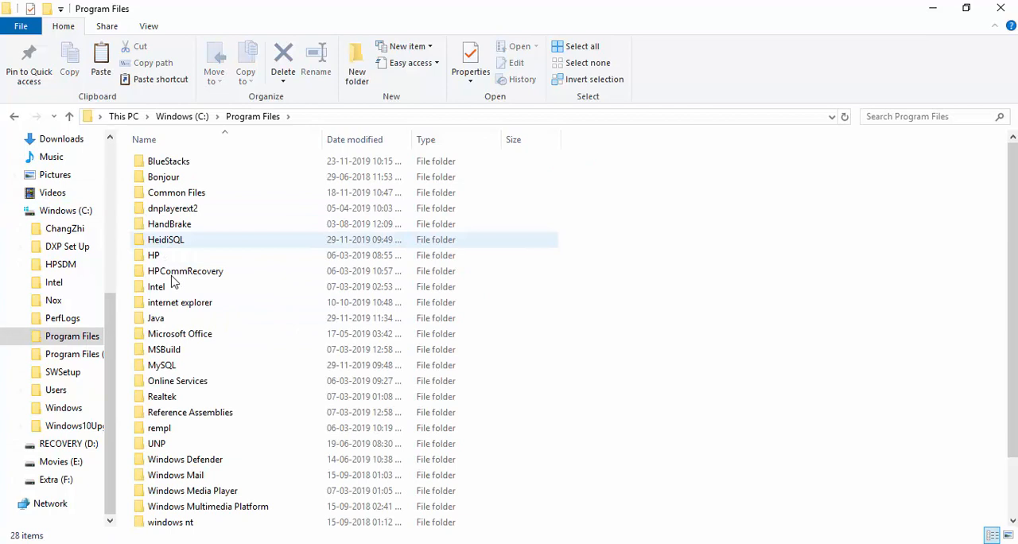
double_click(156, 318)
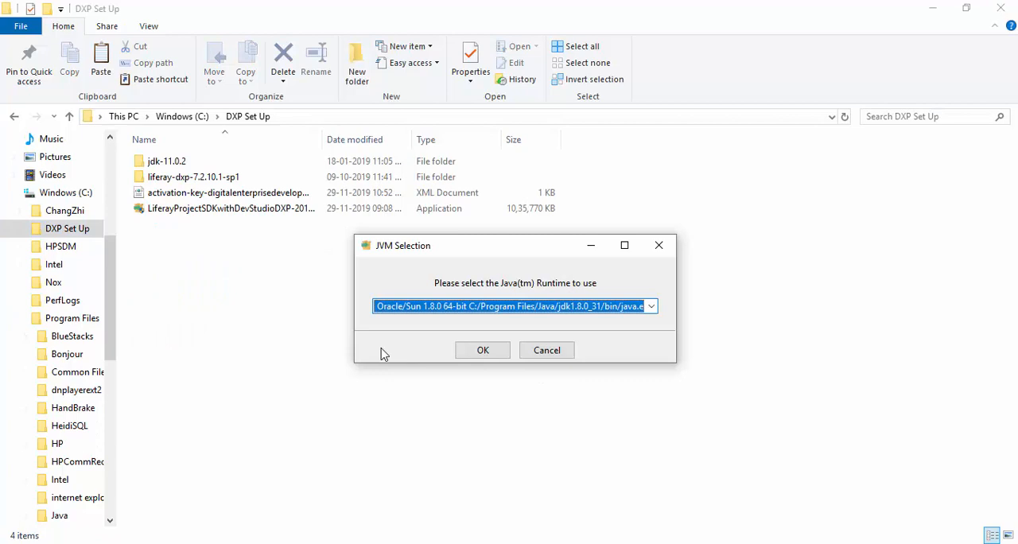
Step: Choose the jdk1.8.0_31 Java runtime for the installer and move past the welcome page
click(650, 306)
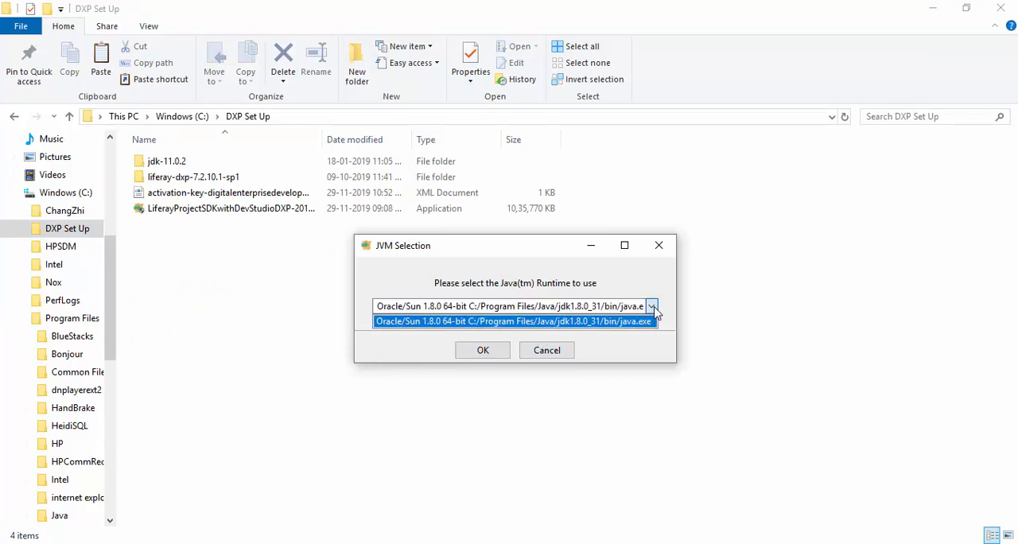
click(515, 321)
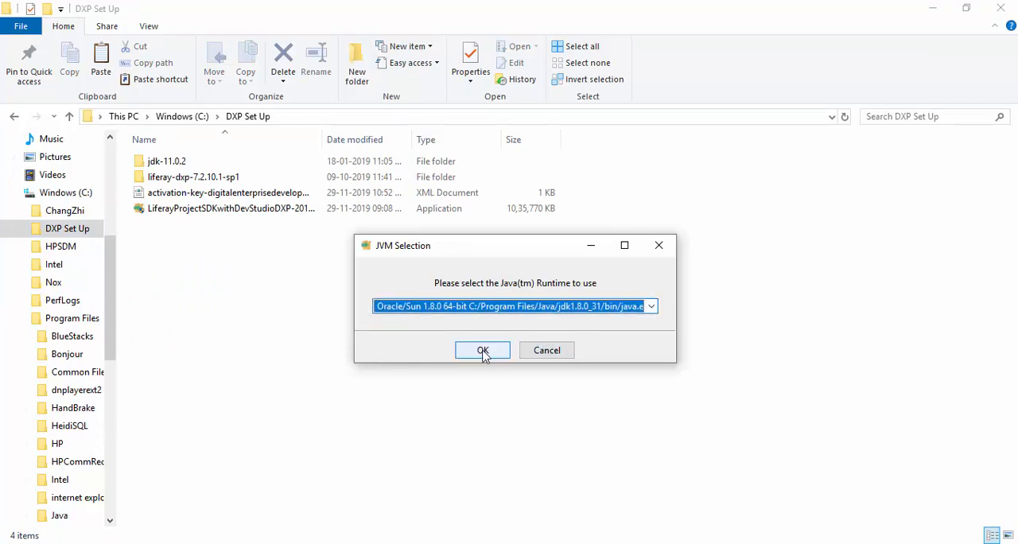
click(482, 350)
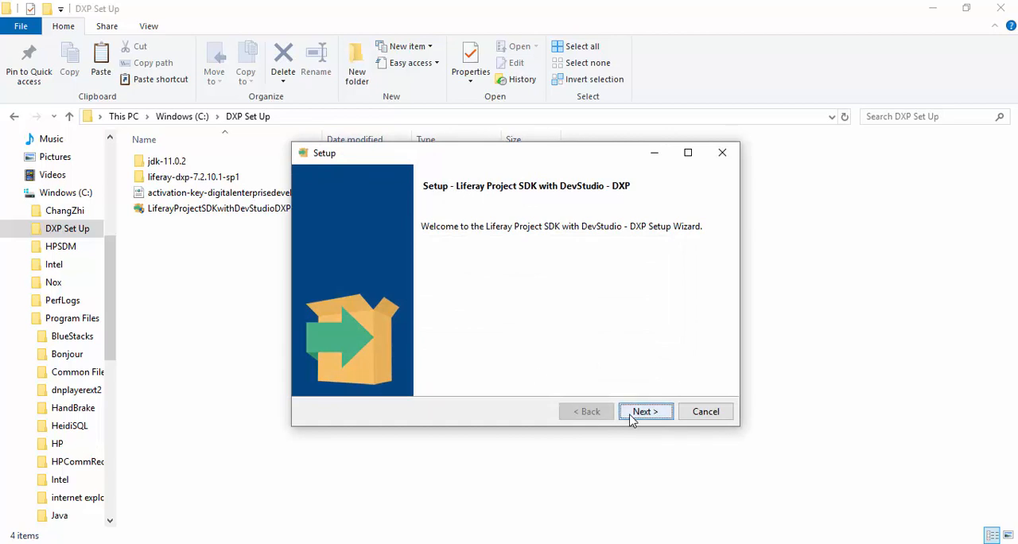
click(646, 410)
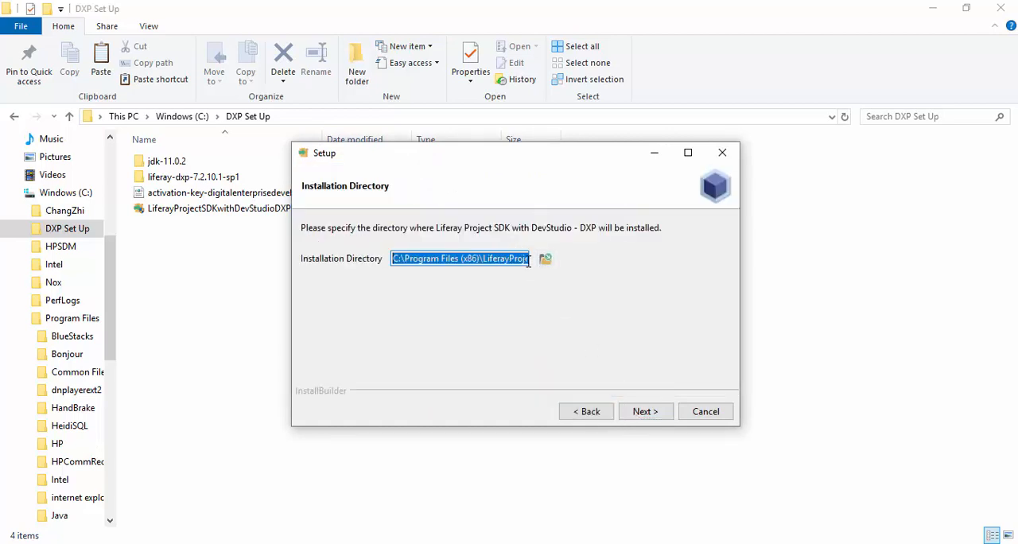
Step: Set the installation folder to C:\DXP Set Up and proceed, hitting the folder-must-be-empty warning
click(545, 258)
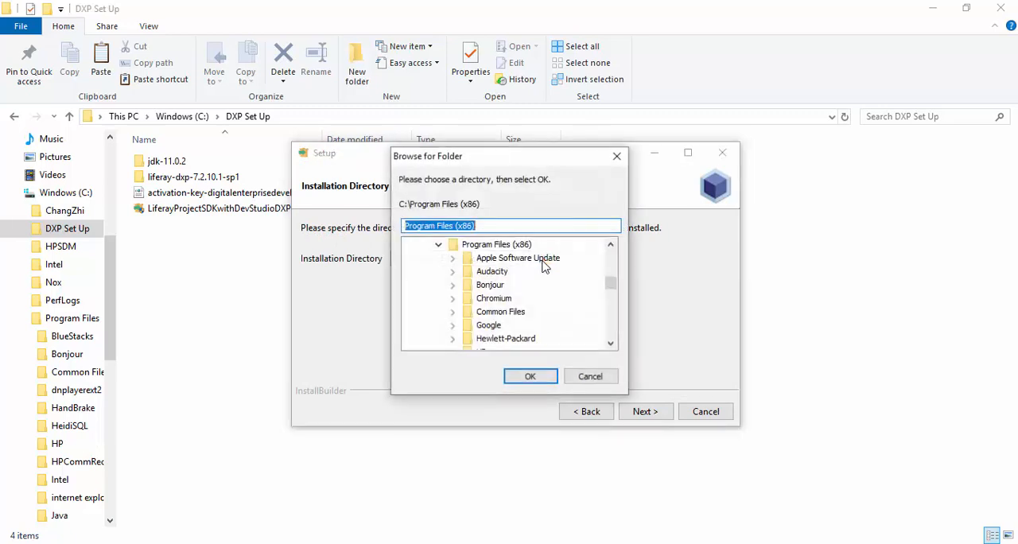
click(439, 245)
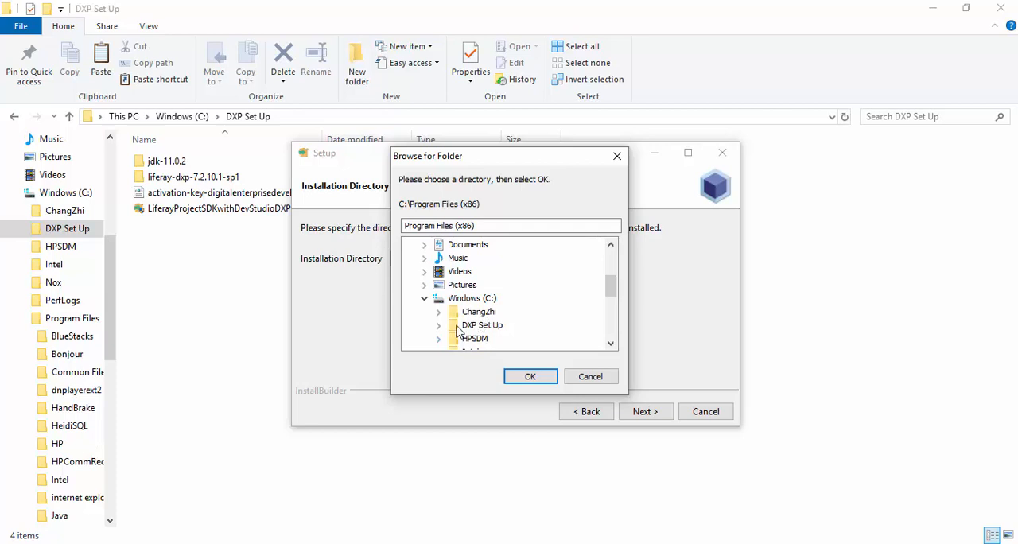
click(437, 324)
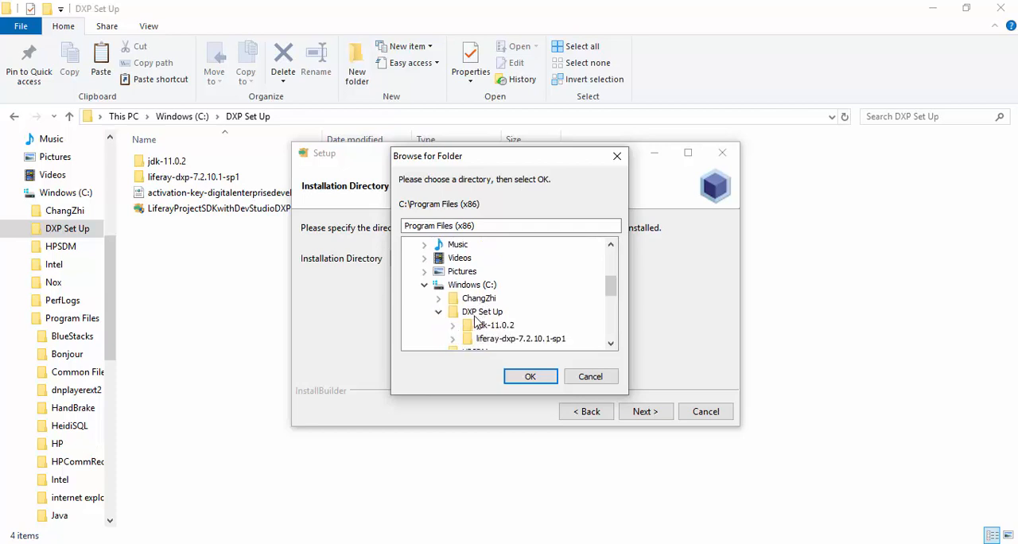
click(529, 376)
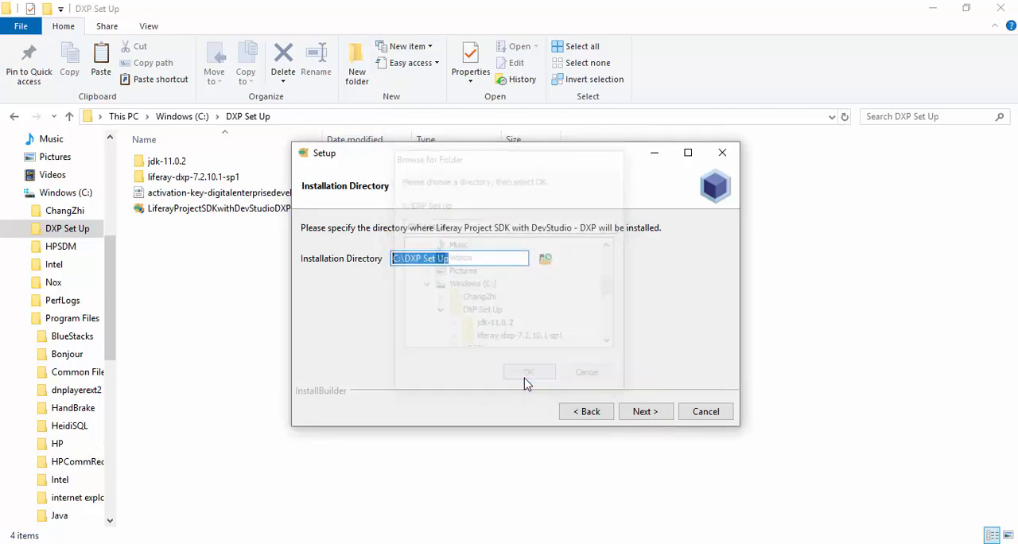
click(528, 372)
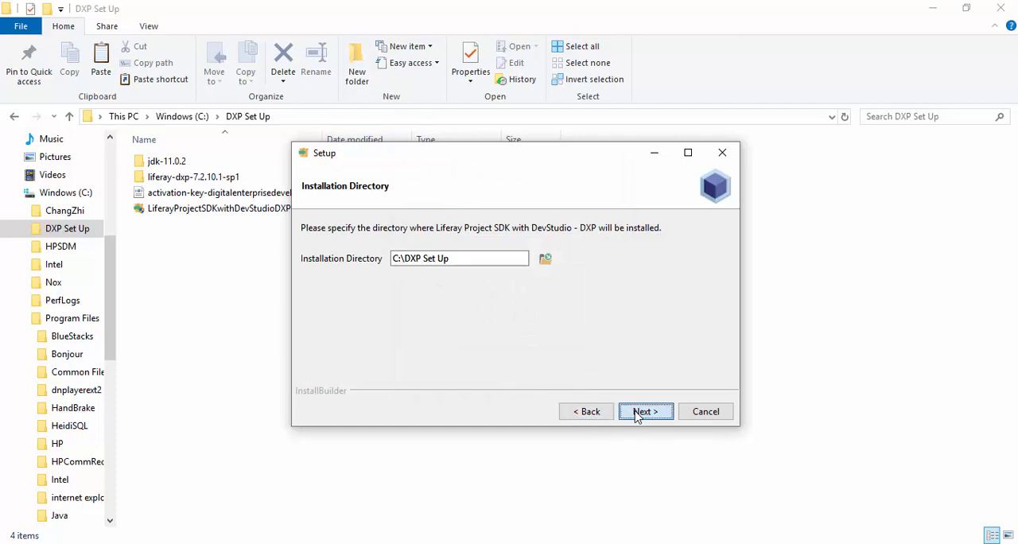
click(645, 410)
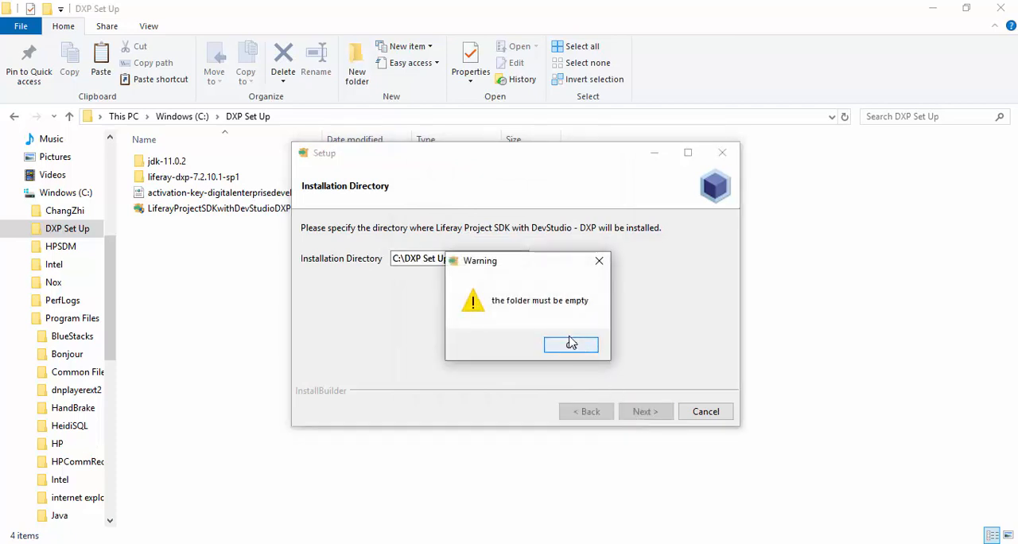
Step: Dismiss the warning and create a new folder named IDE inside DXP Set Up
click(571, 344)
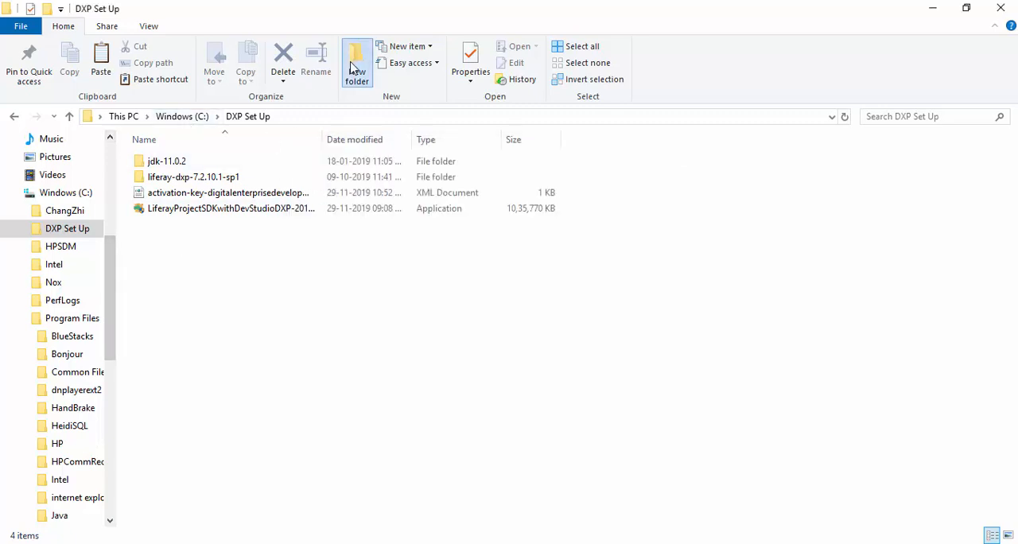
click(356, 62)
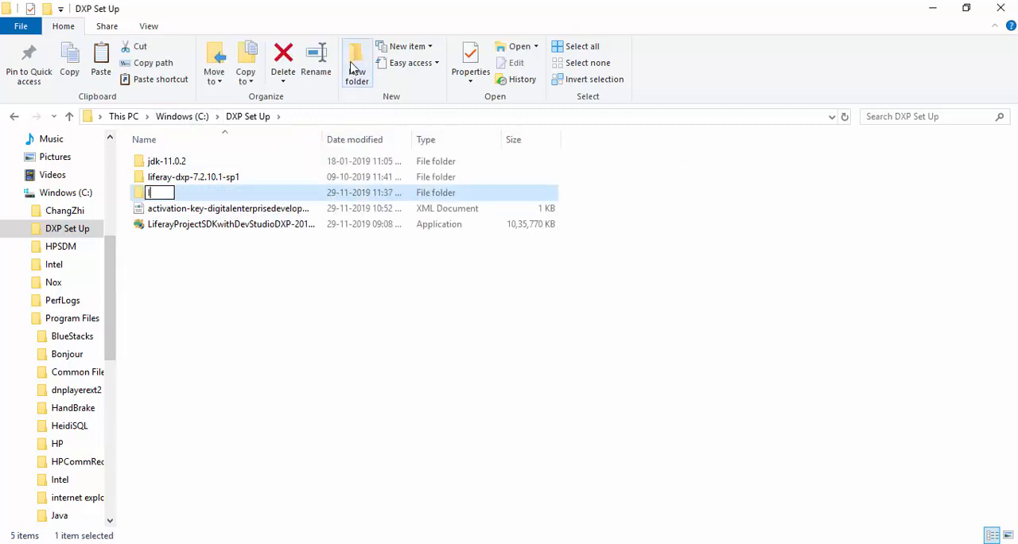
text(IDE)
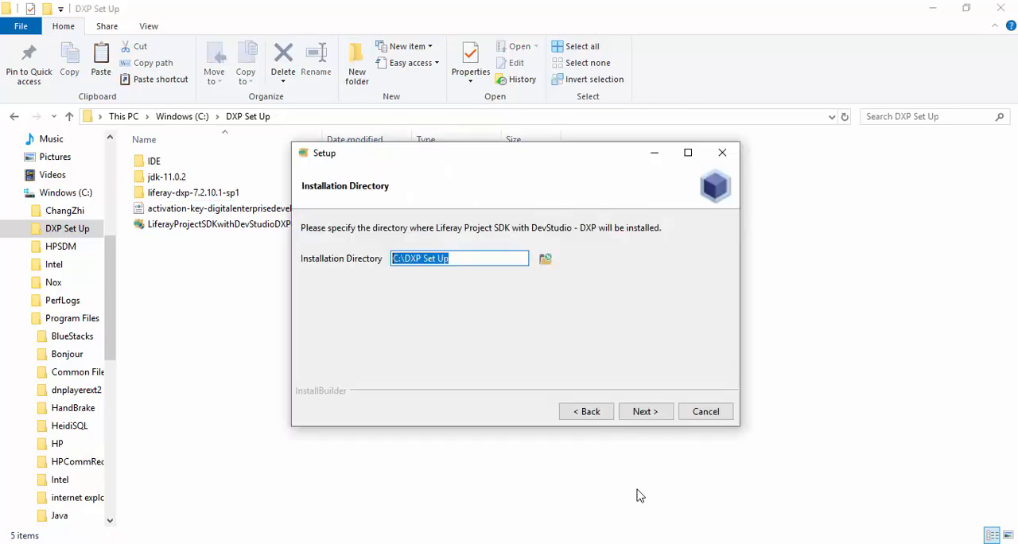
click(486, 258)
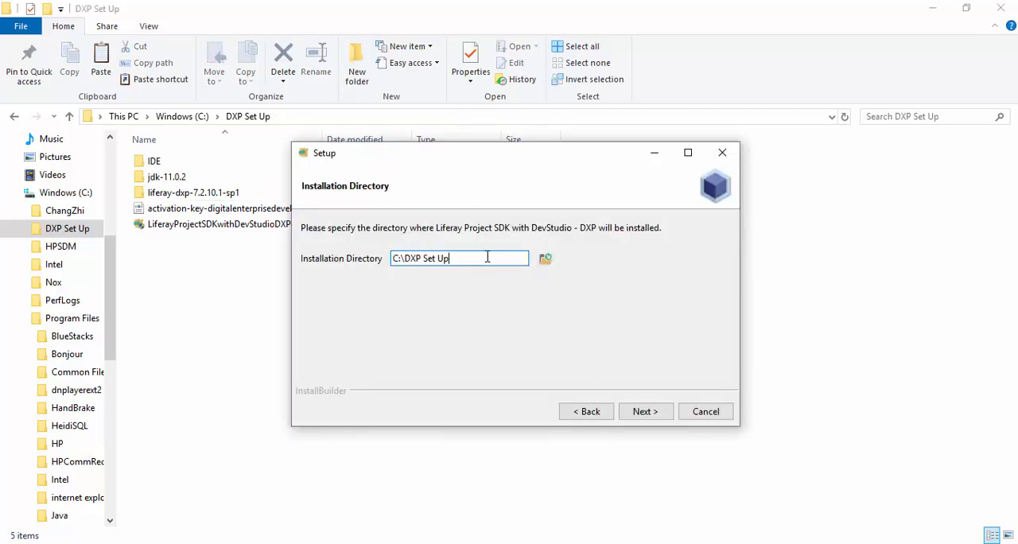
Step: Make the empty IDE folder the installation directory and continue to Command Line Tools
click(545, 257)
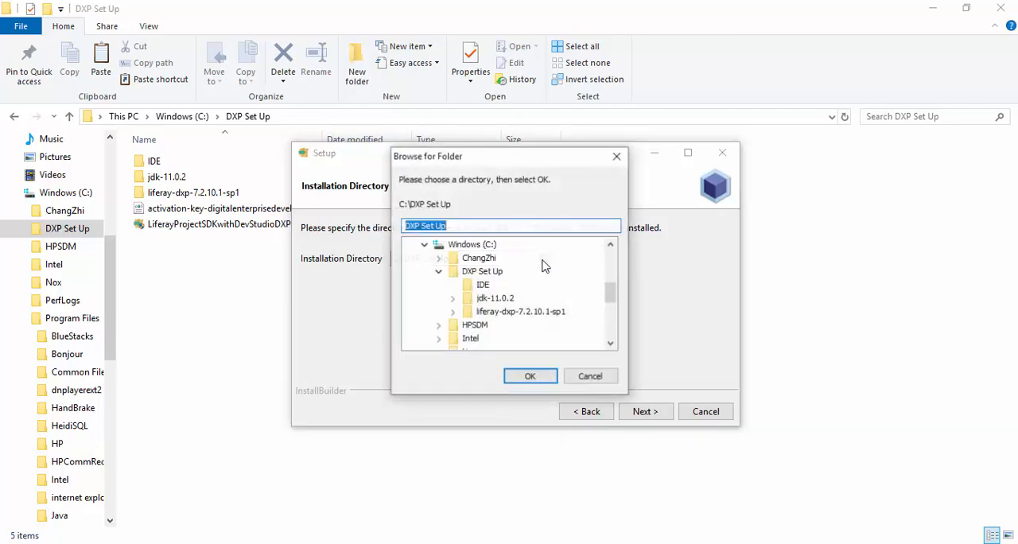
click(483, 283)
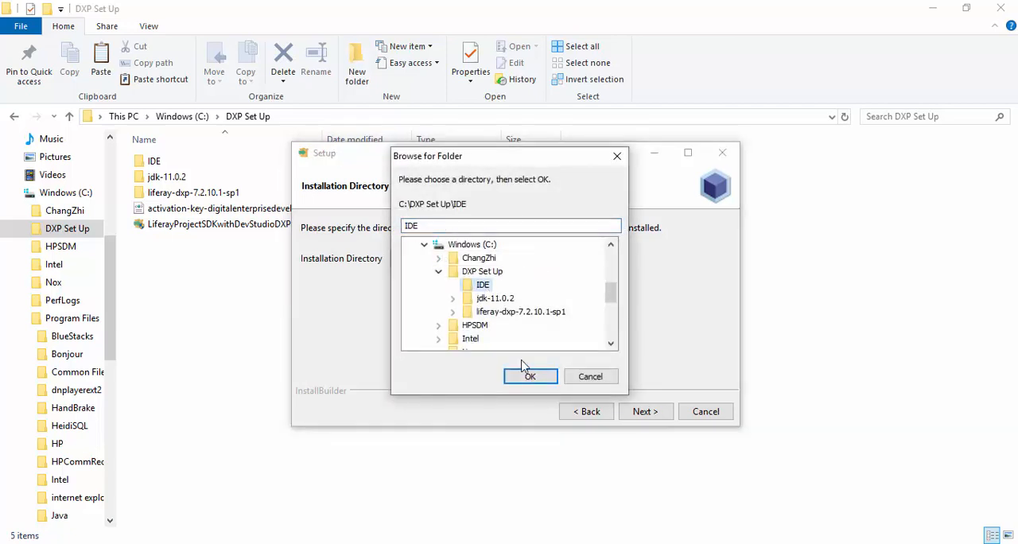
click(531, 375)
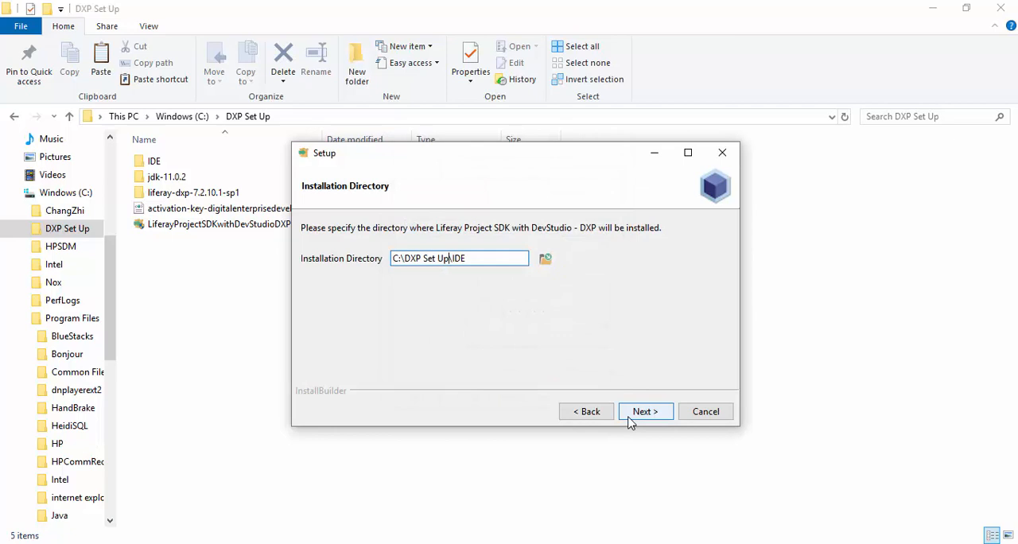
click(643, 410)
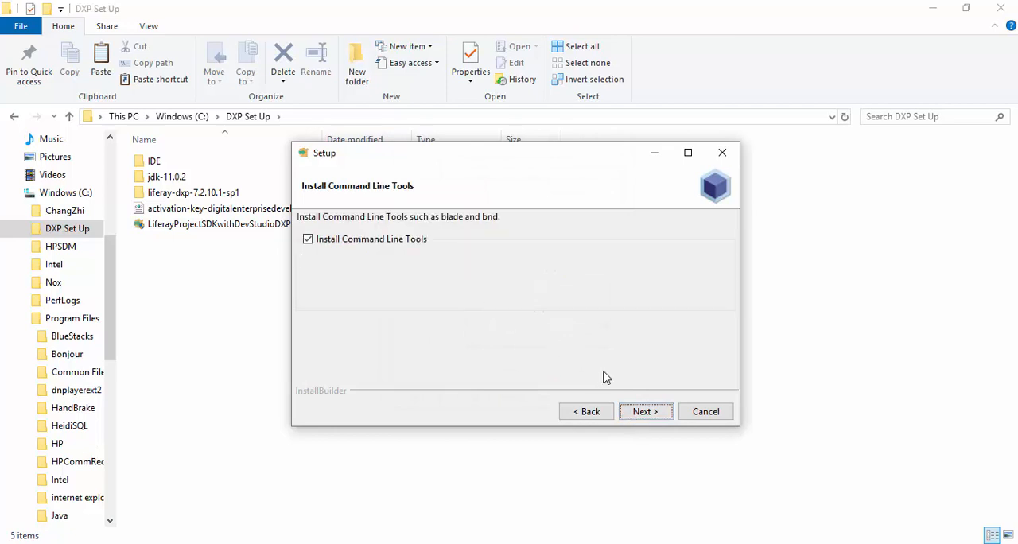
Step: Keep Command Line Tools included and start entering the liferay.com username 'adit'
click(646, 410)
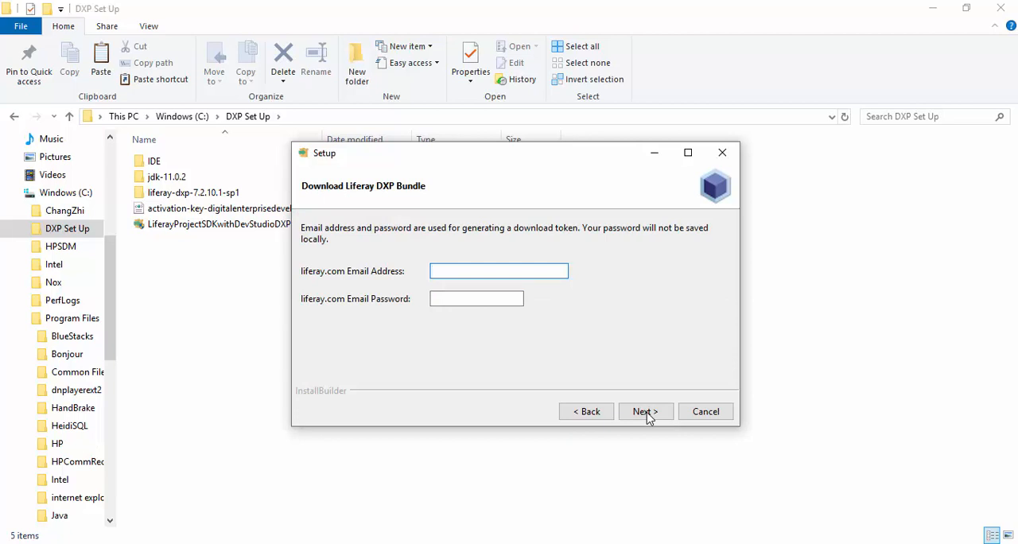
text(adit)
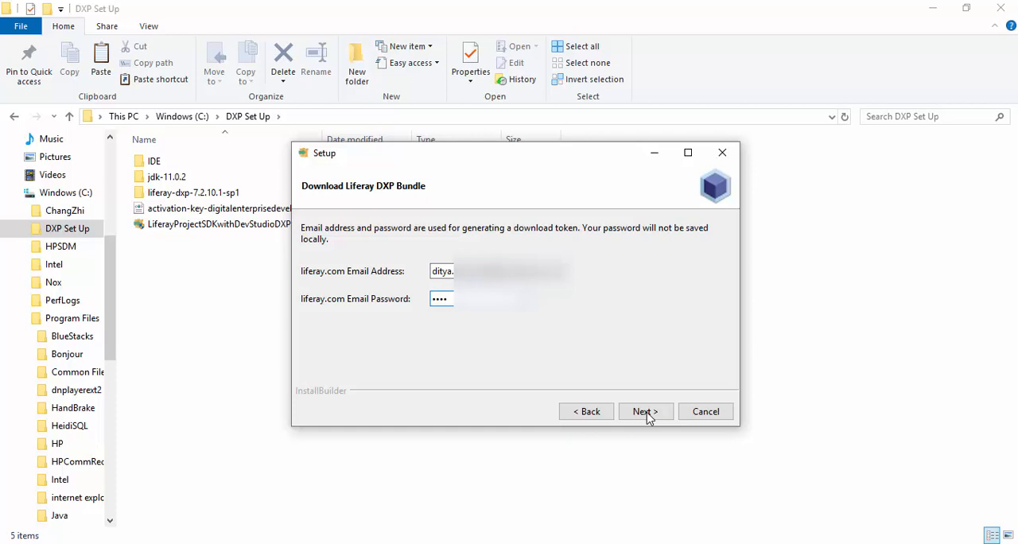
Step: Enter the password, supply the activation key file, skip proxy configuration and finish the installation
text(••)
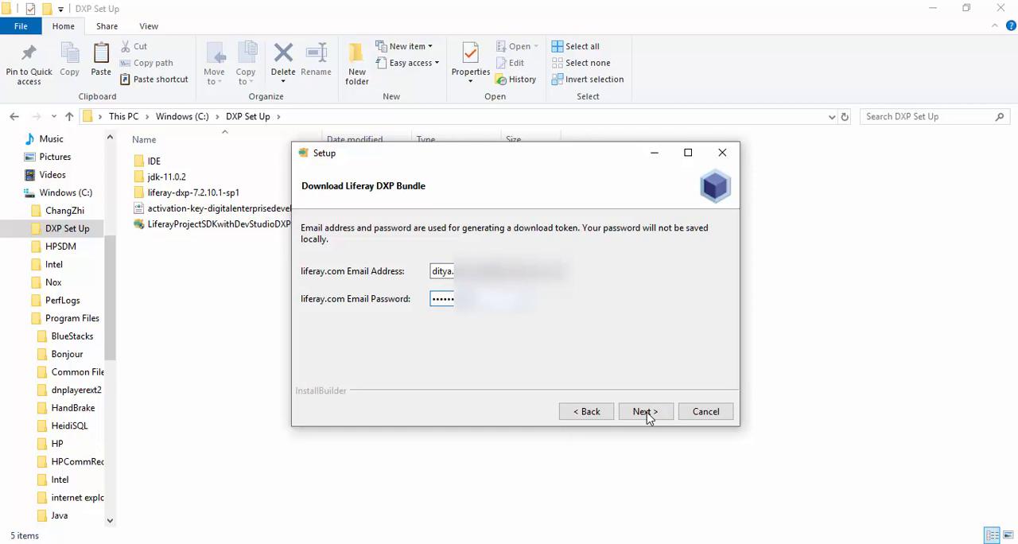
click(644, 411)
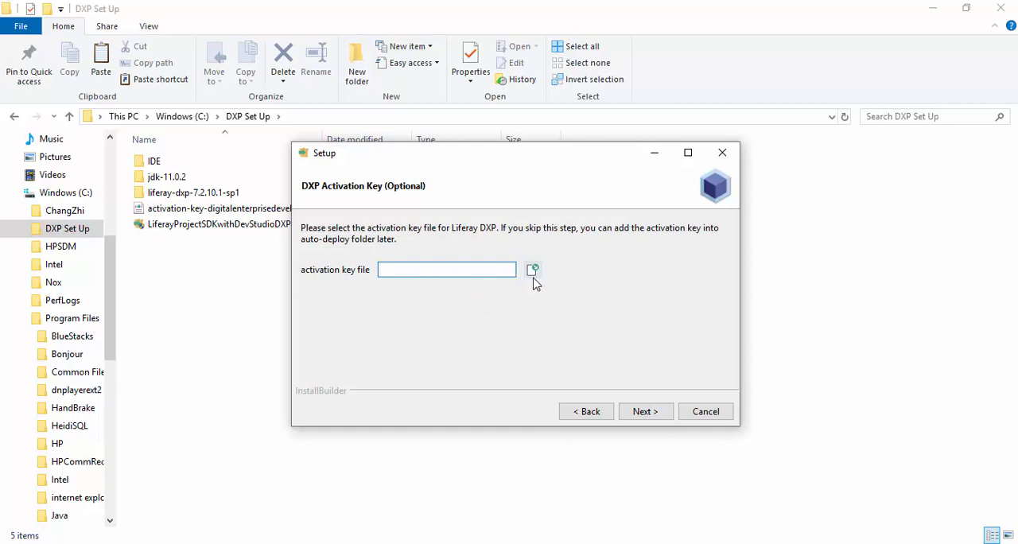
click(531, 270)
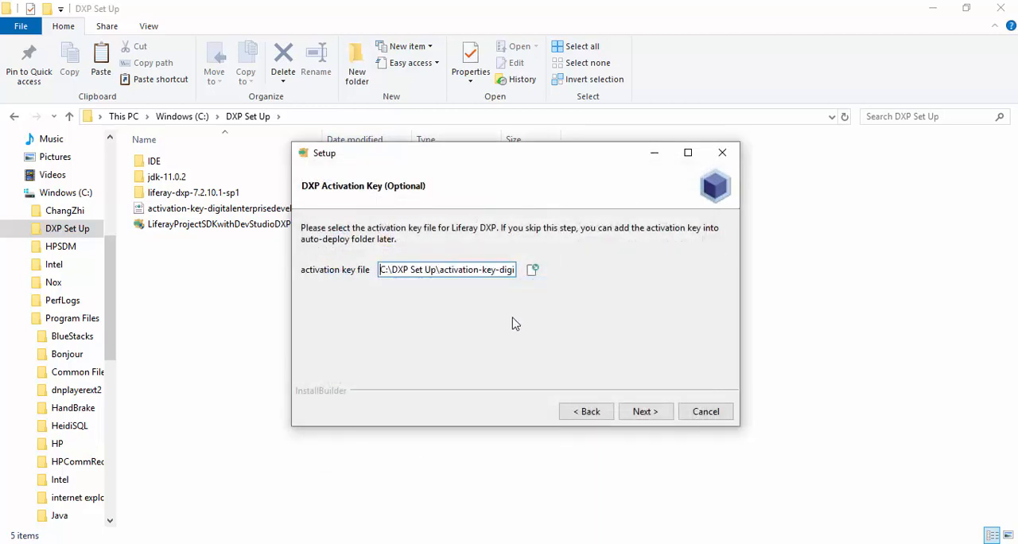
click(645, 410)
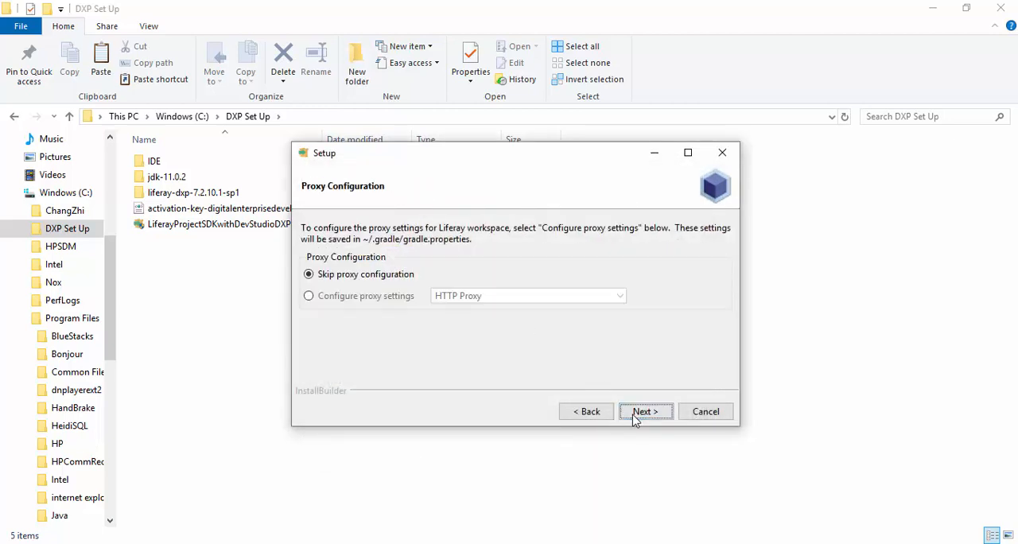
click(644, 410)
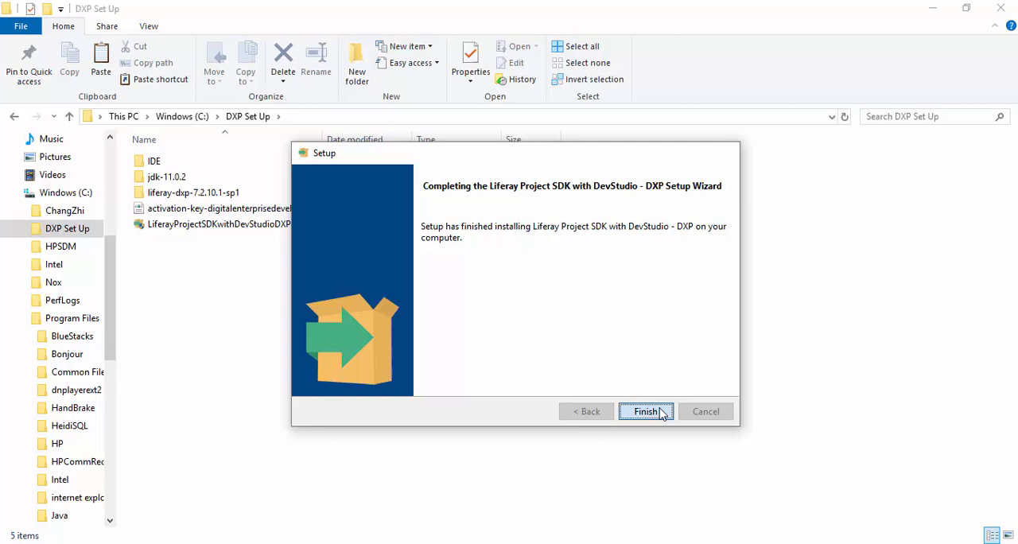
click(645, 411)
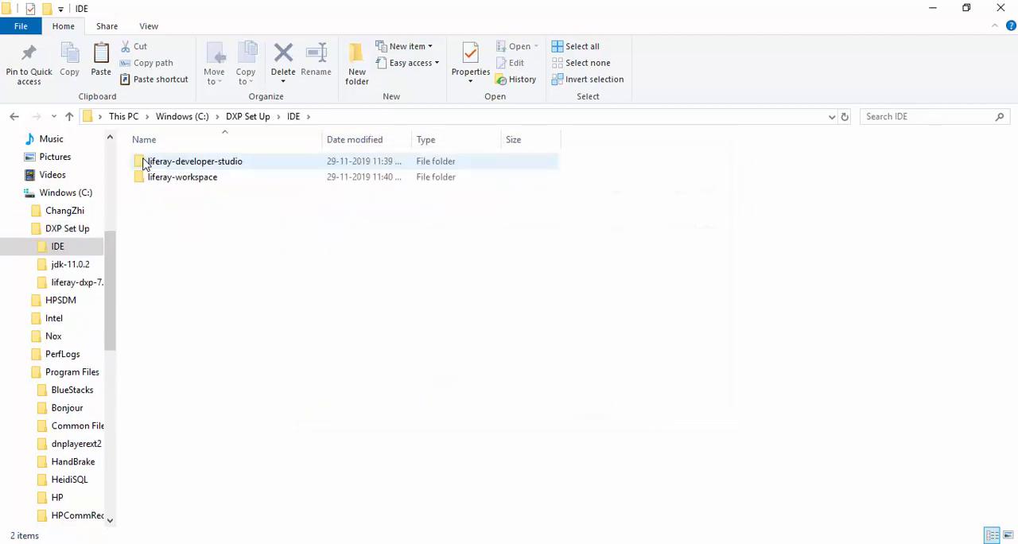
Step: Start DeveloperStudio.exe from liferay-developer-studio and create a workspace folder in DXP Set Up
double_click(192, 161)
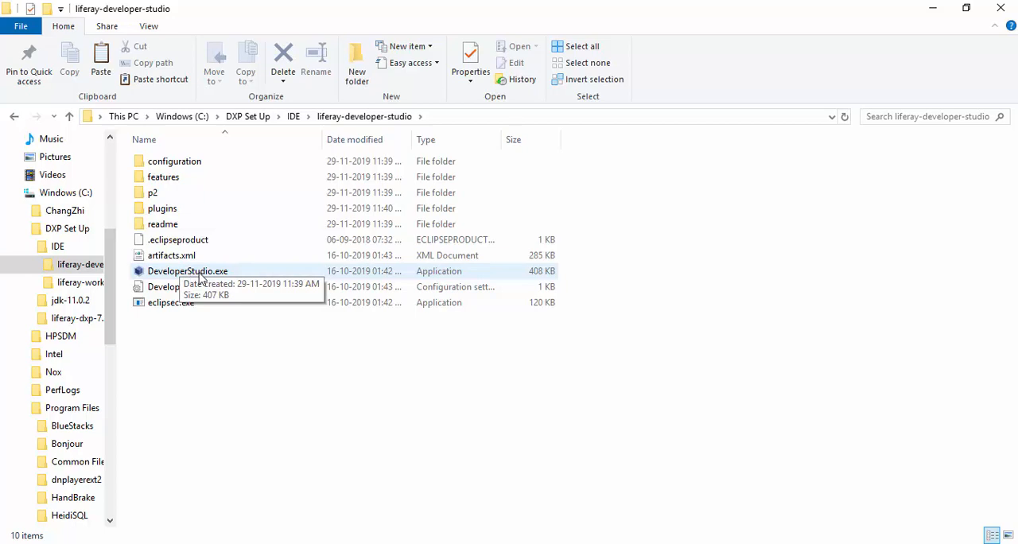
click(188, 270)
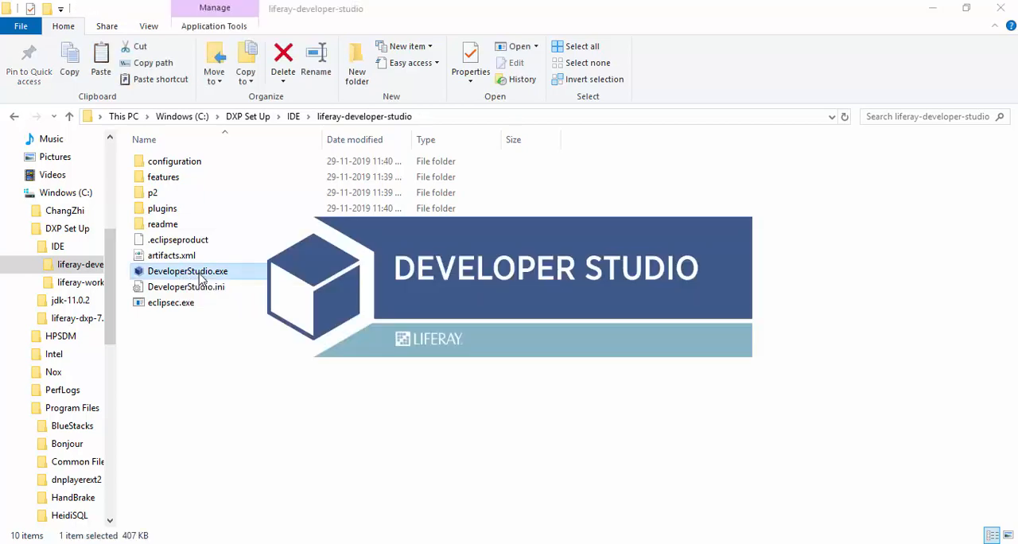
double_click(188, 270)
text(workspace)
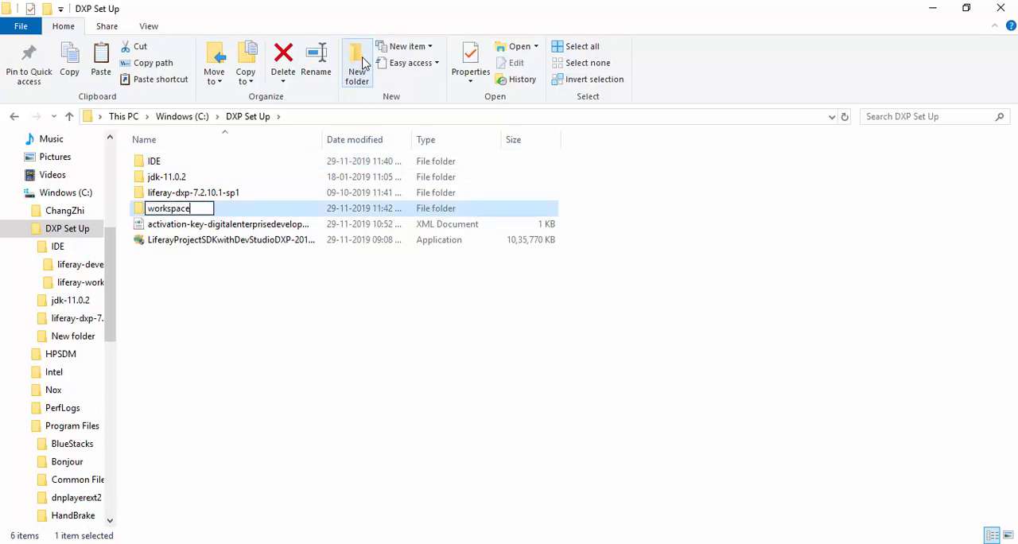
key(Enter)
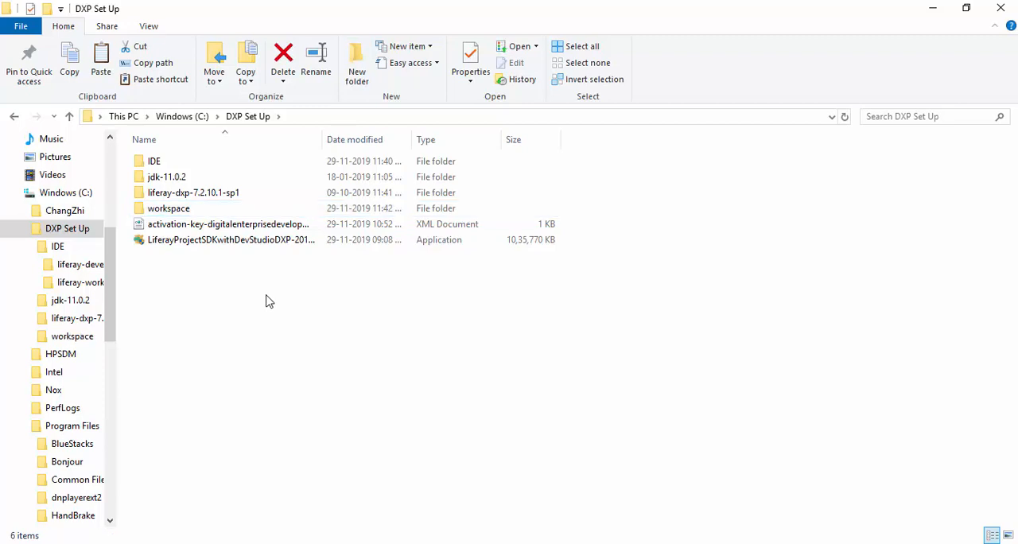
double_click(168, 207)
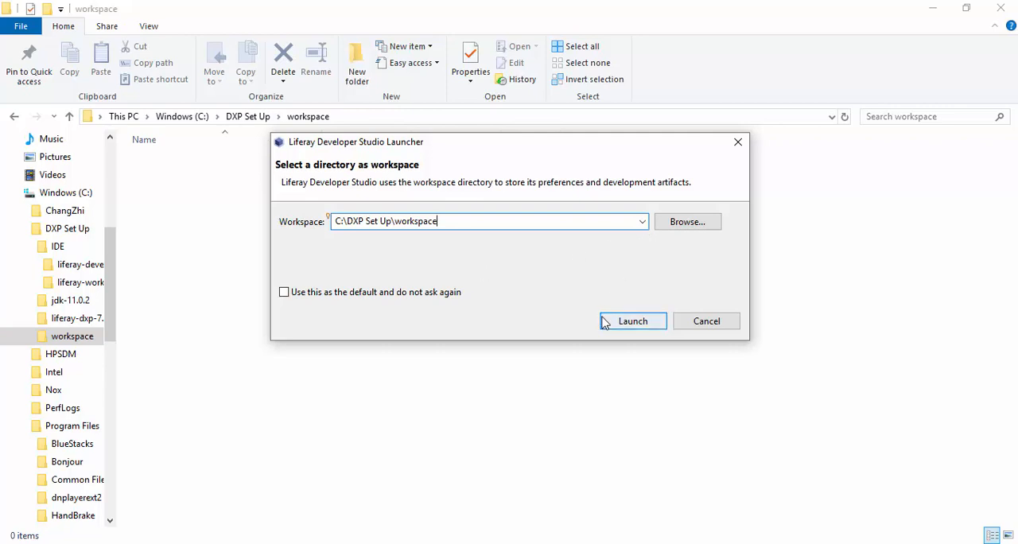
Step: Launch Developer Studio on C:\DXP Set Up\workspace and close the Welcome page
click(633, 321)
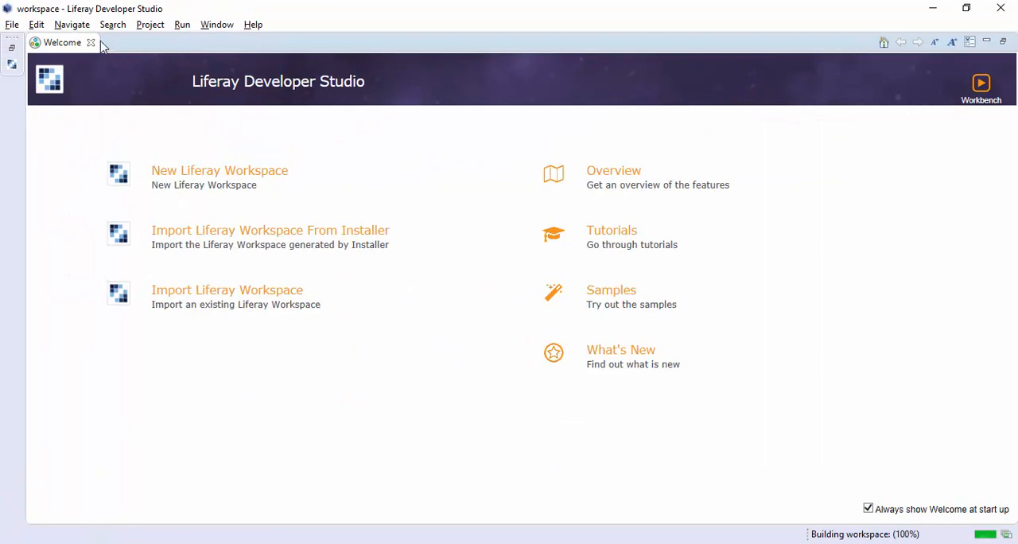
click(91, 41)
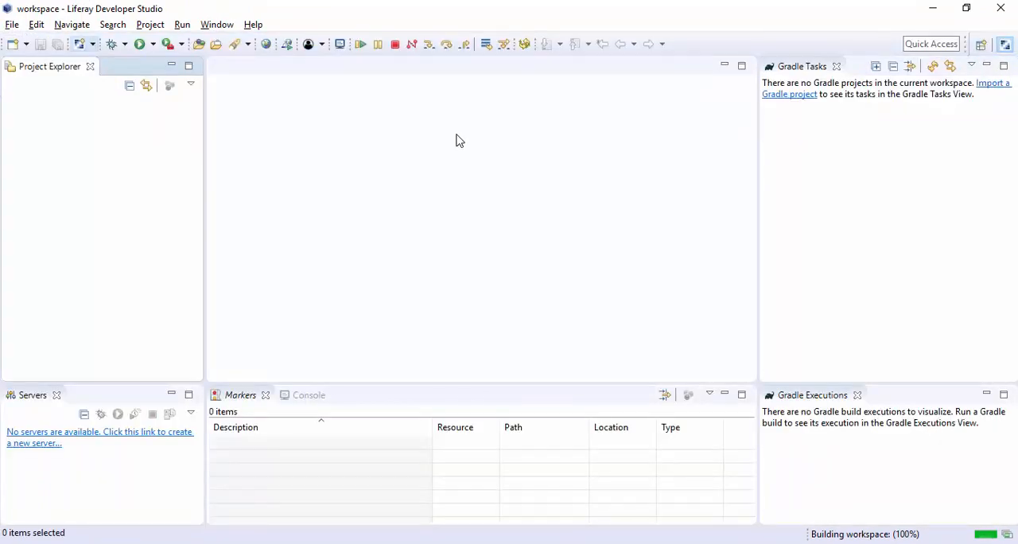
mouse_move(56, 398)
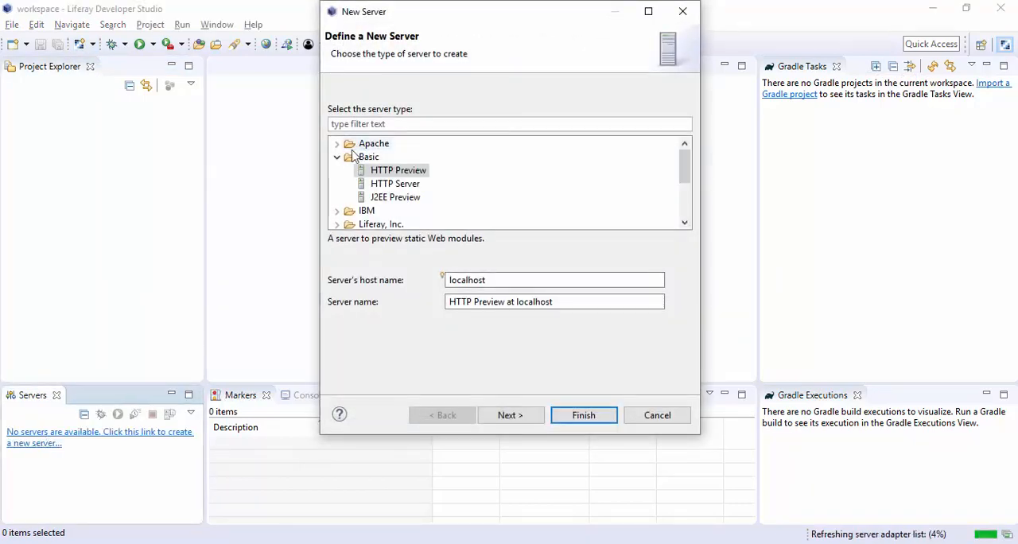
Step: Define a new server of type Liferay, Inc. > Liferay 7.x and reach the portal runtime settings
click(337, 157)
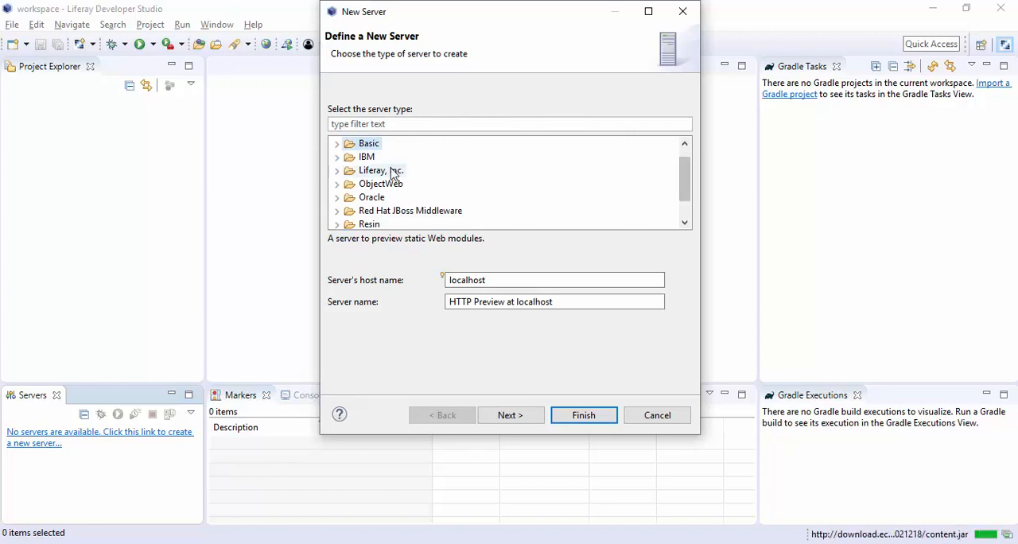
click(337, 170)
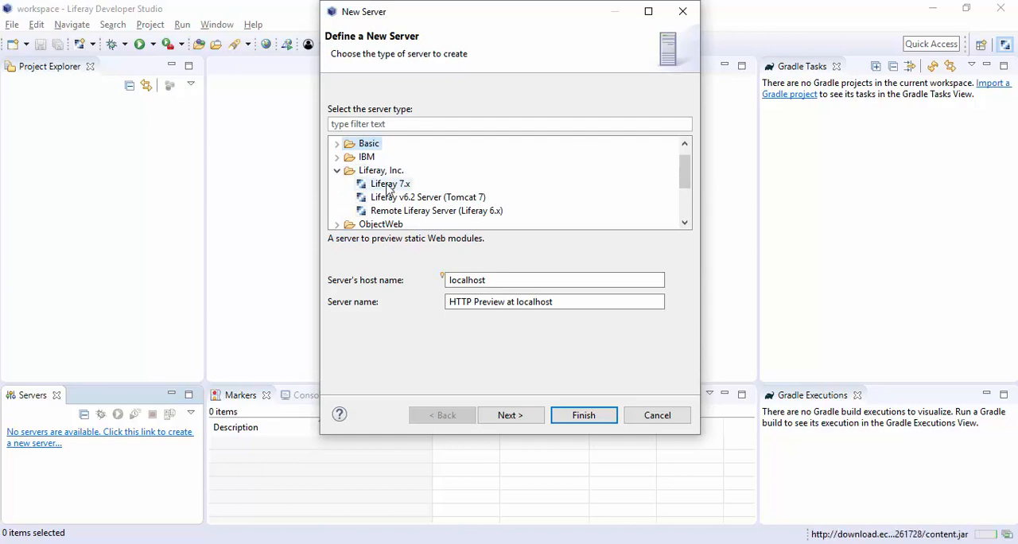
click(389, 184)
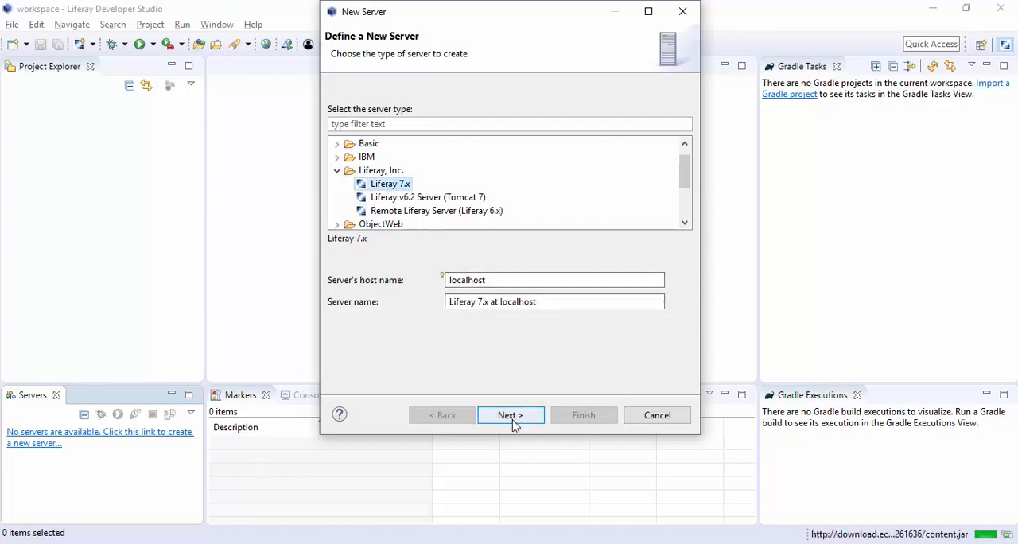
click(509, 414)
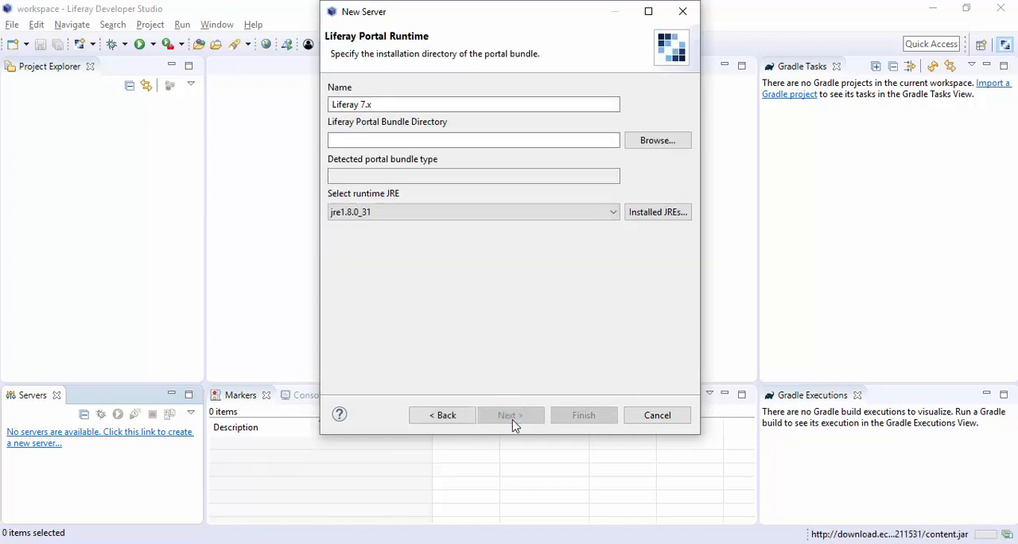
click(474, 212)
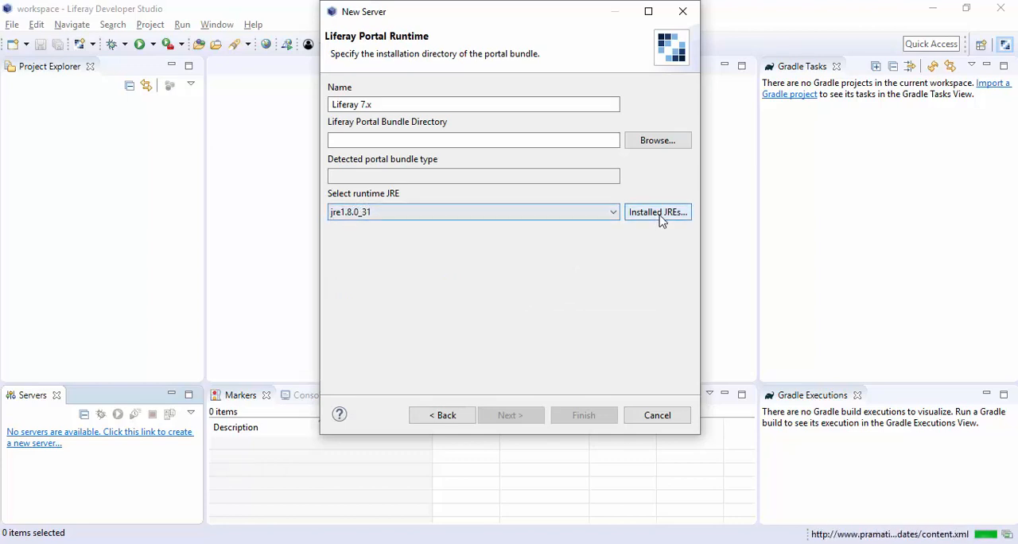
Step: Add a Standard VM installed JRE with home C:\DXP Set Up\jdk-11.0.2
click(657, 211)
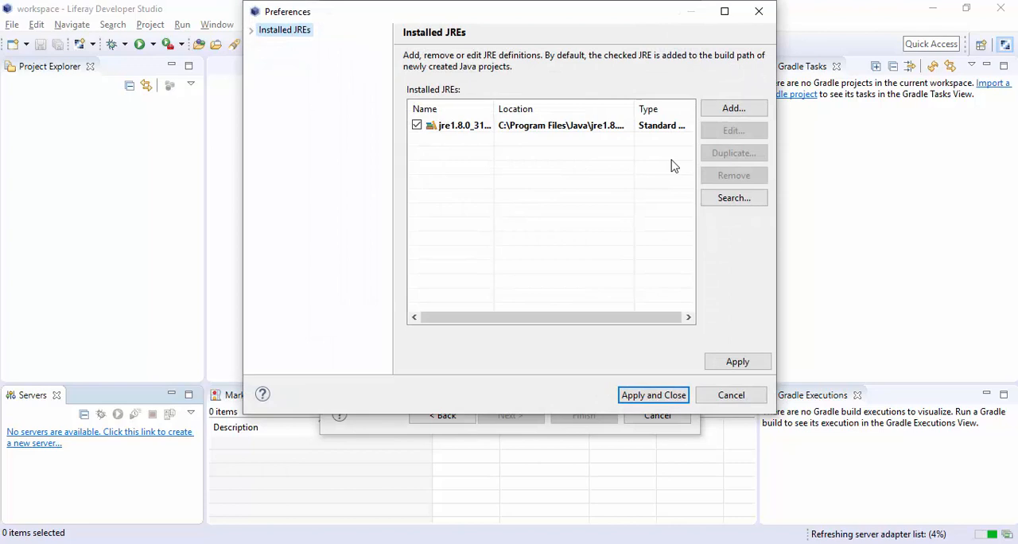
click(732, 108)
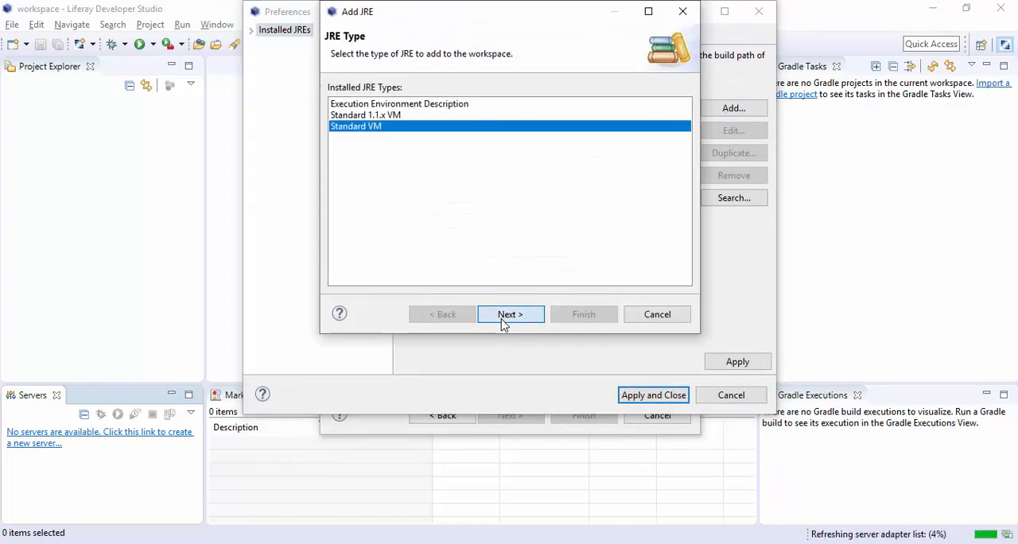
click(508, 315)
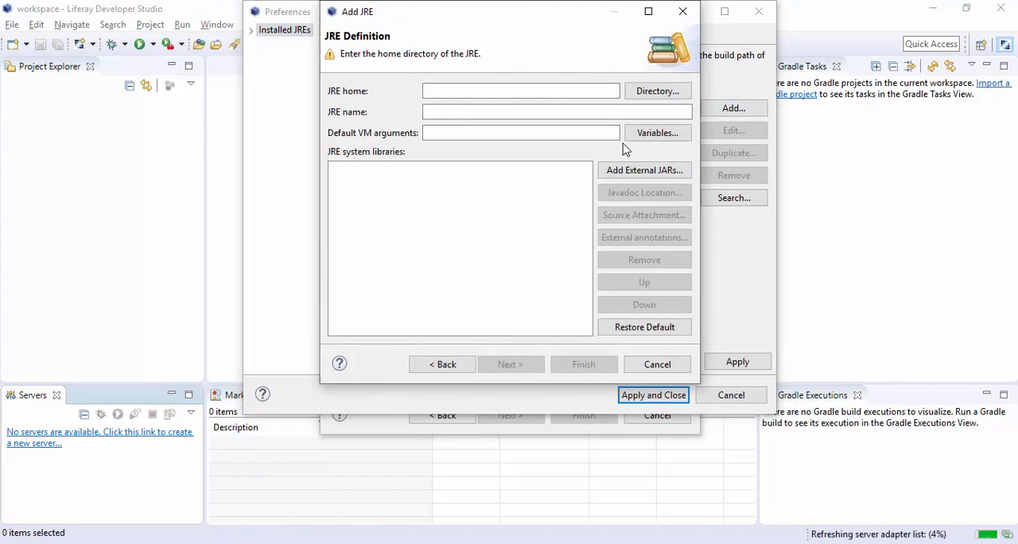
click(656, 91)
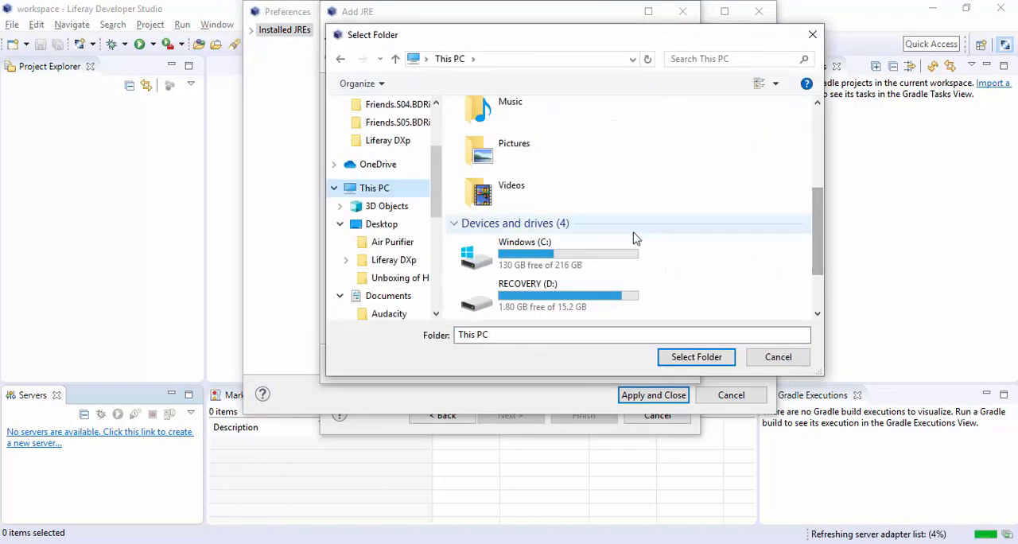
double_click(524, 254)
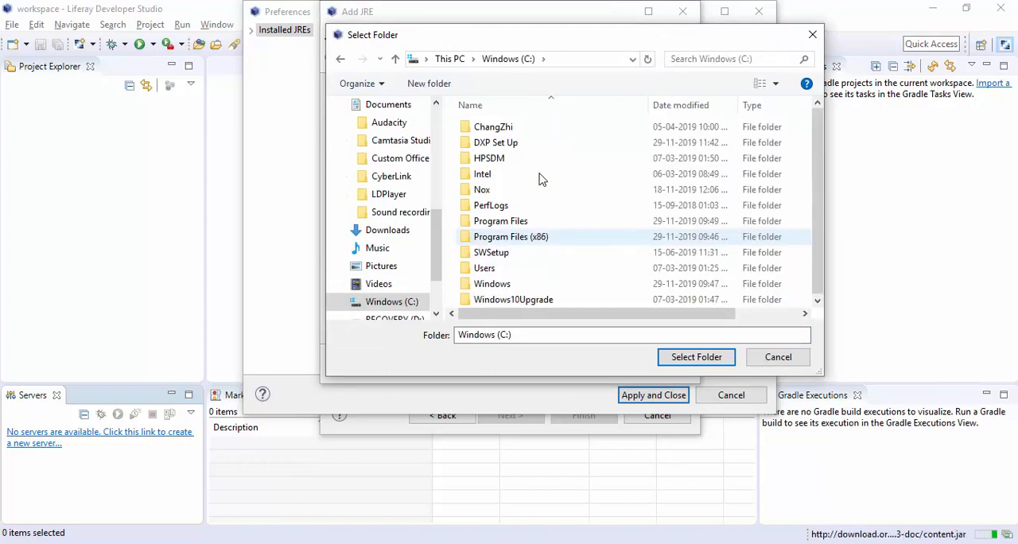
double_click(497, 143)
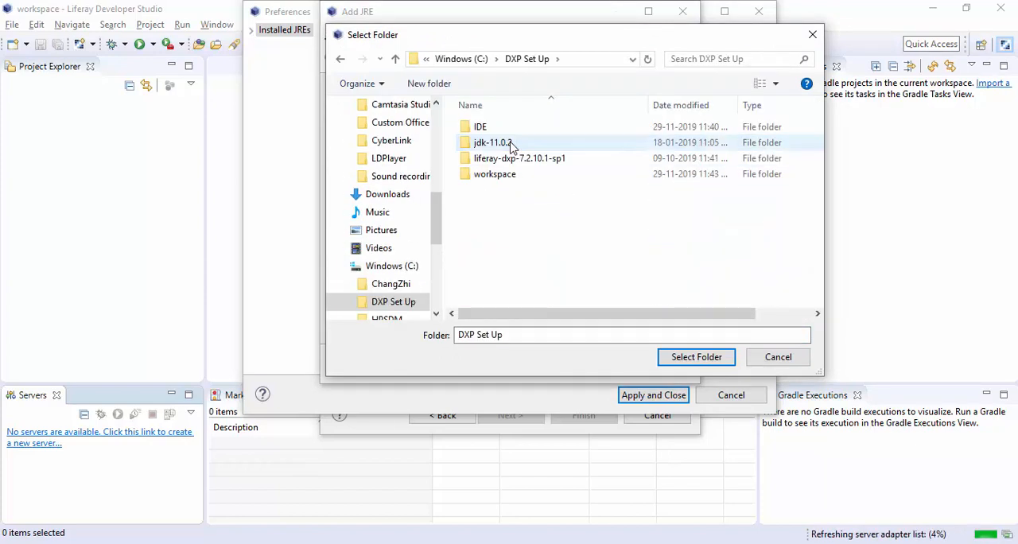
double_click(493, 143)
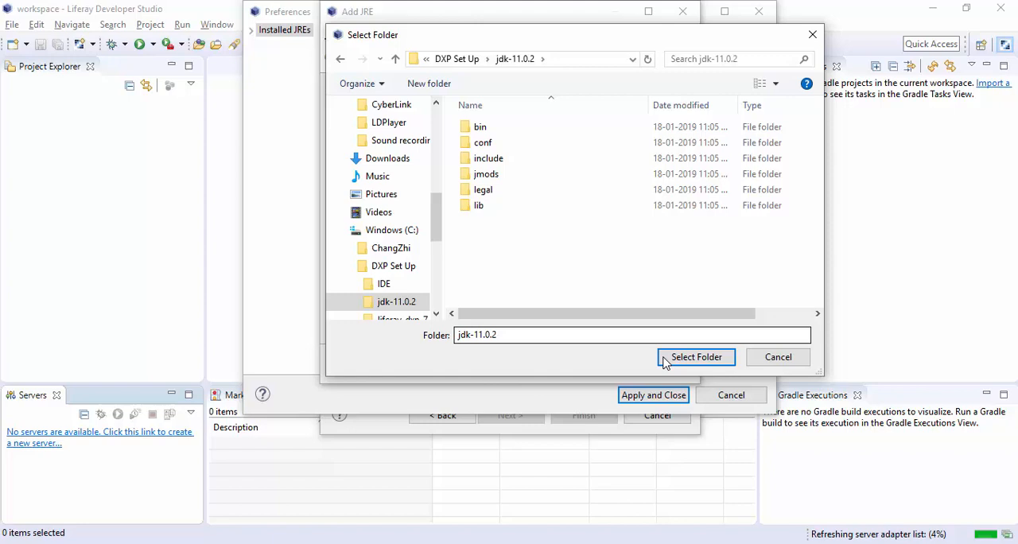
click(697, 356)
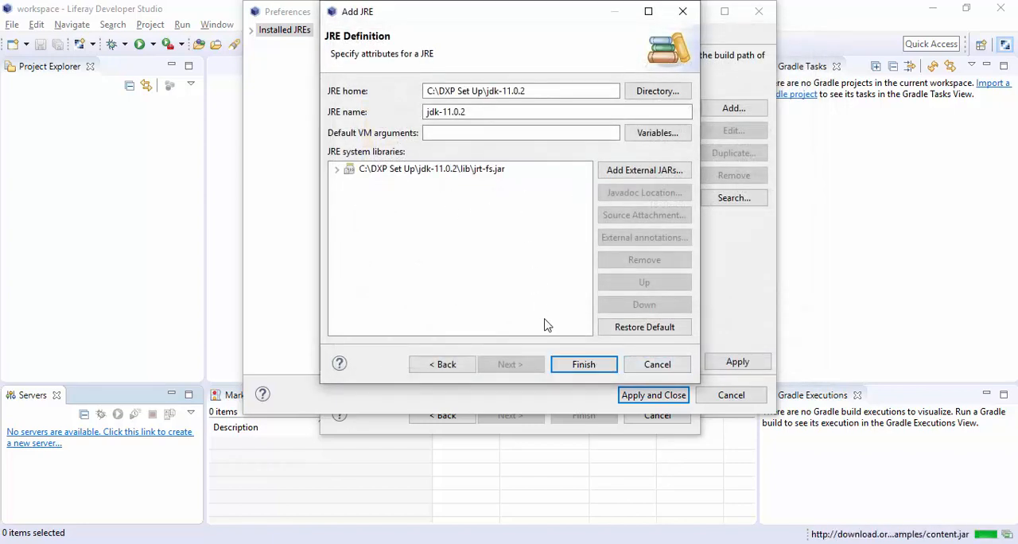
Step: Make jdk-11.0.2 the default installed JRE, apply and close the preferences
click(581, 363)
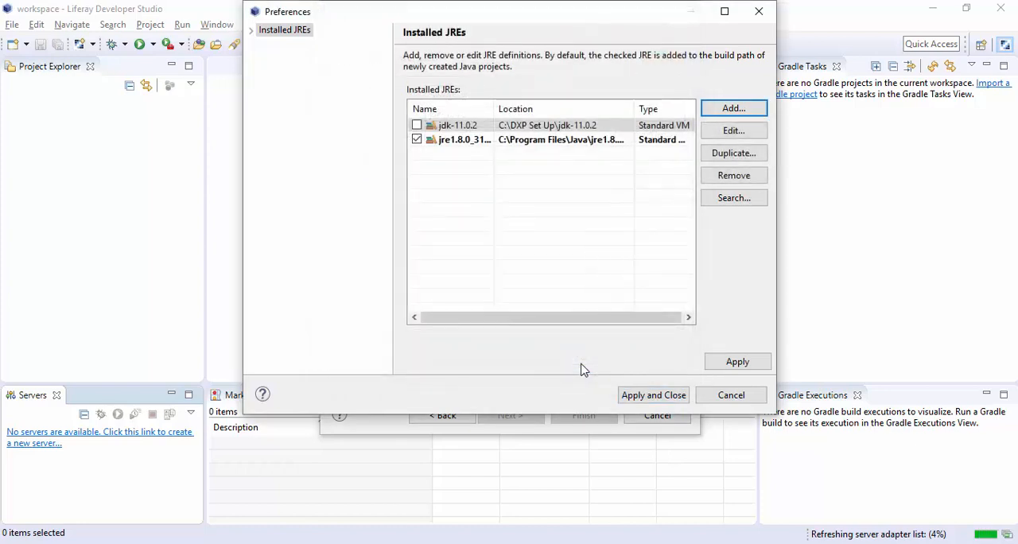
click(416, 124)
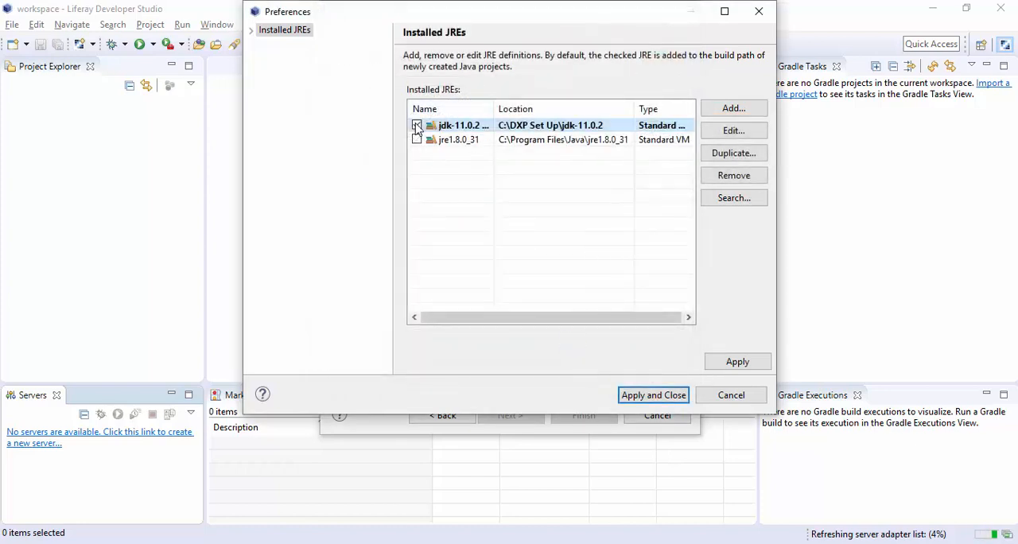
click(417, 124)
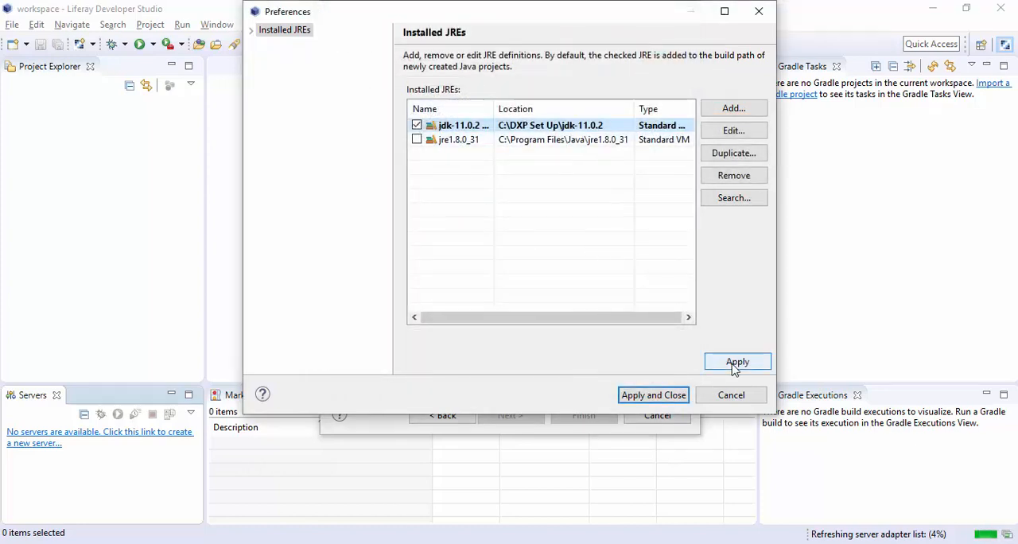
click(652, 395)
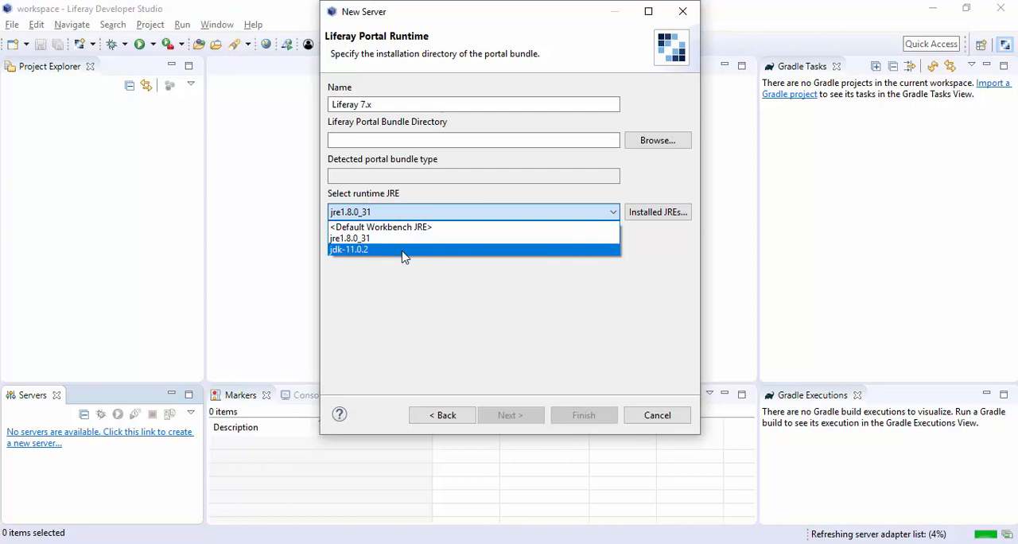
Step: Create the Liferay 7.x server with jdk-11.0.2 and the liferay-dxp-7.2.10.1-sp1 bundle directory
click(348, 248)
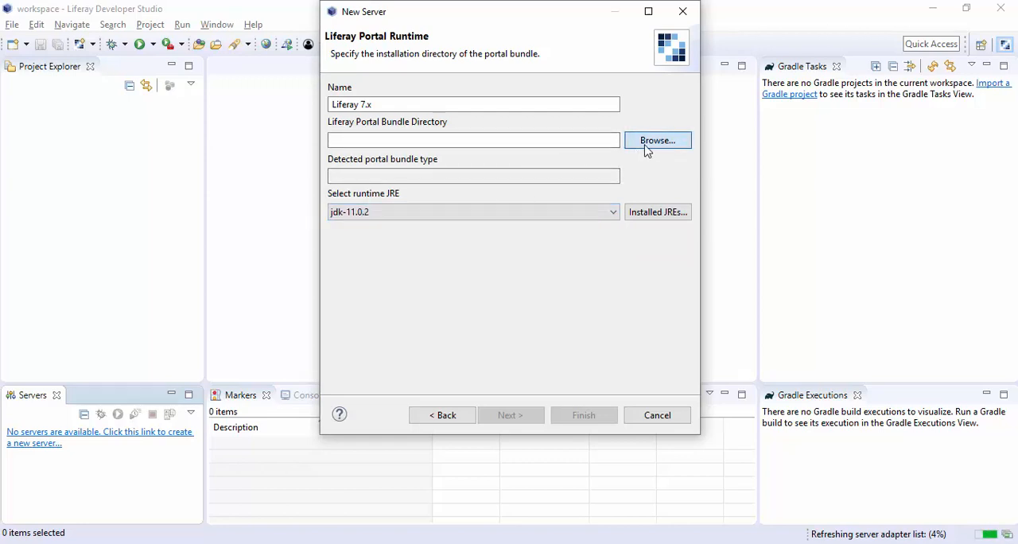
click(657, 140)
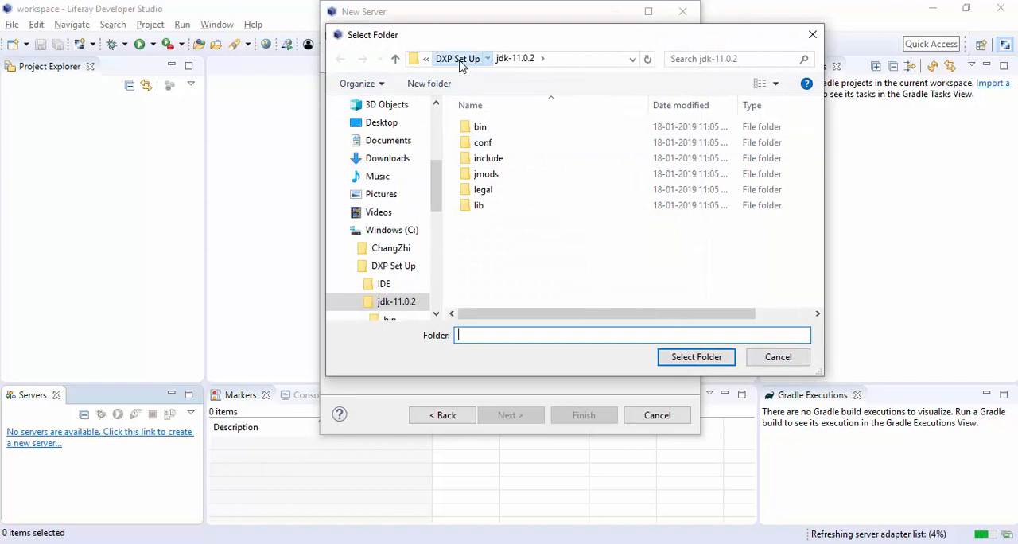
click(456, 57)
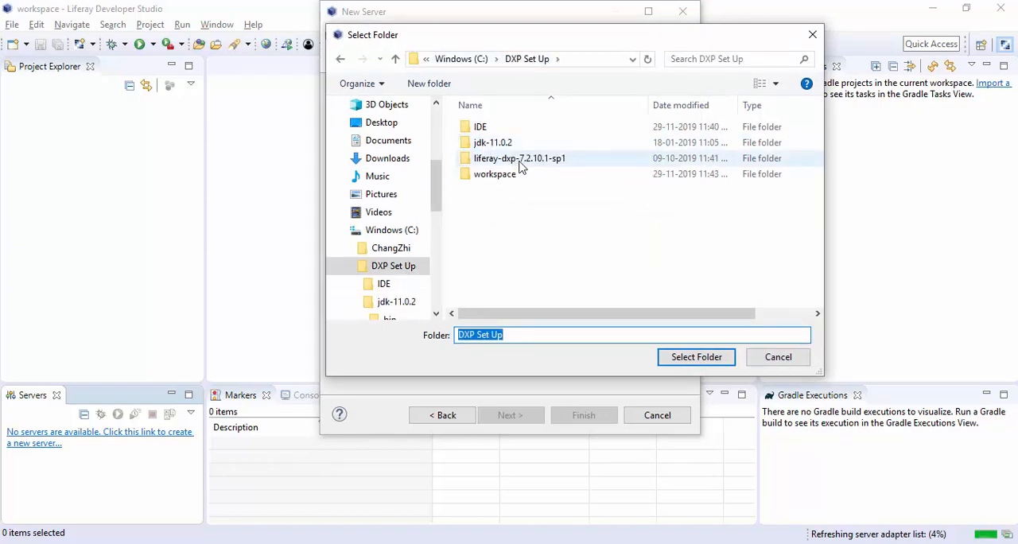
double_click(518, 157)
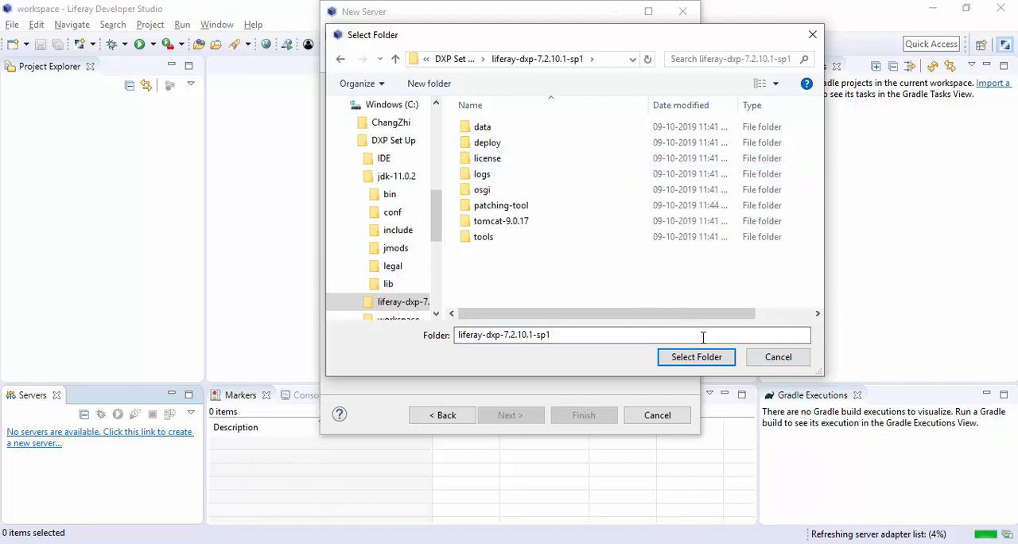
click(696, 357)
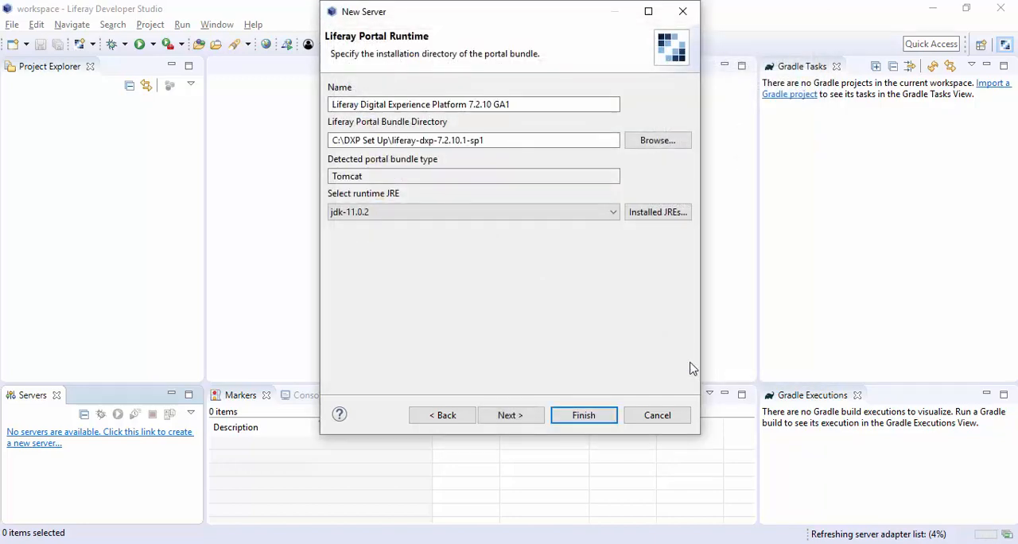
click(509, 413)
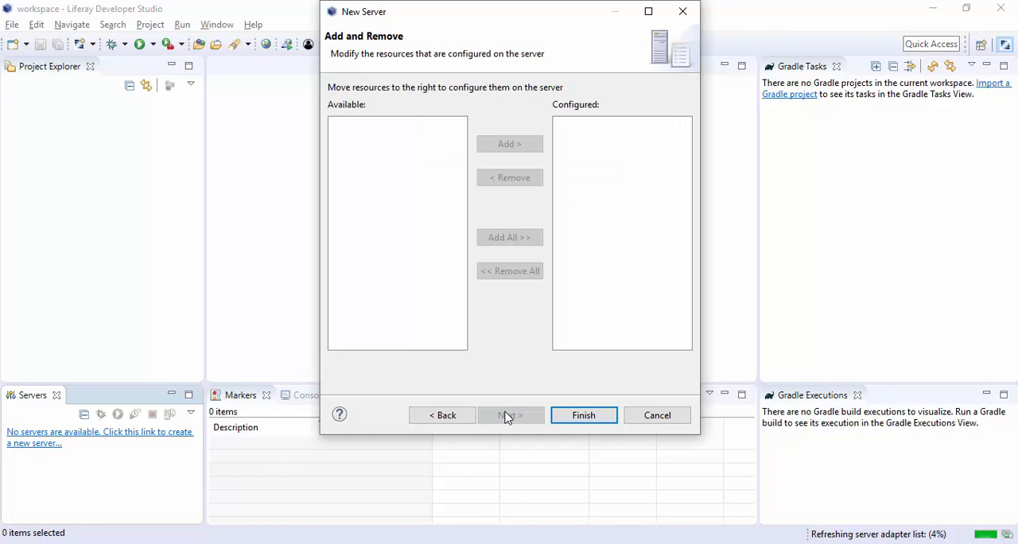
click(582, 413)
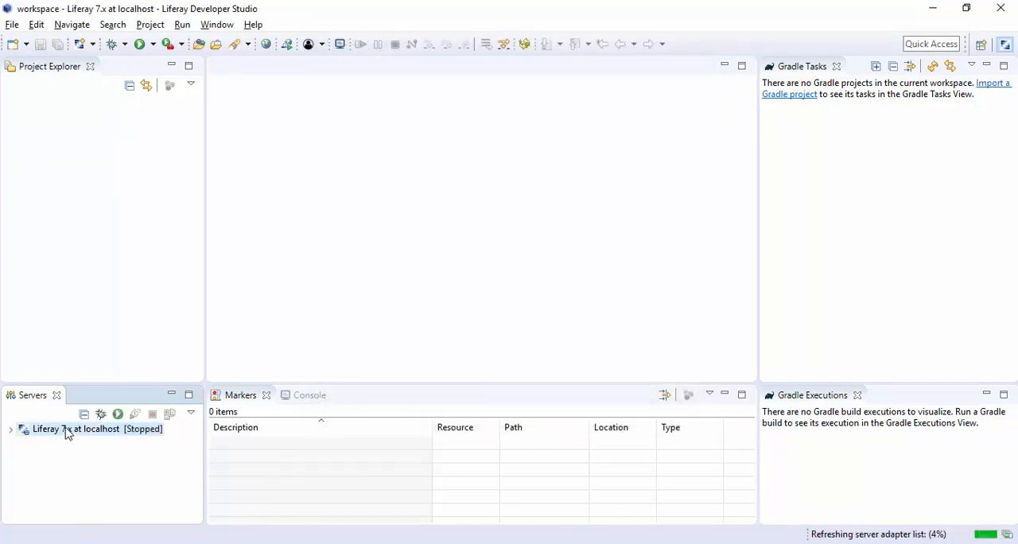
Step: Open the Liferay 7.x at localhost server settings and expand Publishing and Timeouts
double_click(76, 429)
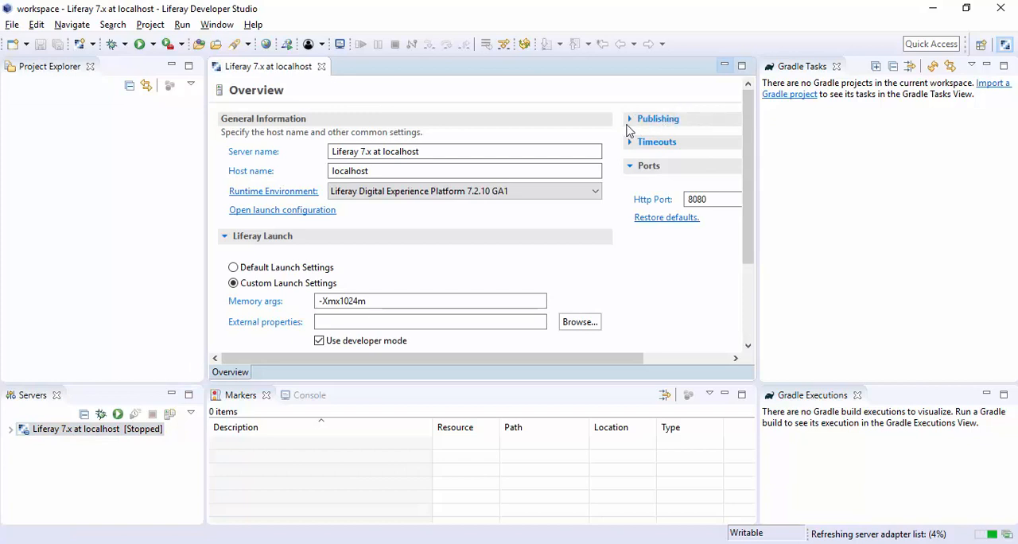
click(658, 118)
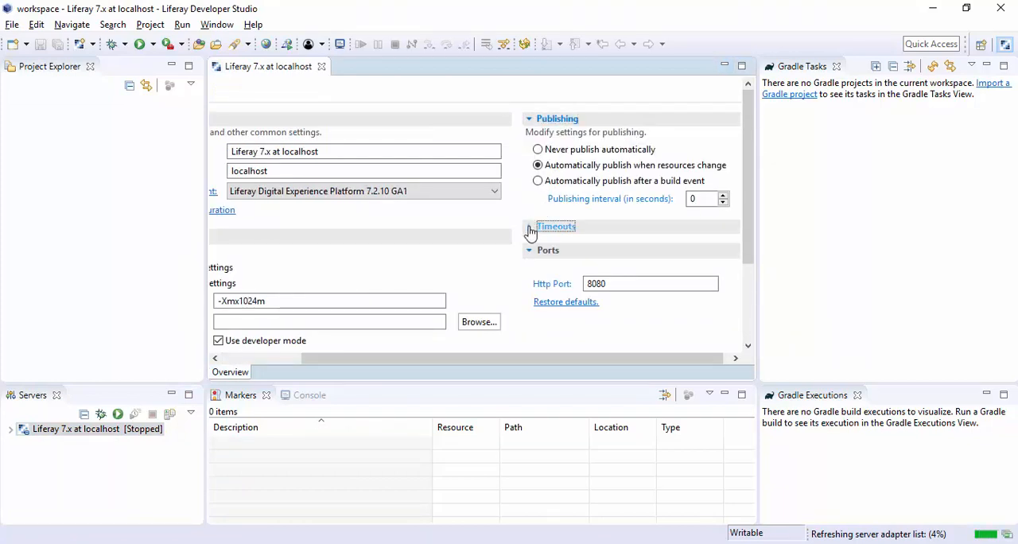
click(528, 226)
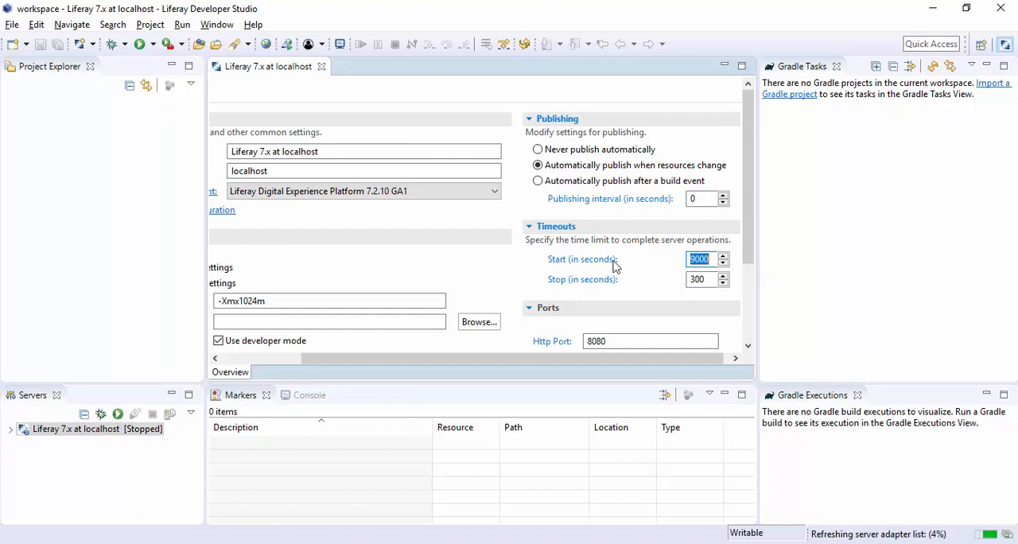
mouse_move(508, 296)
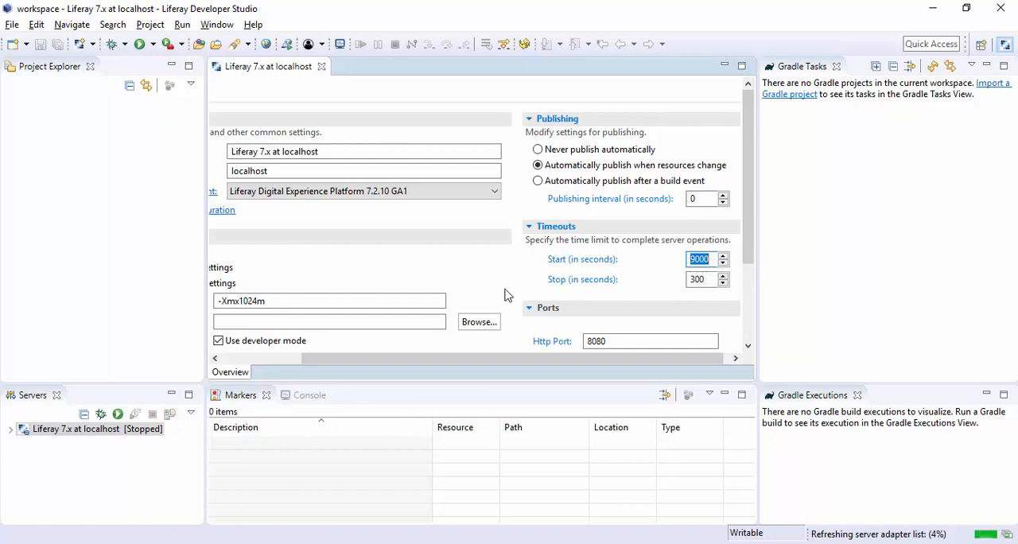
Step: Start the Liferay 7.x at localhost server and allow Java through the Windows firewall
click(80, 430)
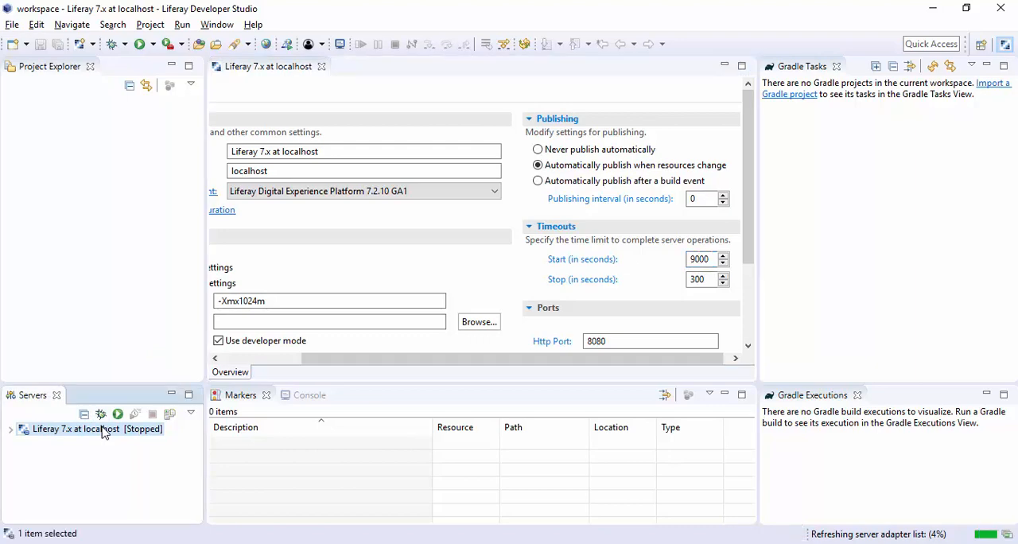
click(118, 413)
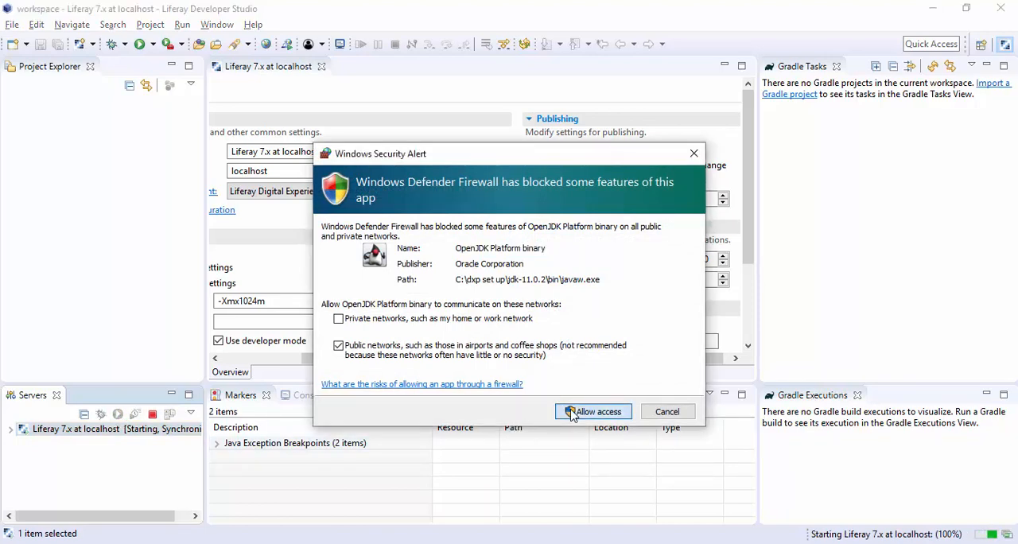
click(592, 411)
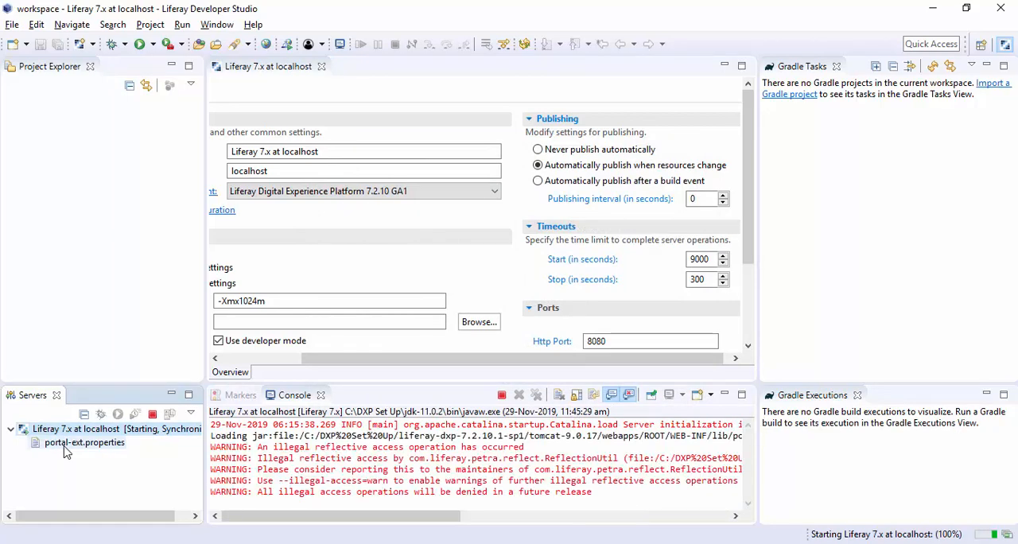
Step: View portal-ext.properties and the maximised server console while the log streams
double_click(84, 442)
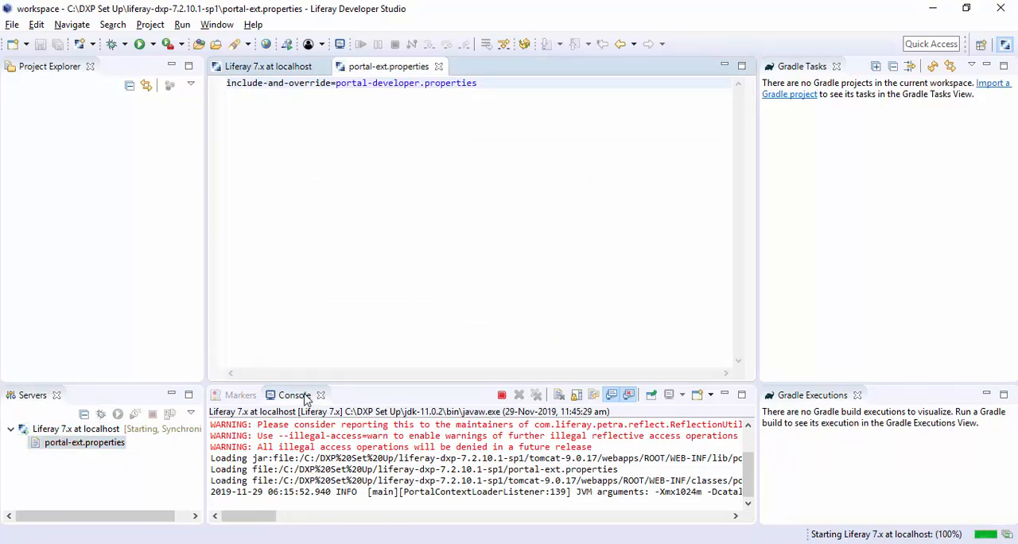
double_click(294, 395)
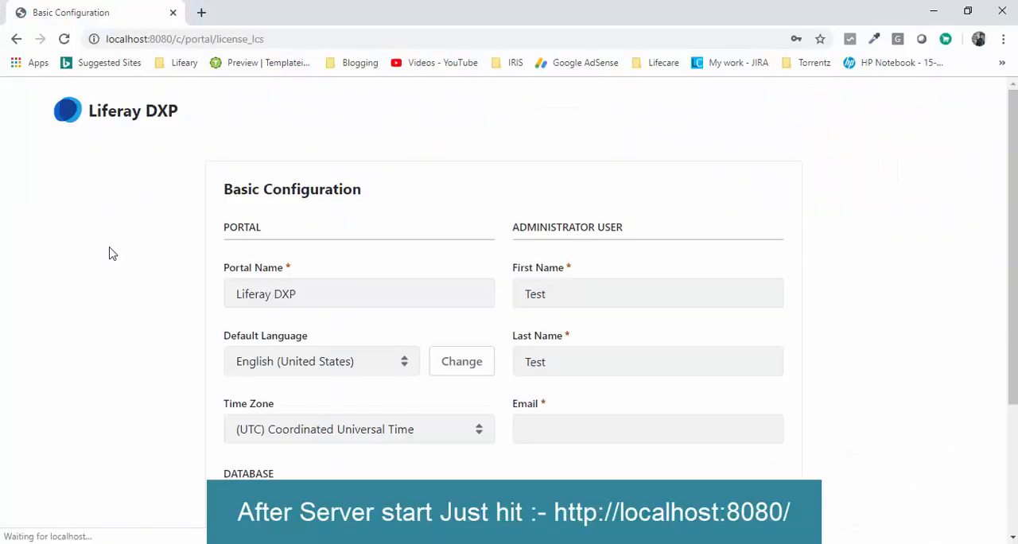
scroll(down, 3)
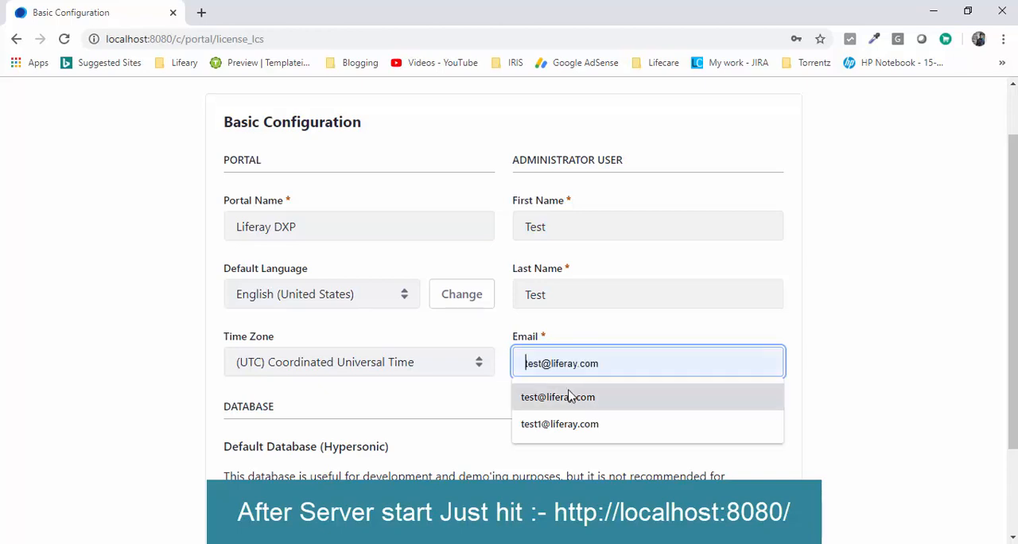
click(556, 398)
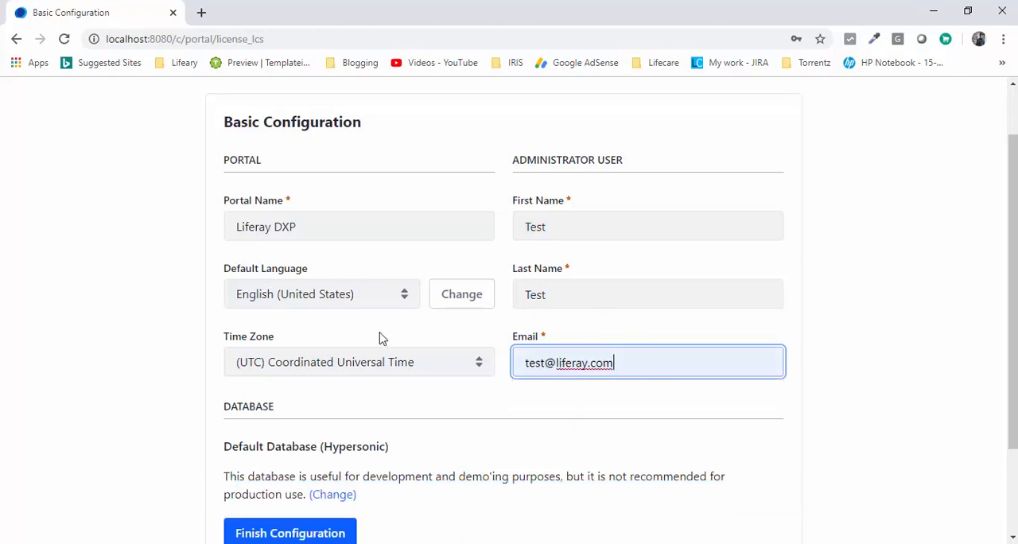
scroll(down, 3)
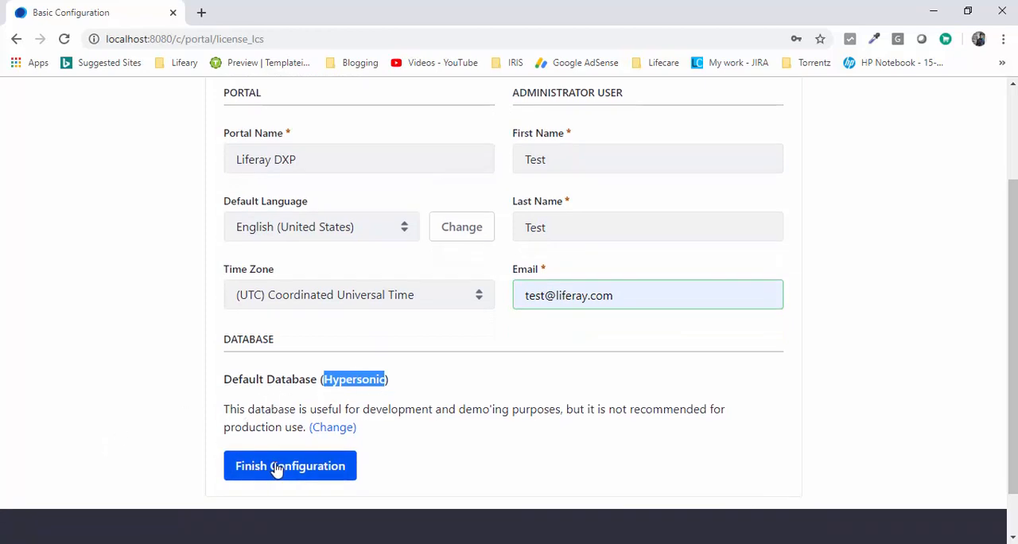
click(290, 464)
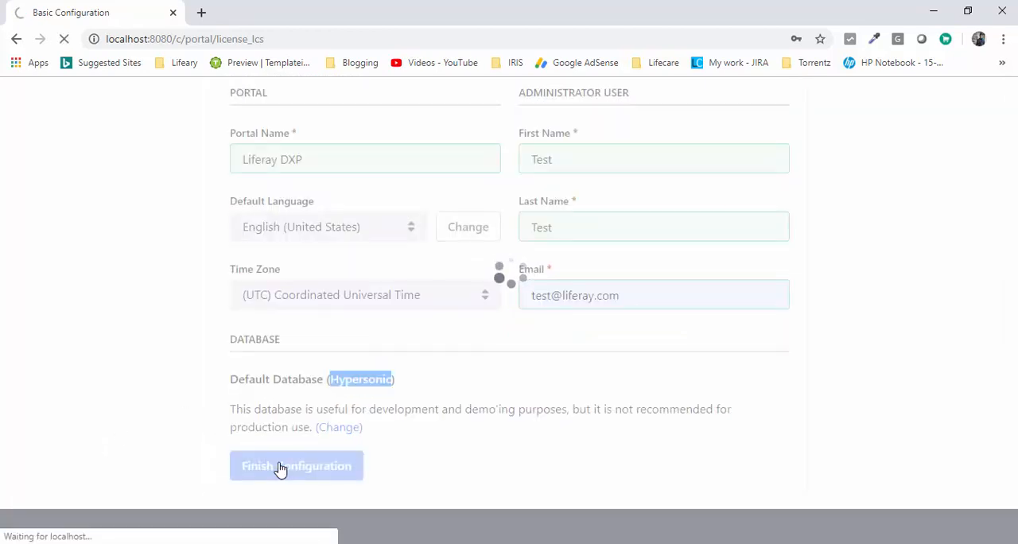
click(296, 466)
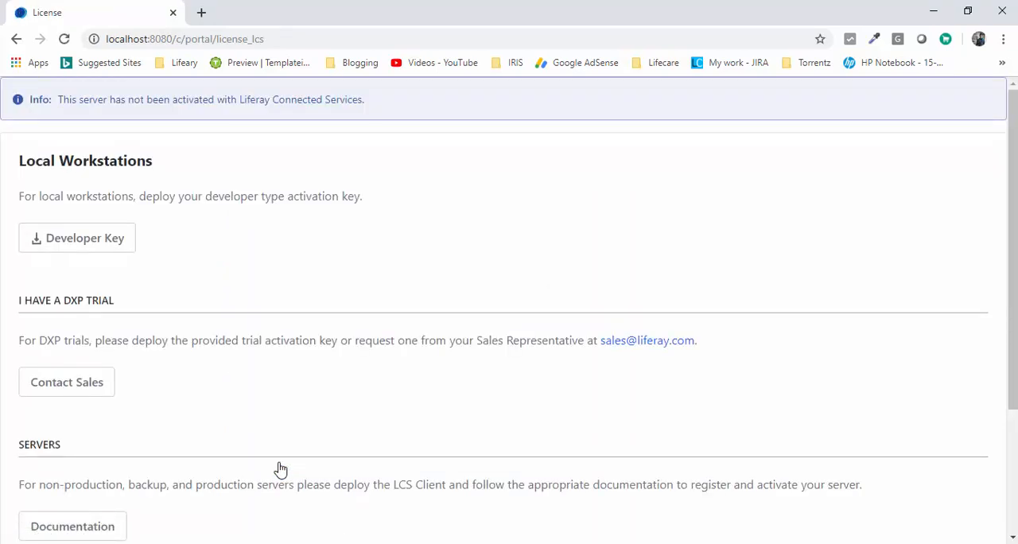
mouse_move(213, 245)
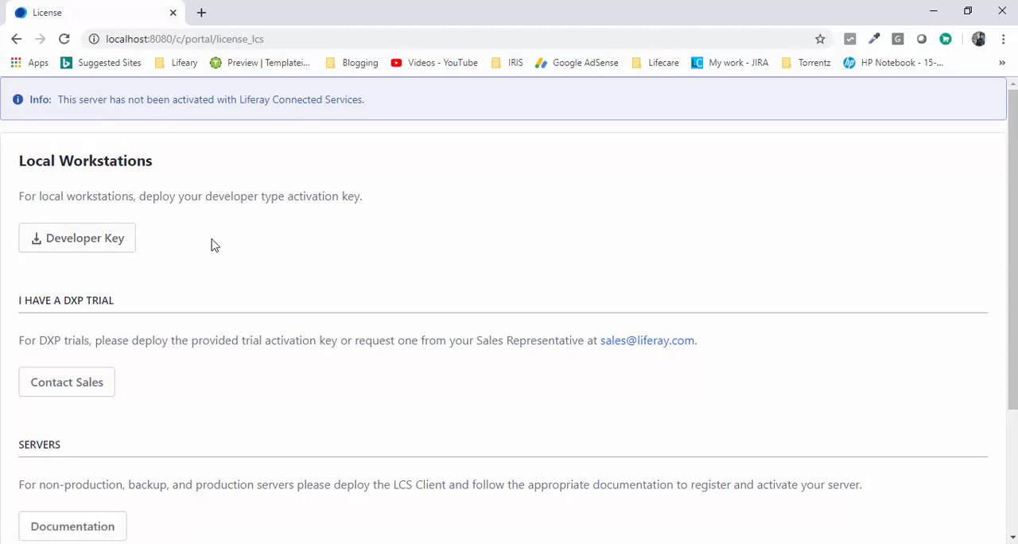
Step: Review the License page's Developer Key, Contact Sales and Documentation activation options
scroll(down, 3)
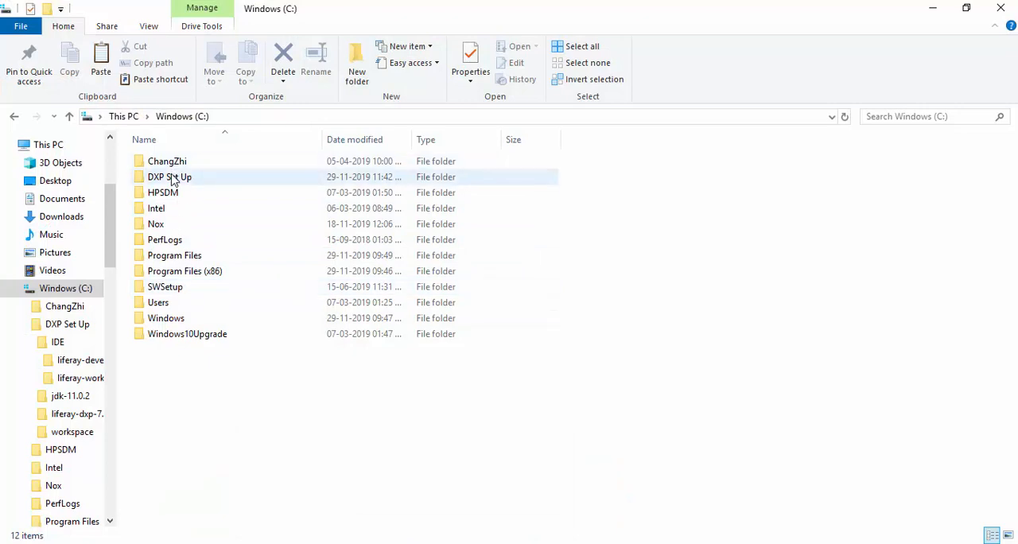
Step: Copy the trial activation key XML from DXP Set Up into the liferay-dxp-7.2.10-sp1 deploy folder
double_click(168, 177)
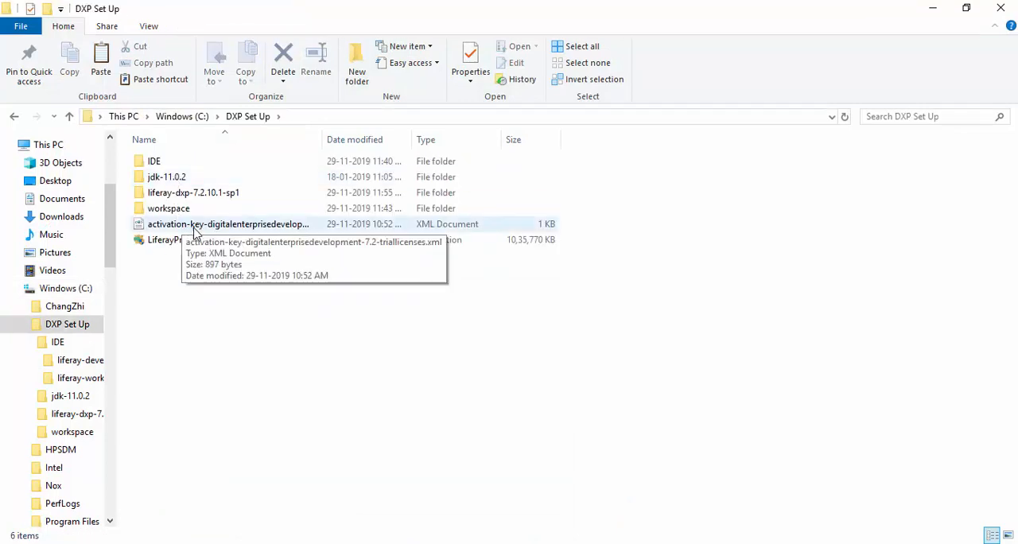
click(229, 223)
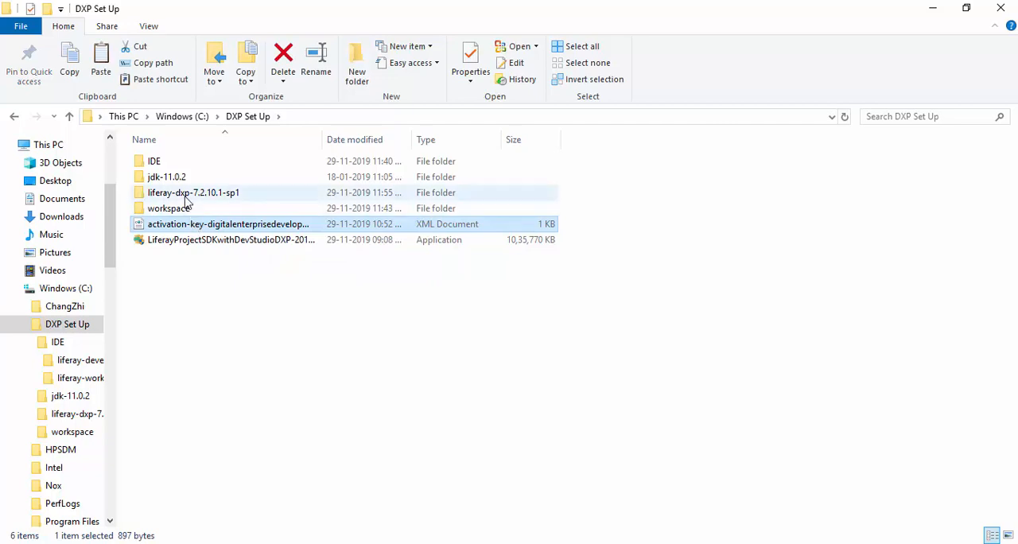
double_click(194, 193)
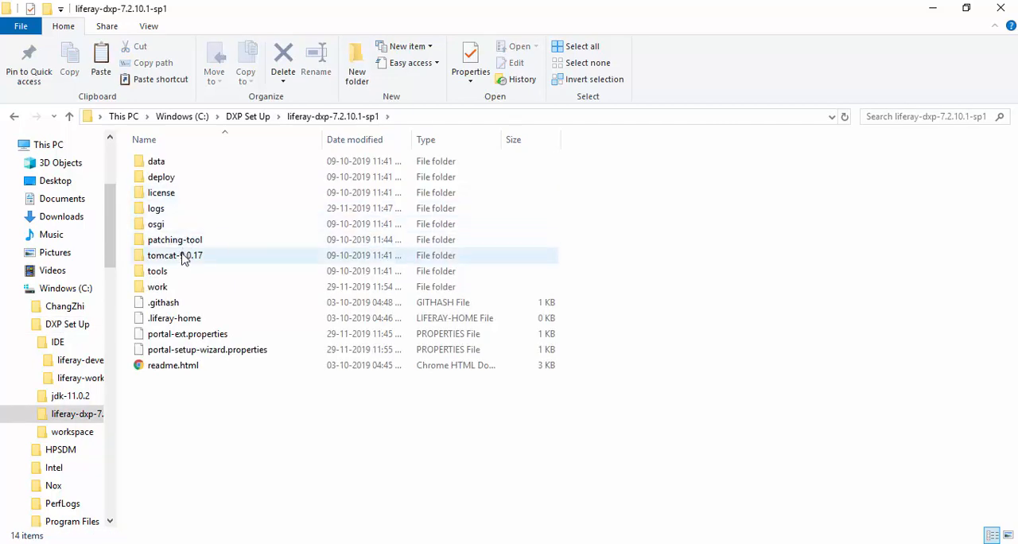
double_click(175, 255)
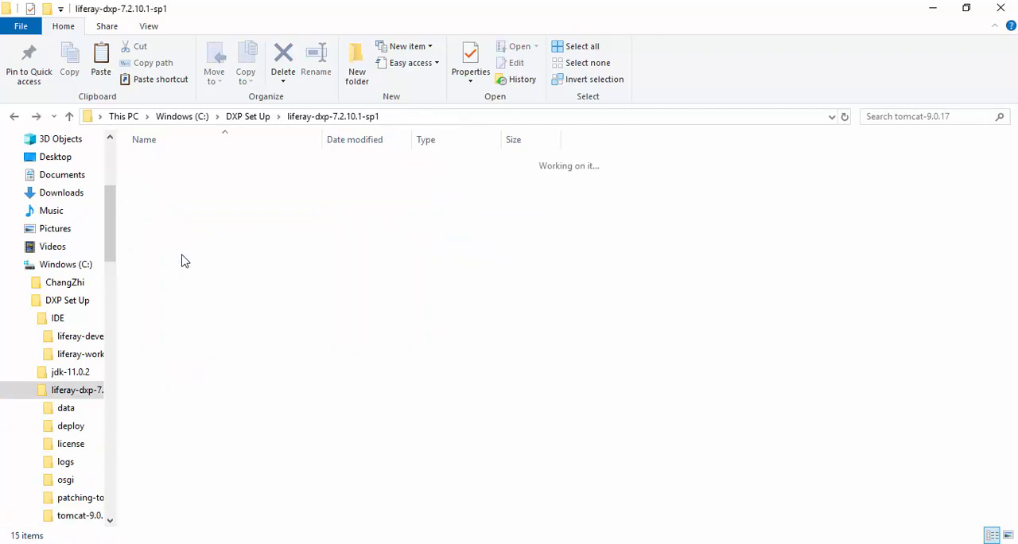
double_click(70, 426)
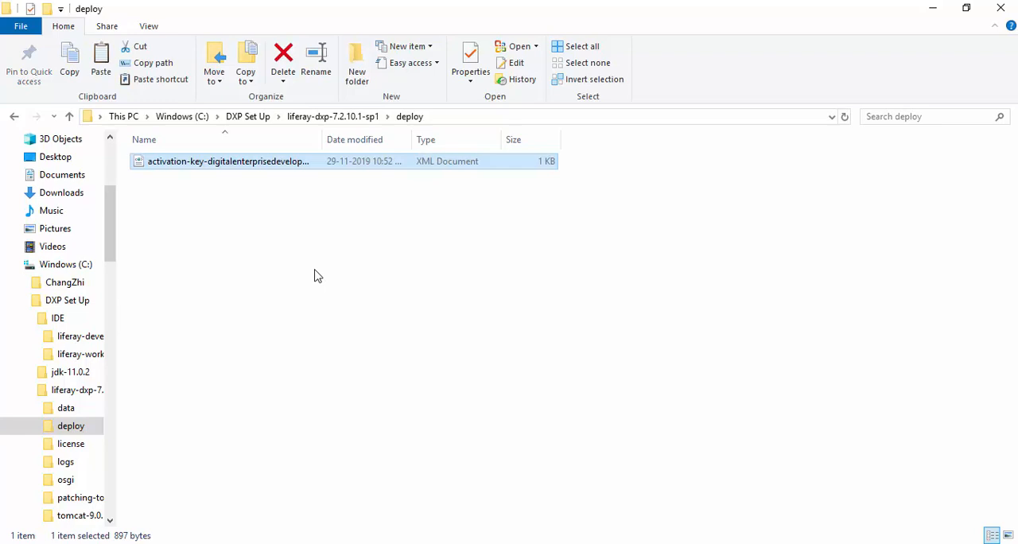
click(284, 61)
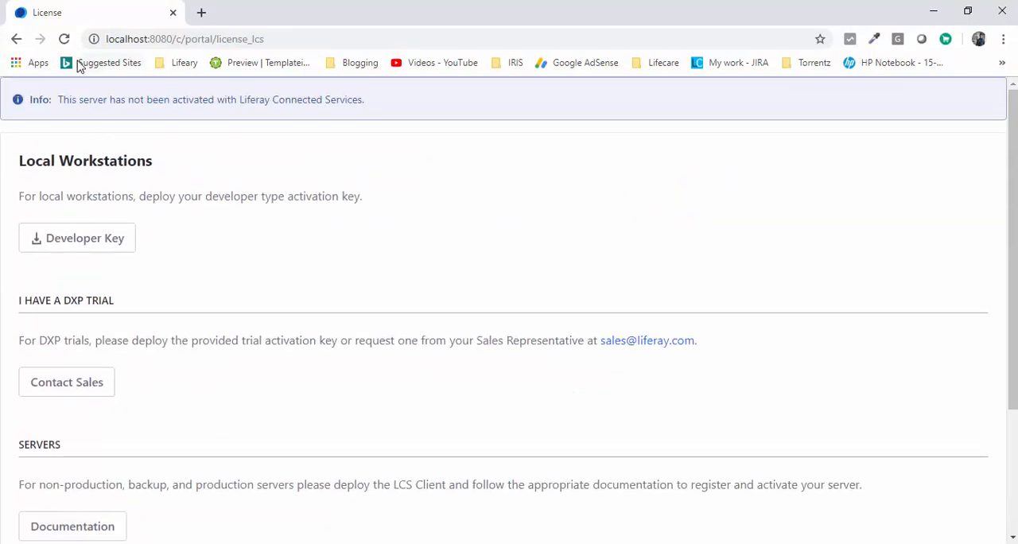
Step: Load localhost:8080 in an incognito window and bring up the Sign In form
click(63, 38)
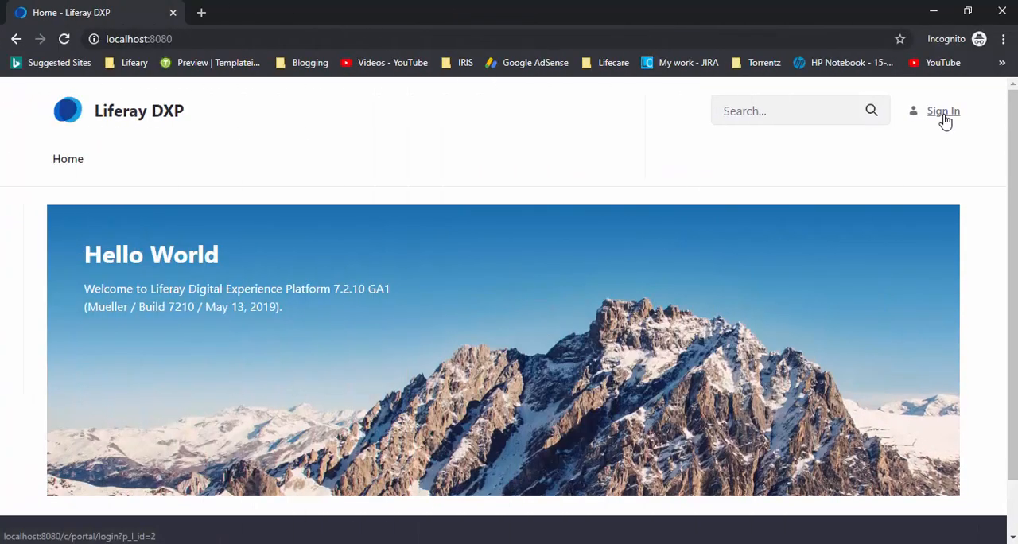
click(943, 111)
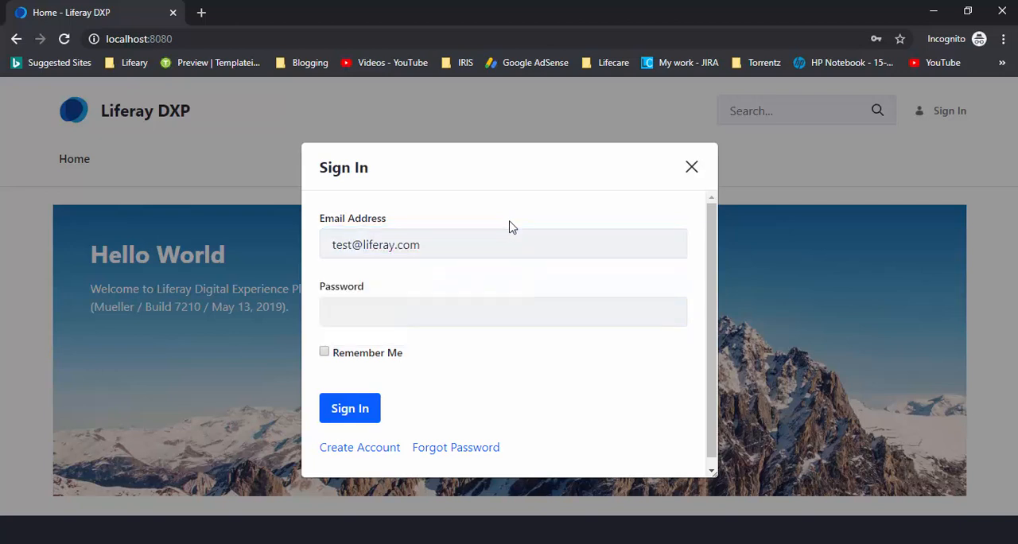
click(502, 312)
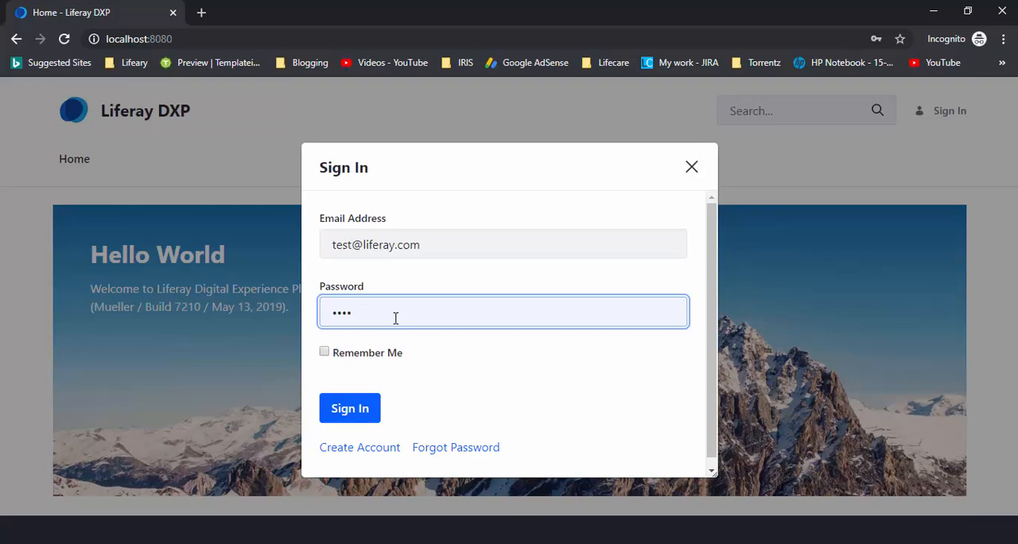
click(350, 407)
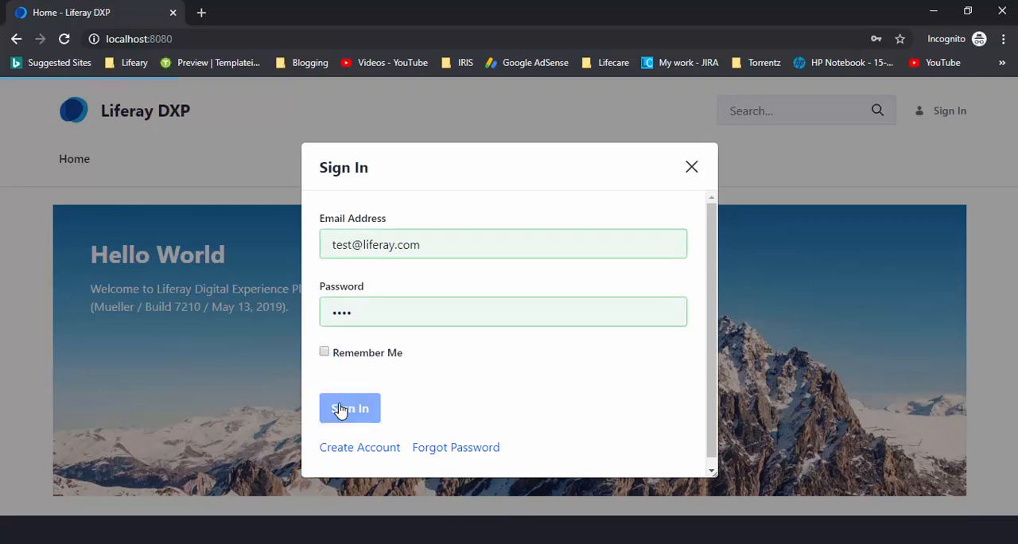
click(350, 407)
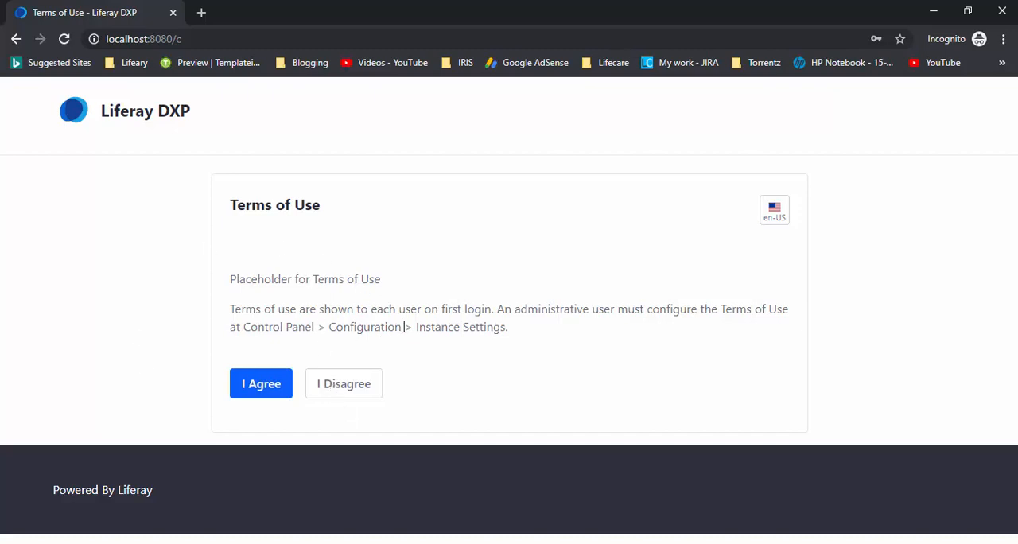
mouse_move(194, 296)
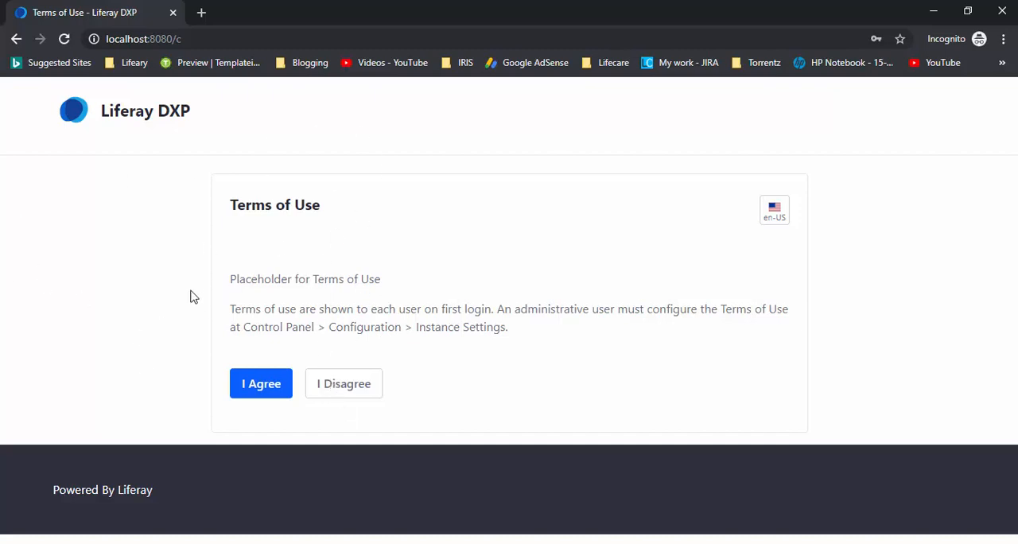
Step: Accept the Liferay DXP Terms of Use with I Agree
click(261, 383)
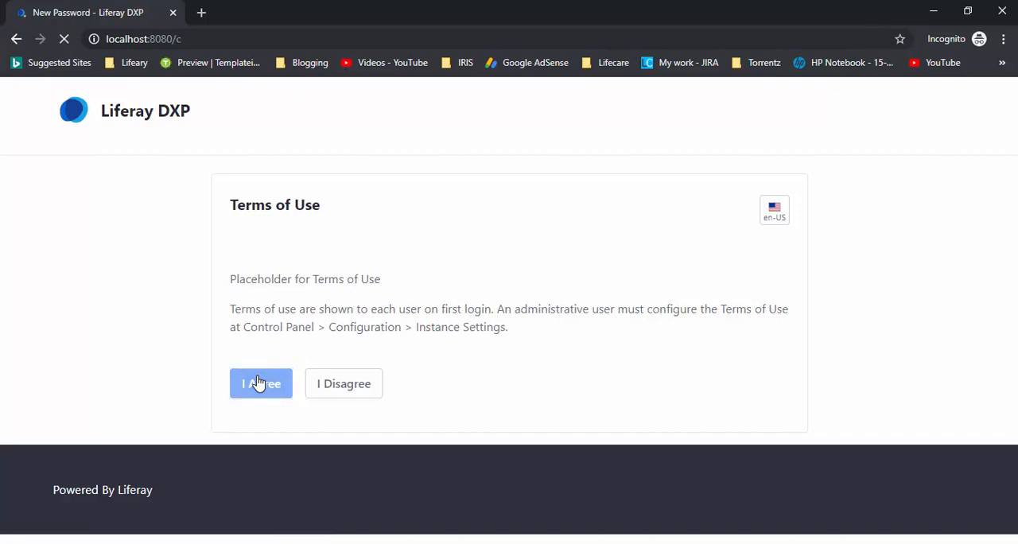
click(260, 383)
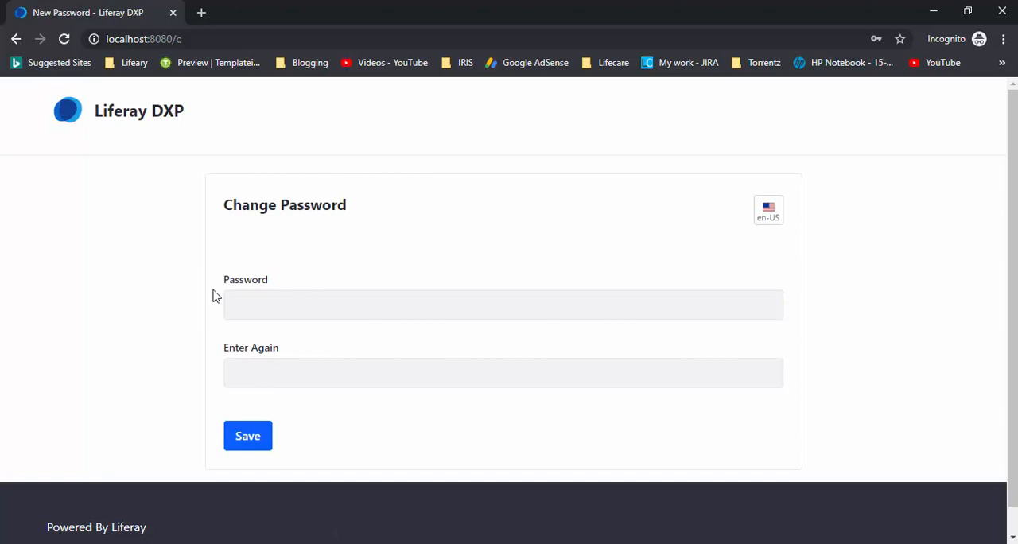
Step: Save the admin's new password entered twice on the Change Password page
click(503, 305)
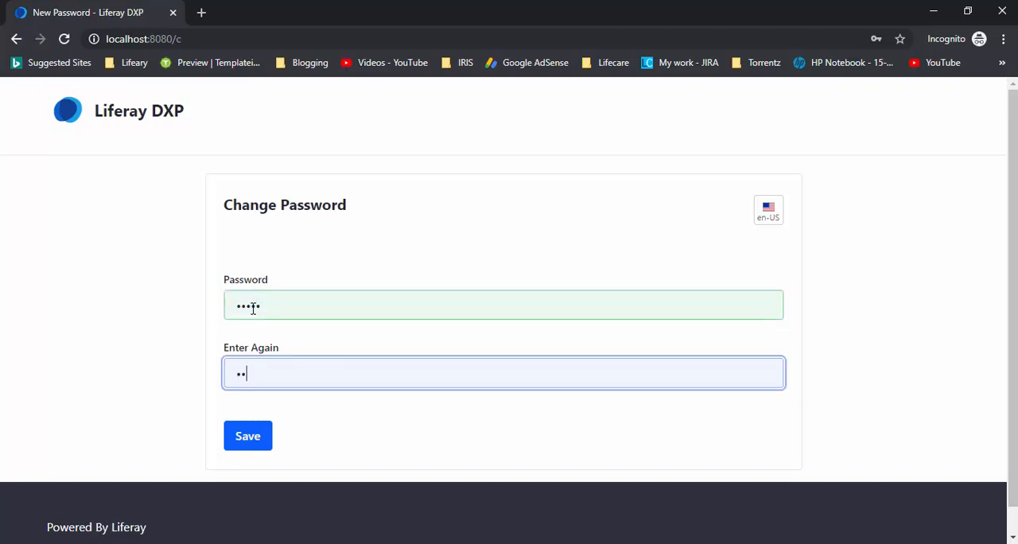
text(••)
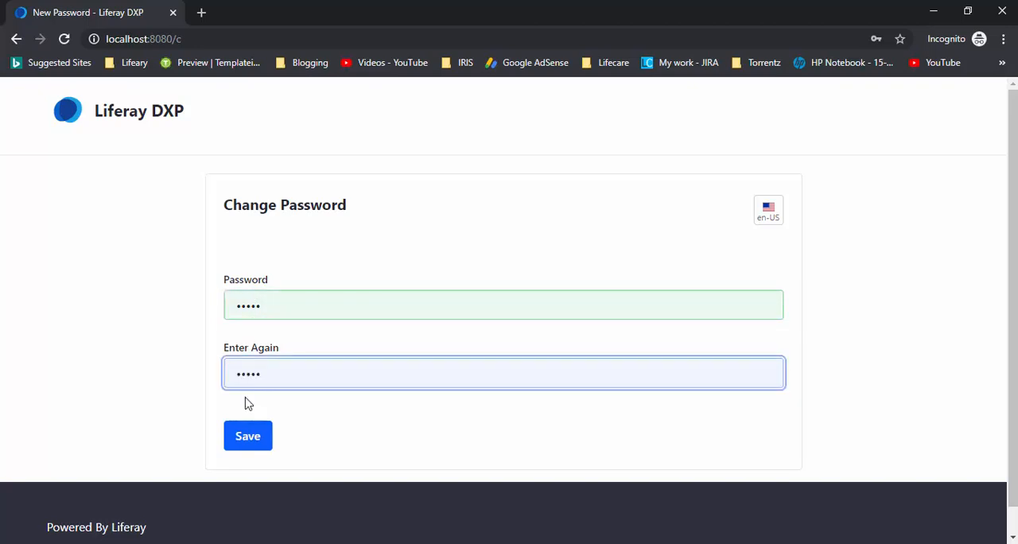
click(248, 436)
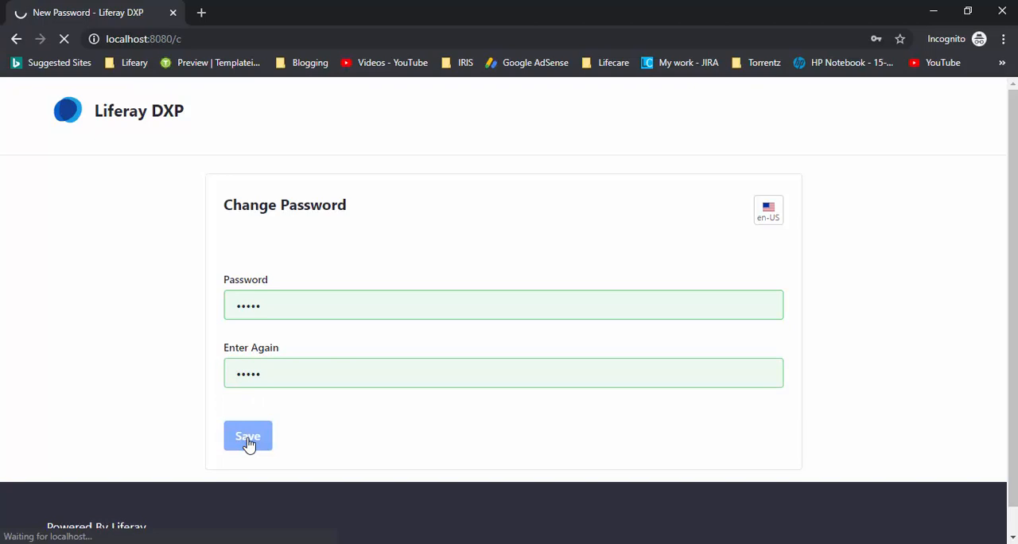
click(248, 435)
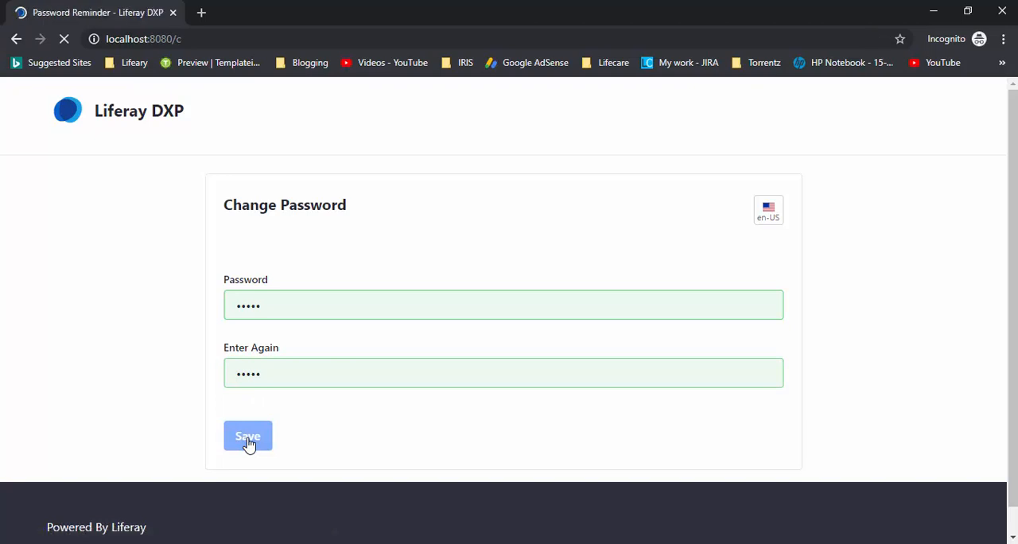
click(248, 435)
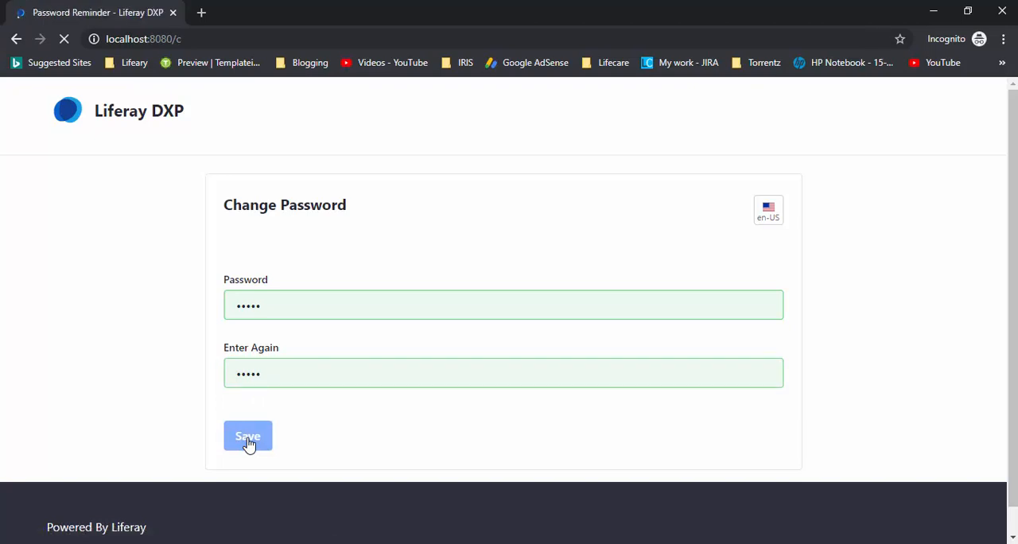
click(248, 436)
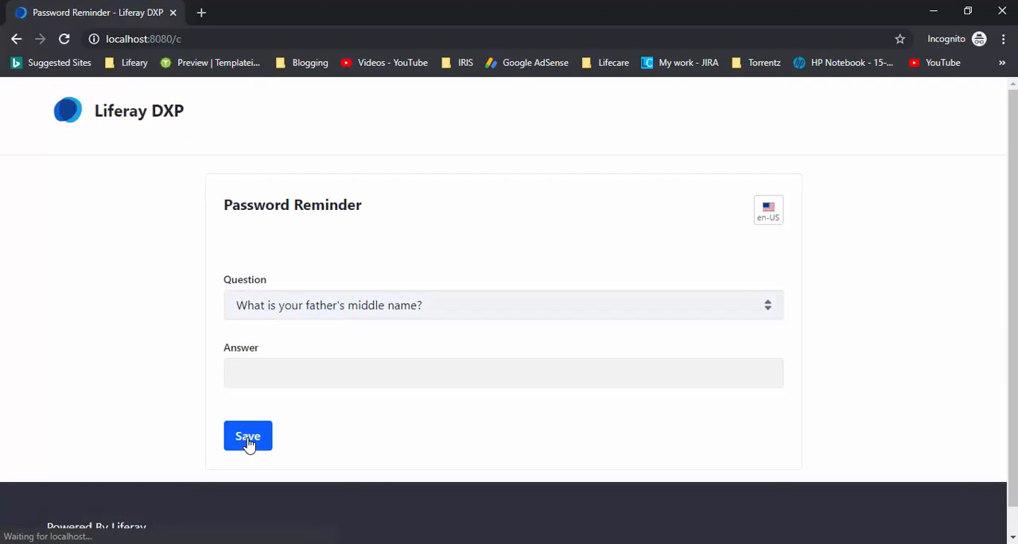
Step: Save 'AA' as the answer to the password reminder question
click(502, 372)
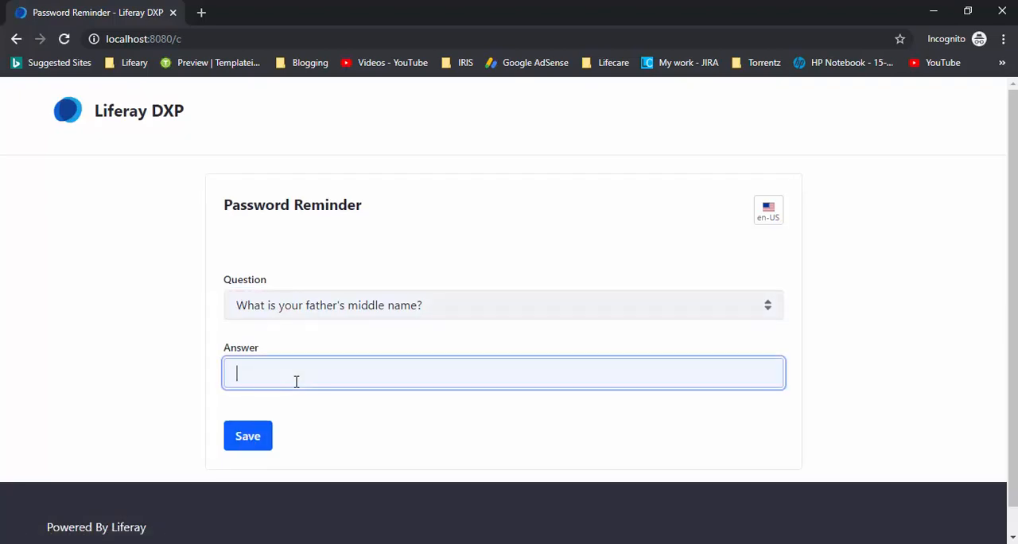
text(AA)
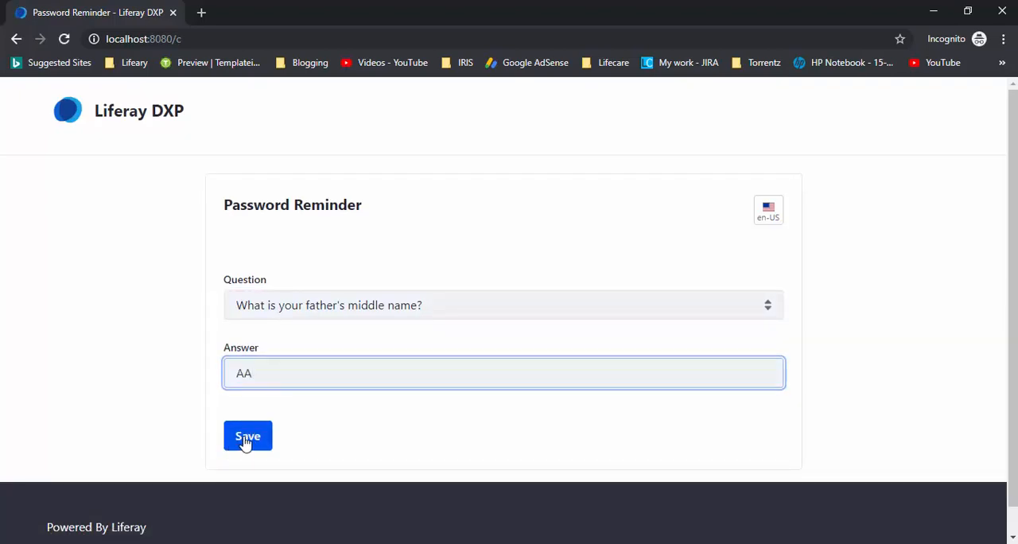
click(248, 435)
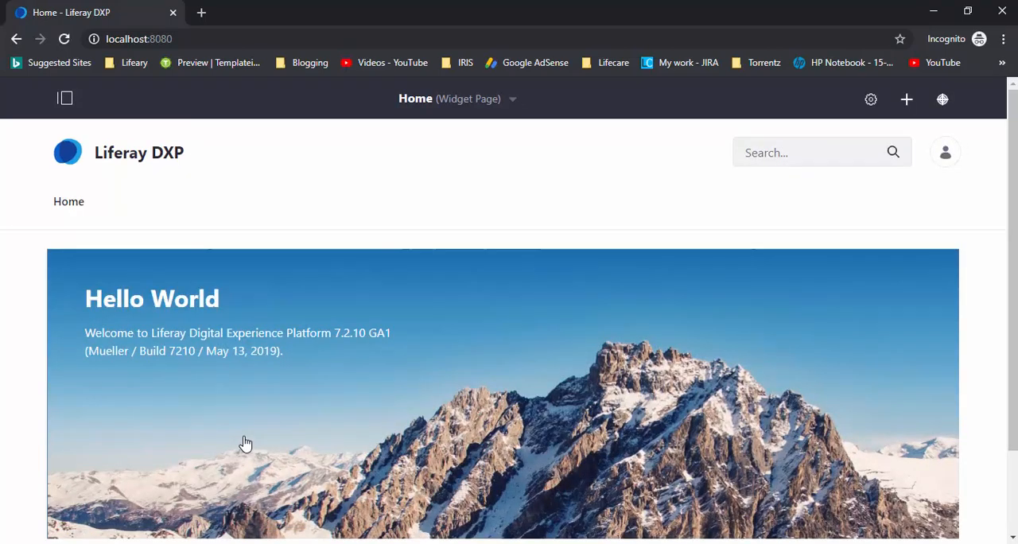
mouse_move(652, 291)
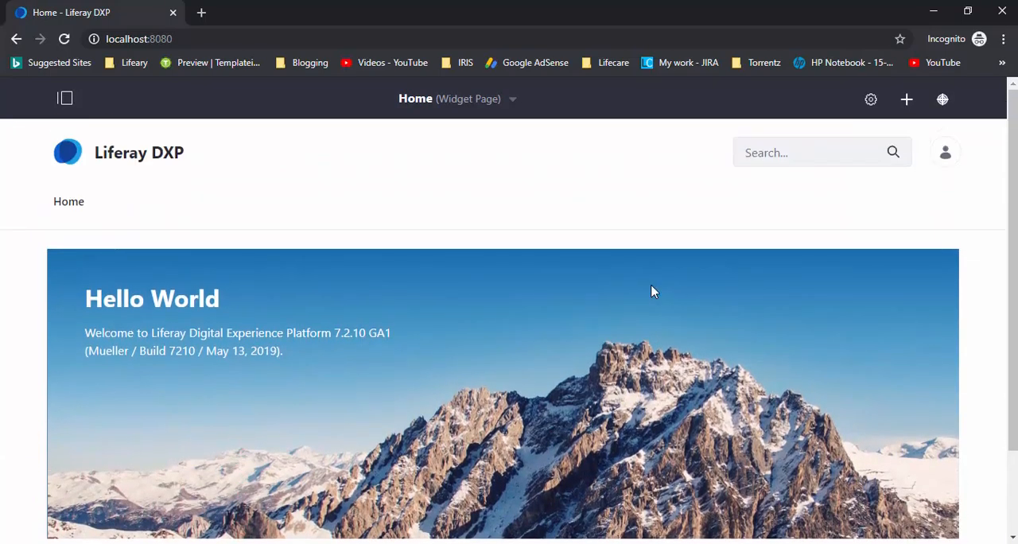
mouse_move(944, 152)
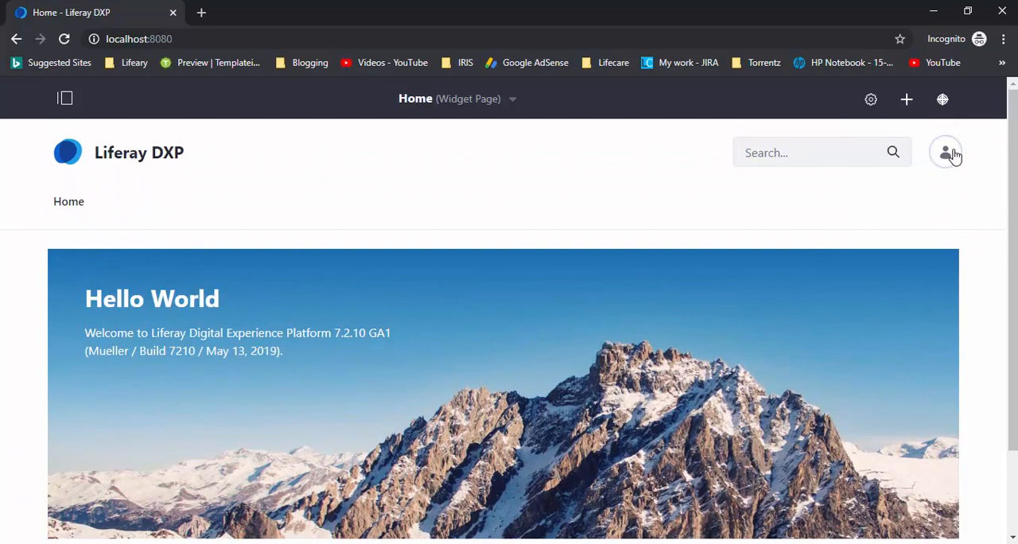
click(945, 153)
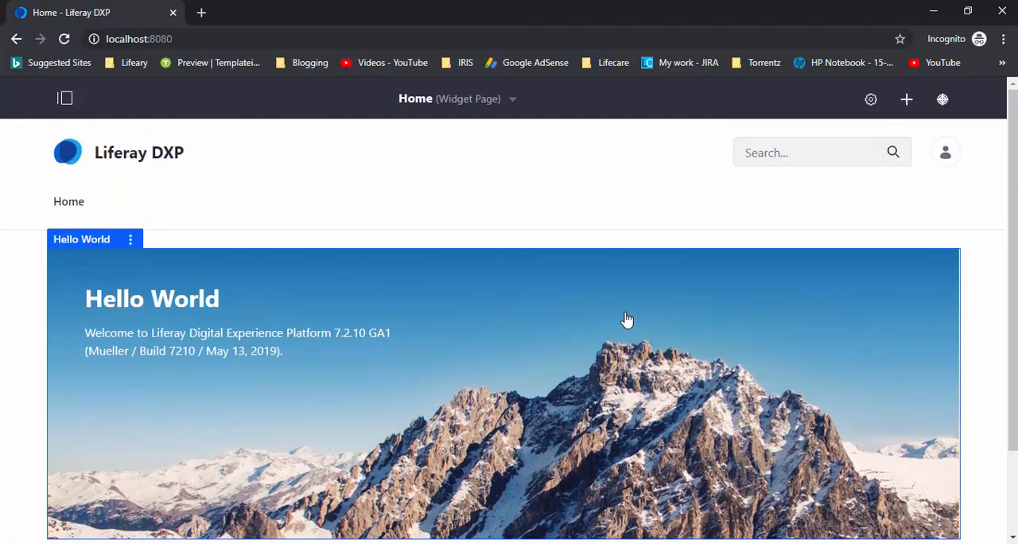
mouse_move(458, 404)
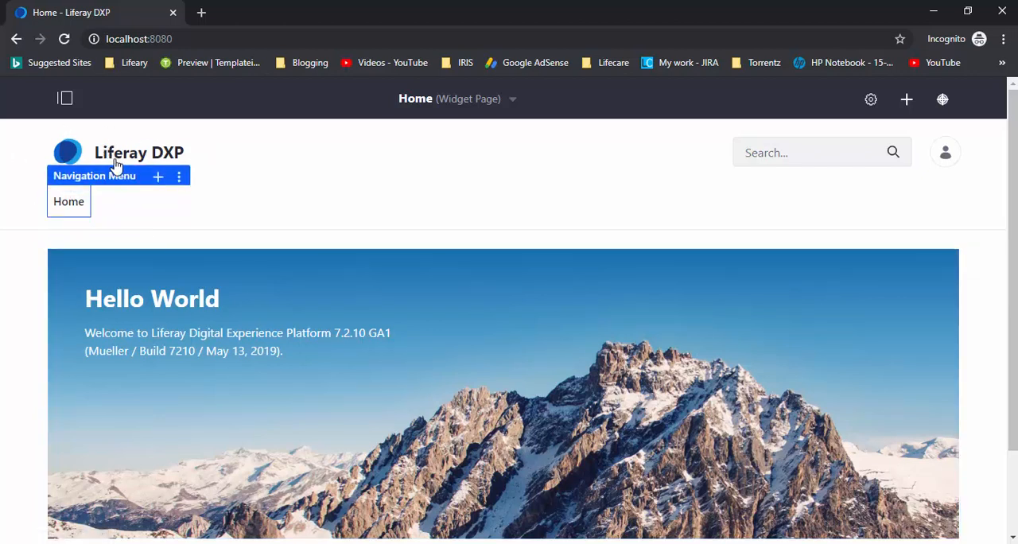
mouse_move(412, 174)
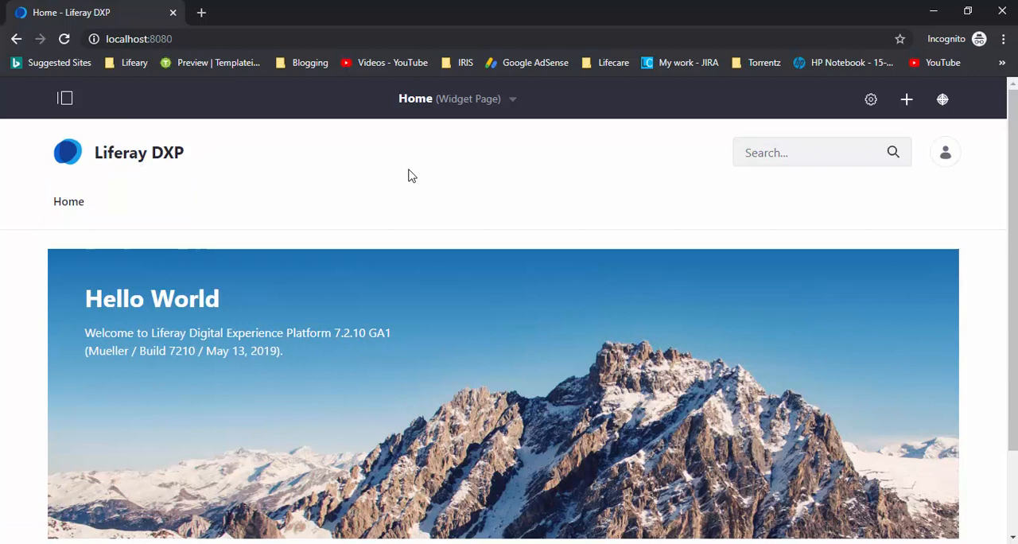